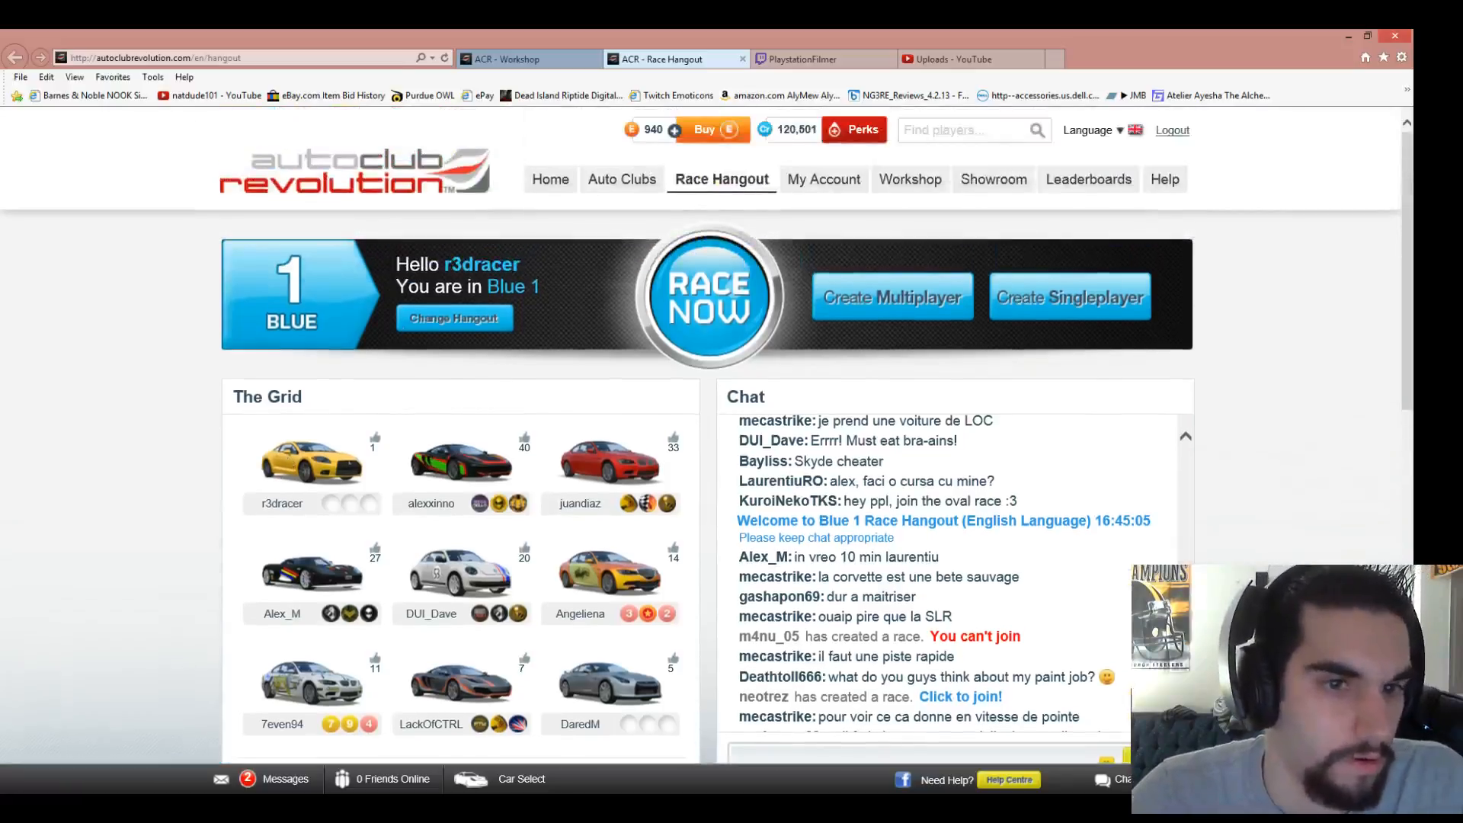
- Enter the Workshop's Paint Car tool for the yellow Eclipse, glancing at the Twitch tab
{"action": "left_click", "coordinate": [908, 180]}
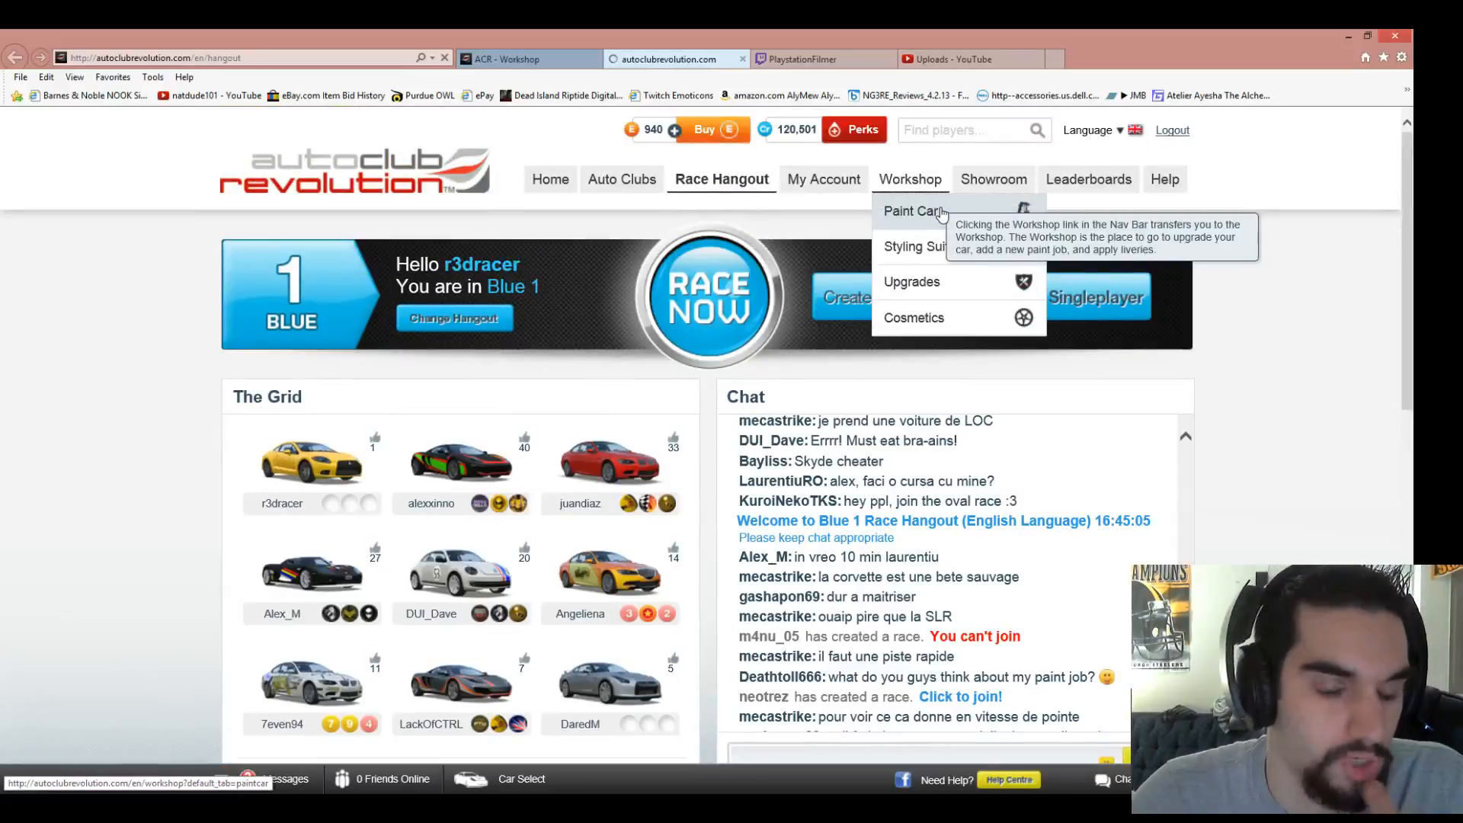
{"action": "left_click", "coordinate": [911, 210]}
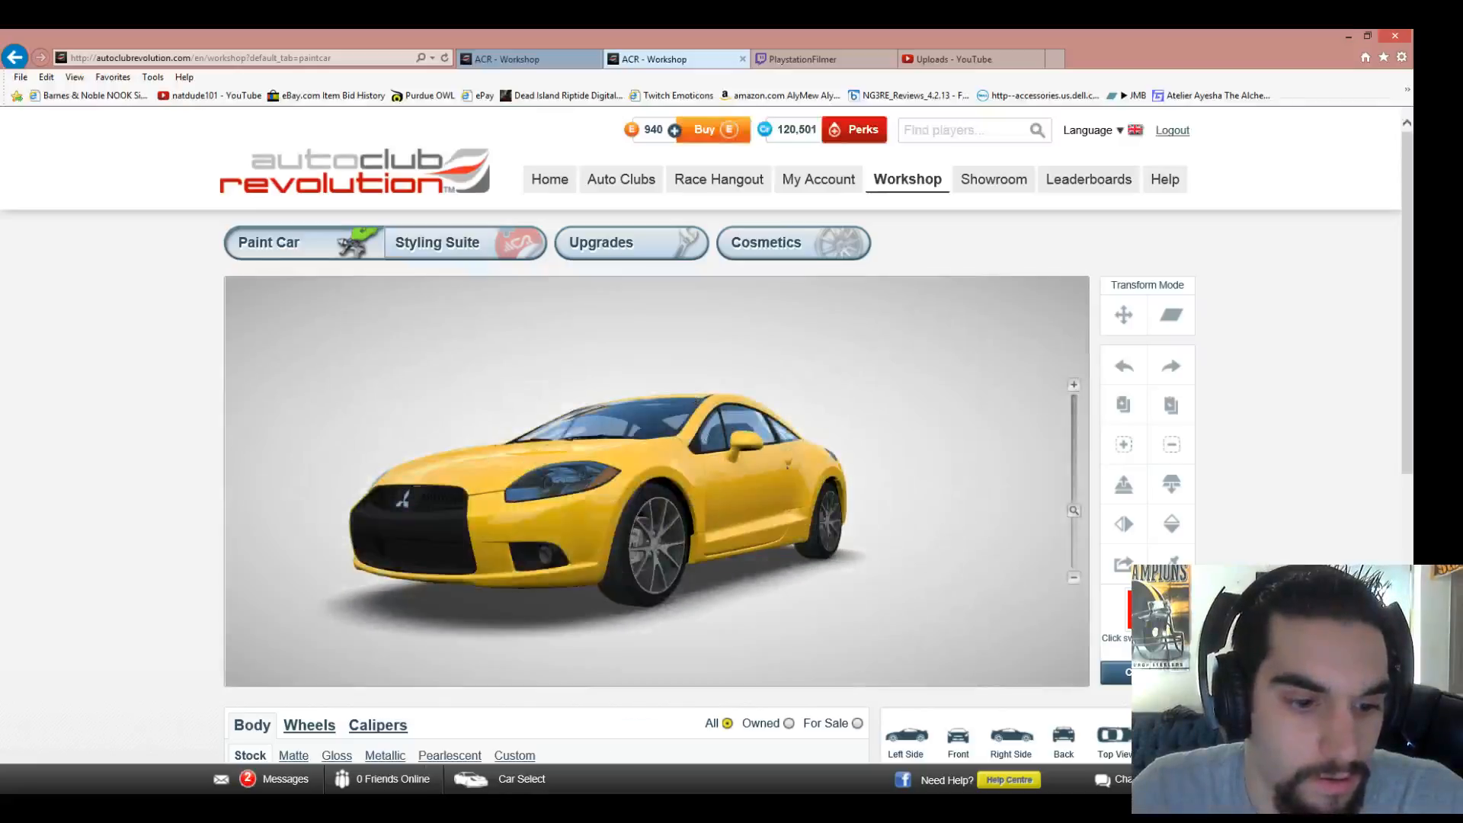
{"action": "left_click", "coordinate": [820, 59]}
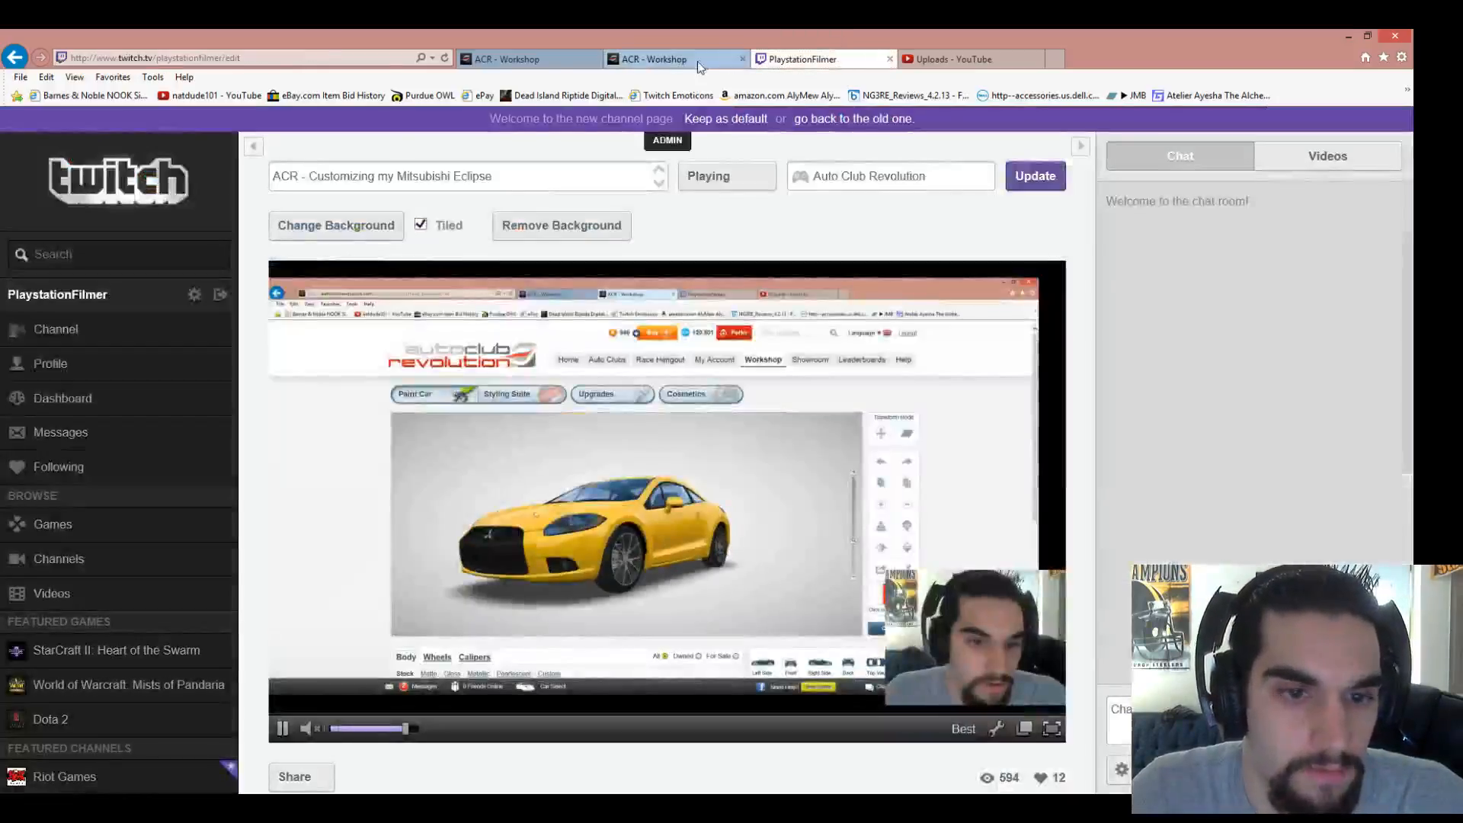
{"action": "left_click", "coordinate": [672, 60]}
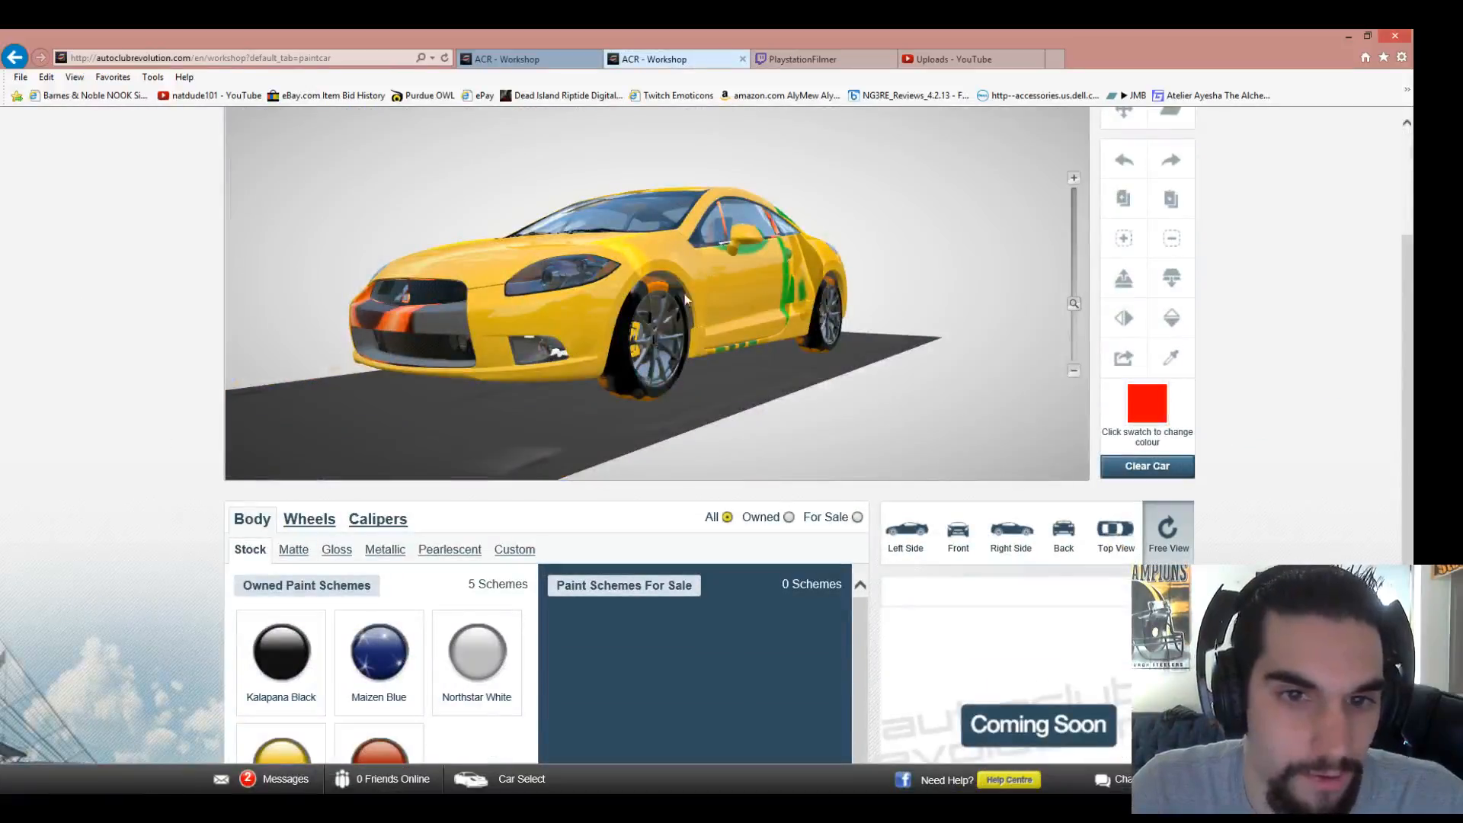
{"action": "mouse_move", "coordinate": [198, 413]}
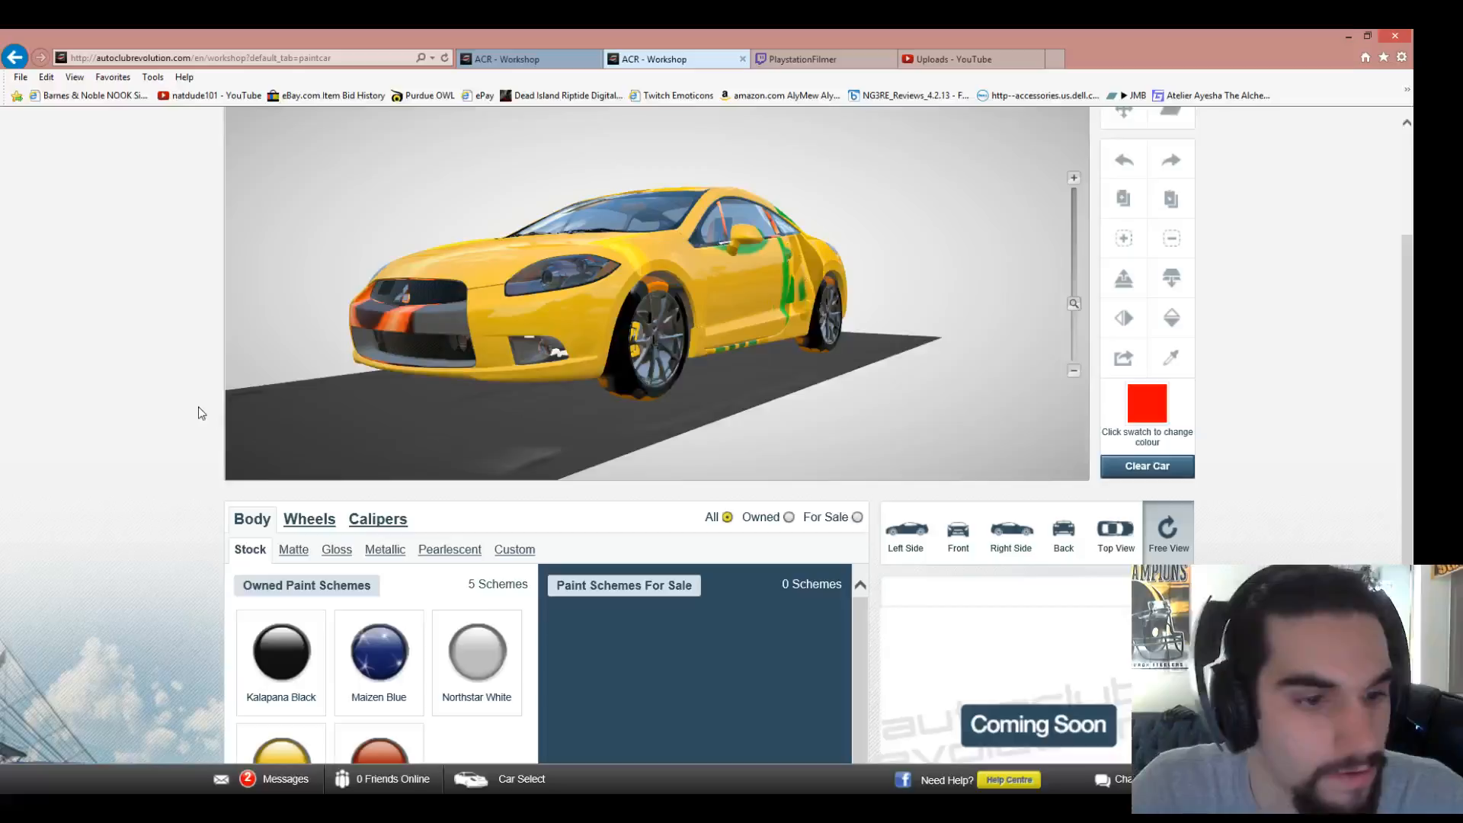
- Pick the Sunset body swatch, then show the wheel paint colours for sale
{"action": "scroll", "scroll_direction": "down", "scroll_amount": 3}
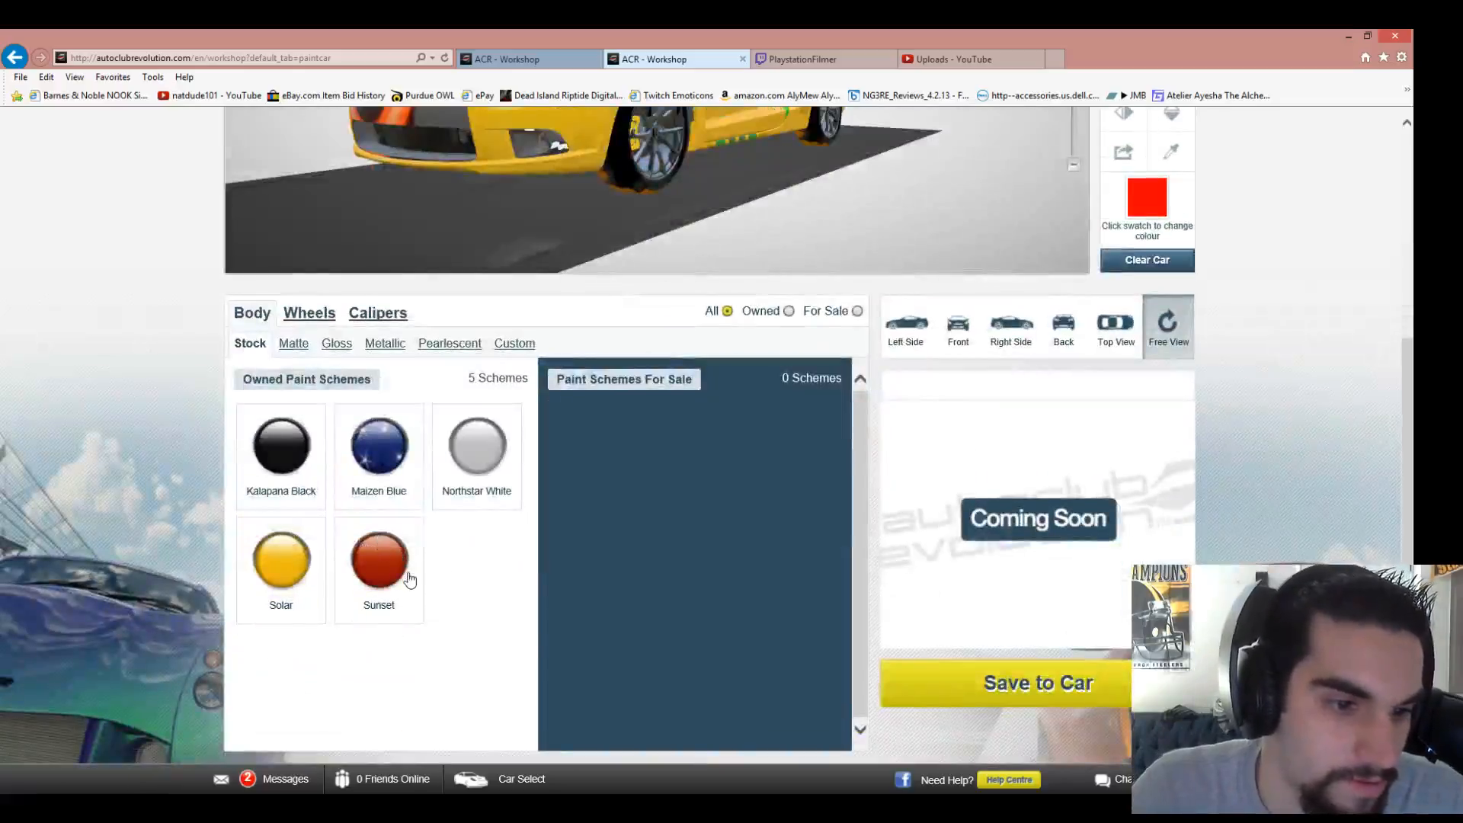
{"action": "left_click", "coordinate": [379, 559]}
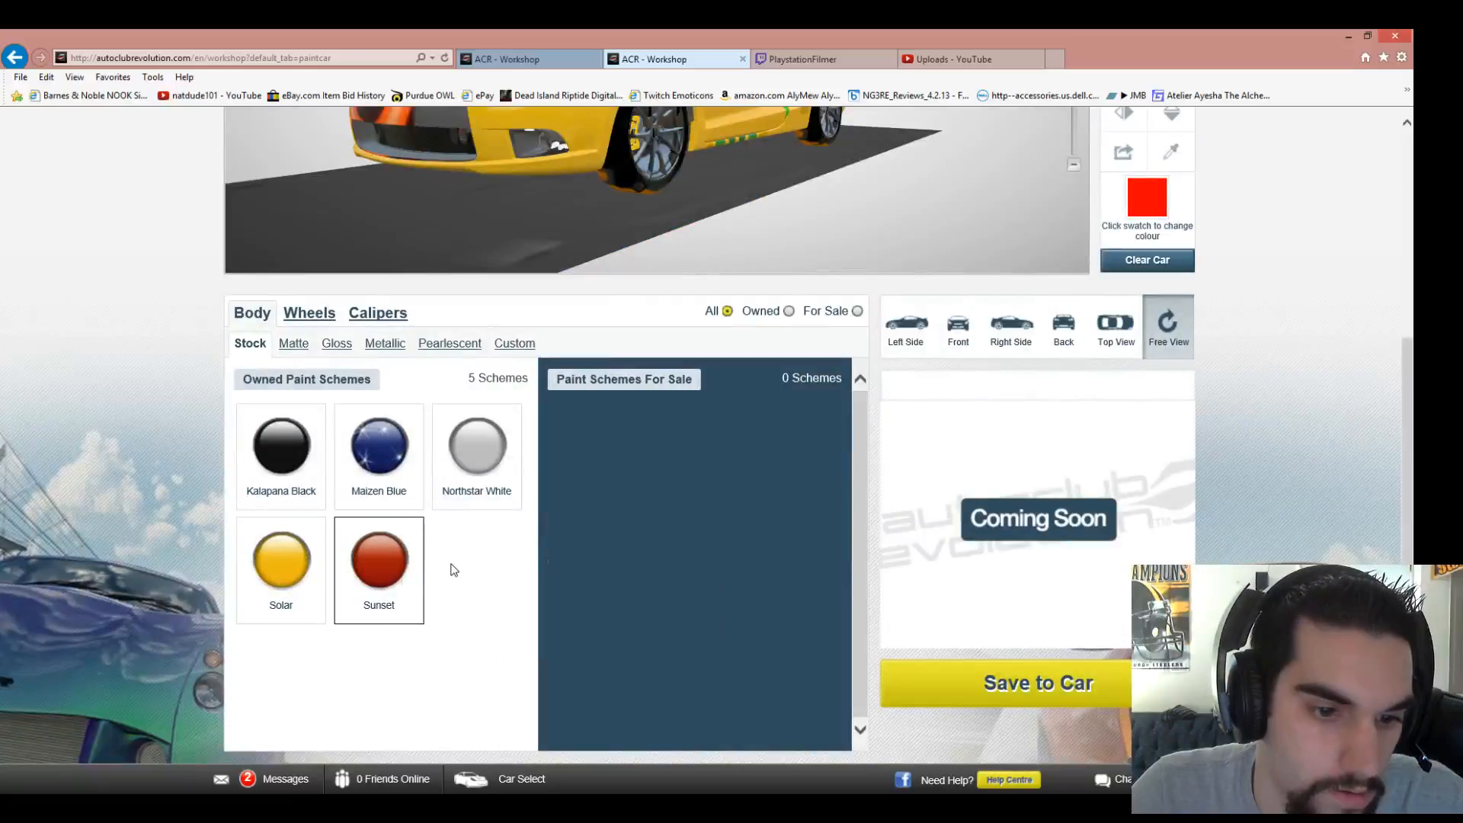
{"action": "left_click", "coordinate": [1036, 683]}
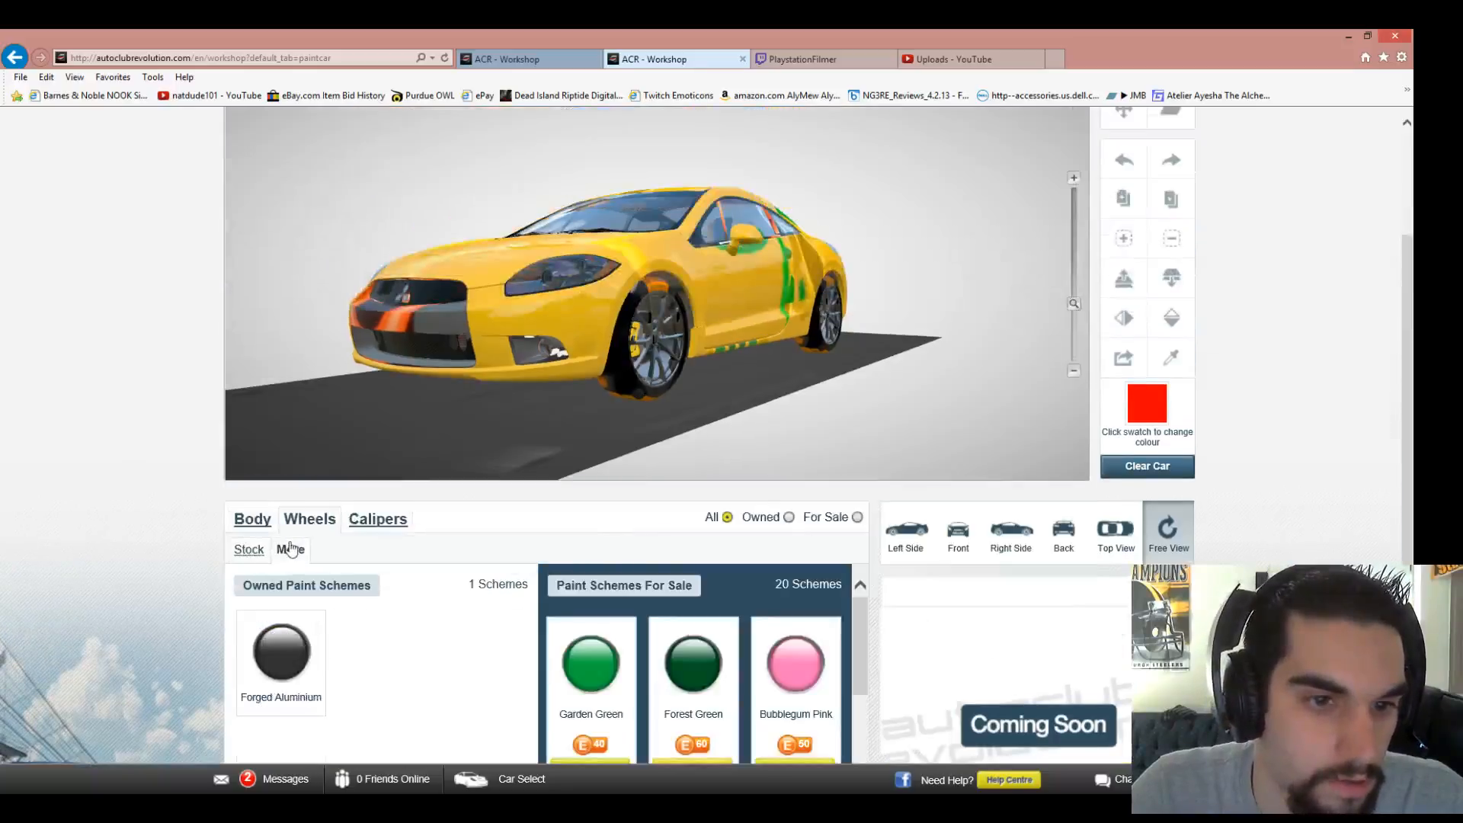
- Browse the wheel paint schemes for sale, then return to the body's stock paint schemes
{"action": "scroll", "scroll_direction": "down", "scroll_amount": 3}
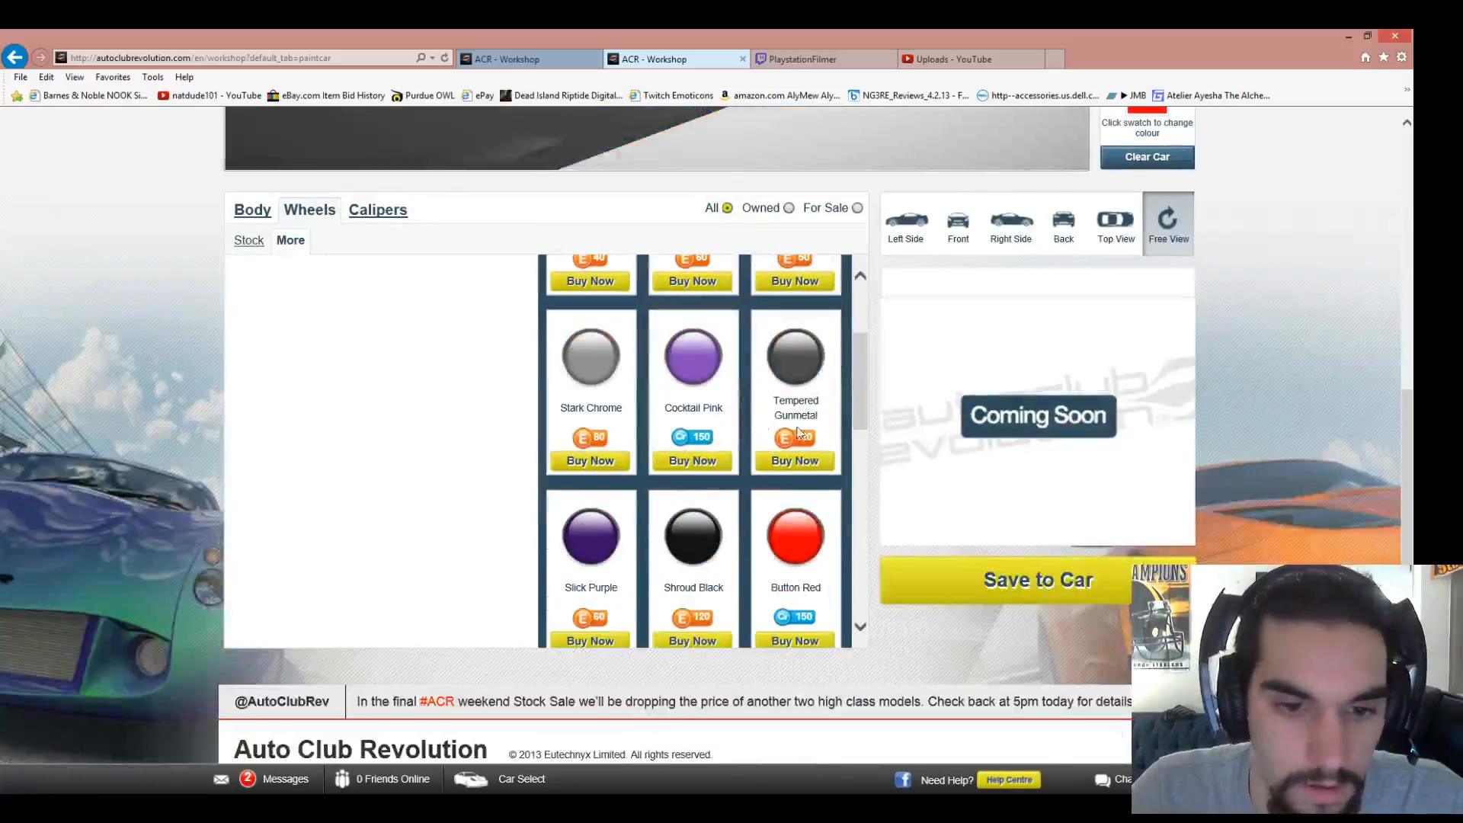
{"action": "scroll", "scroll_direction": "down", "scroll_amount": 3}
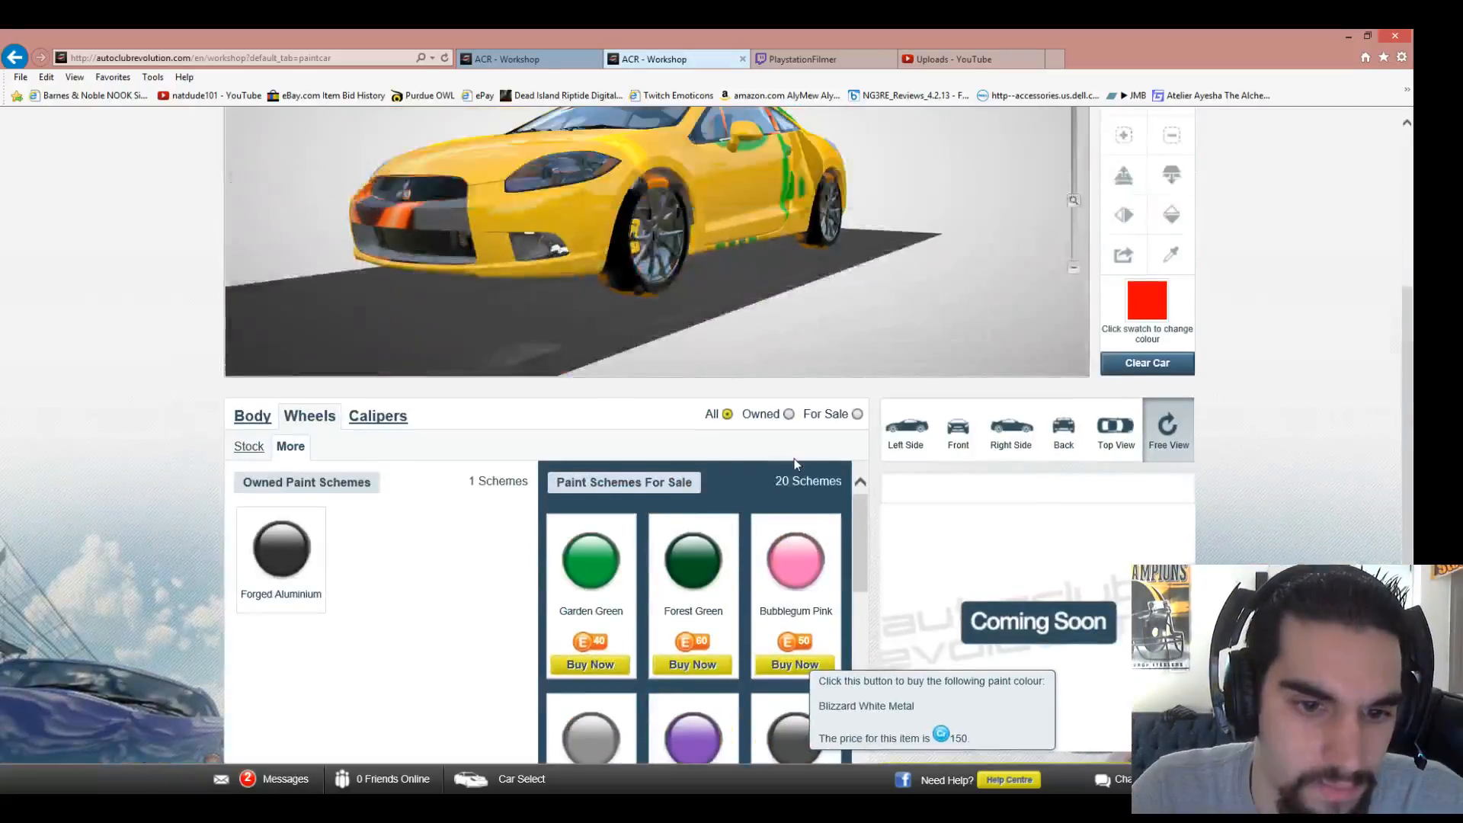
{"action": "scroll", "scroll_direction": "down", "scroll_amount": 3}
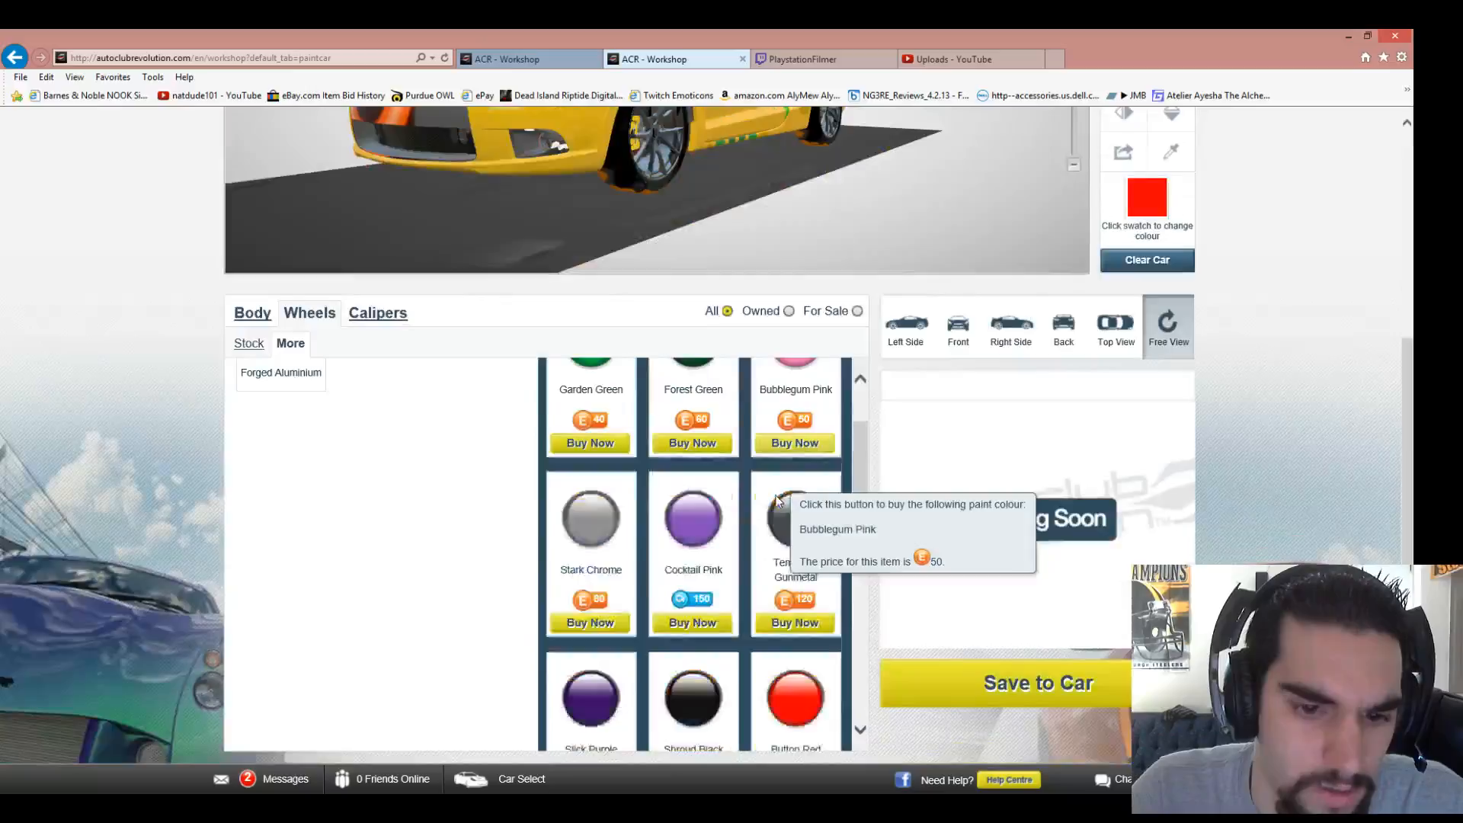
{"action": "scroll", "scroll_direction": "down", "scroll_amount": 3}
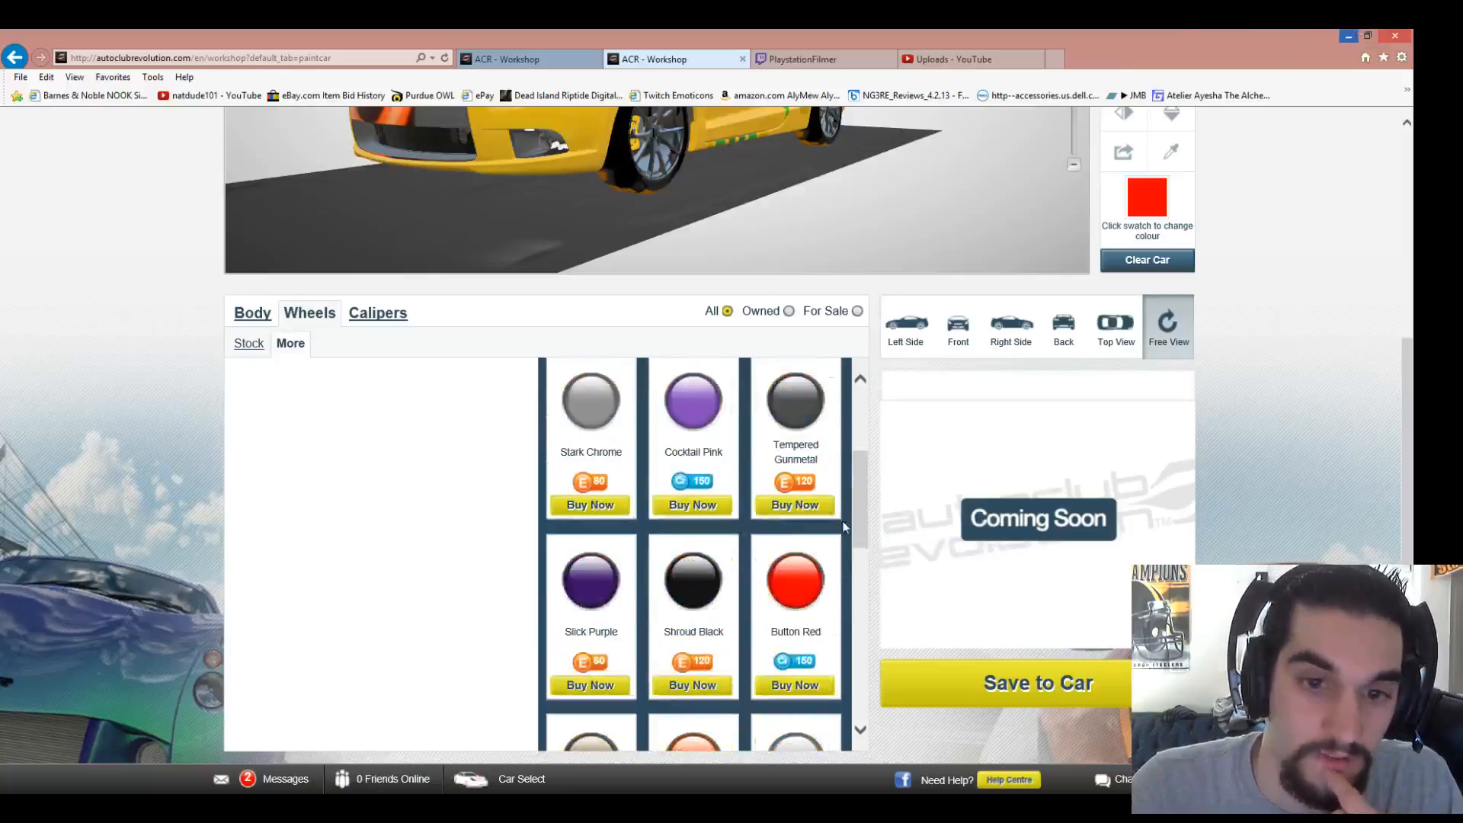
{"action": "mouse_move", "coordinate": [795, 518]}
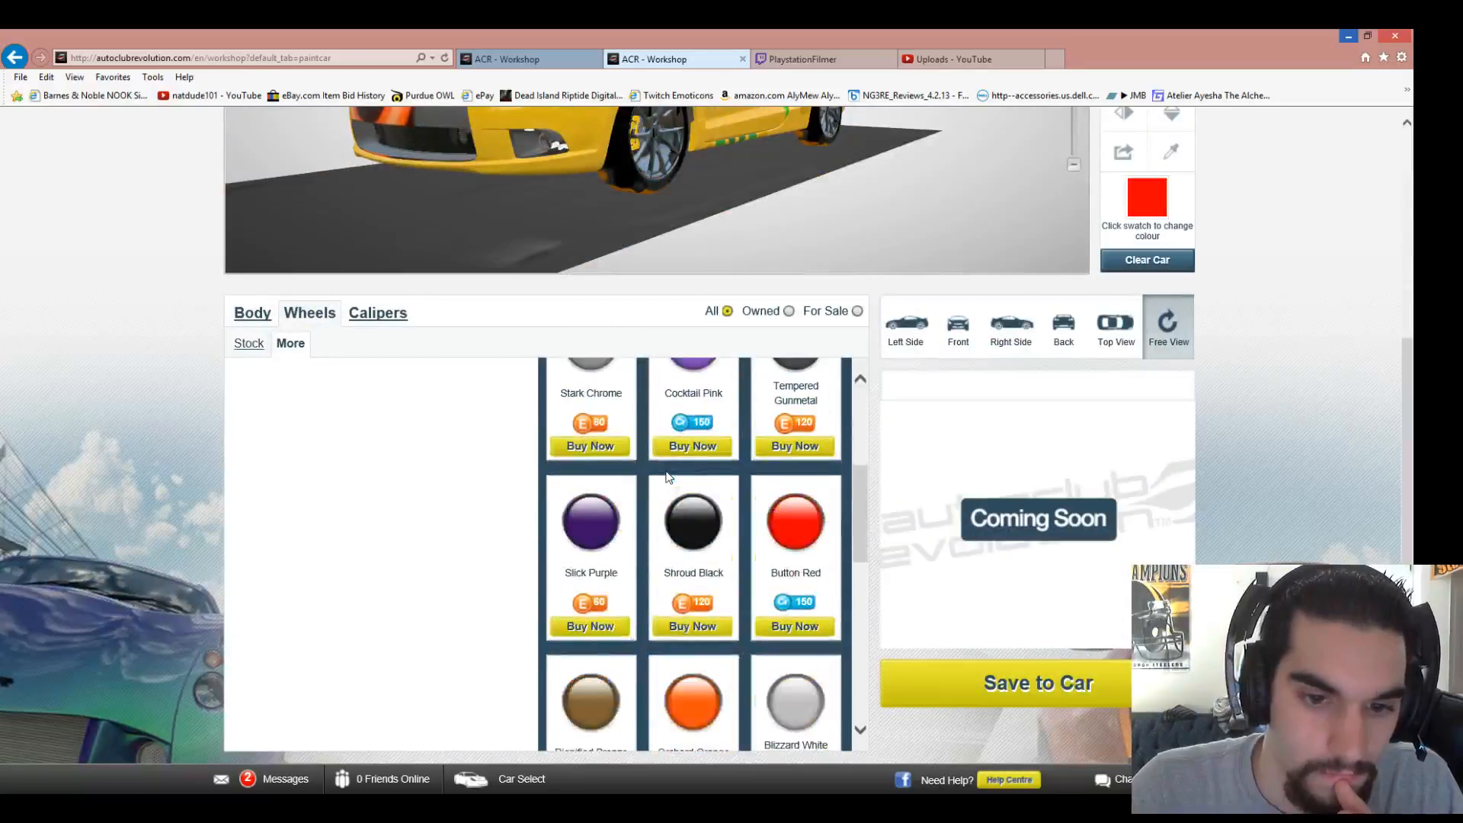
{"action": "scroll", "scroll_direction": "down", "scroll_amount": 3}
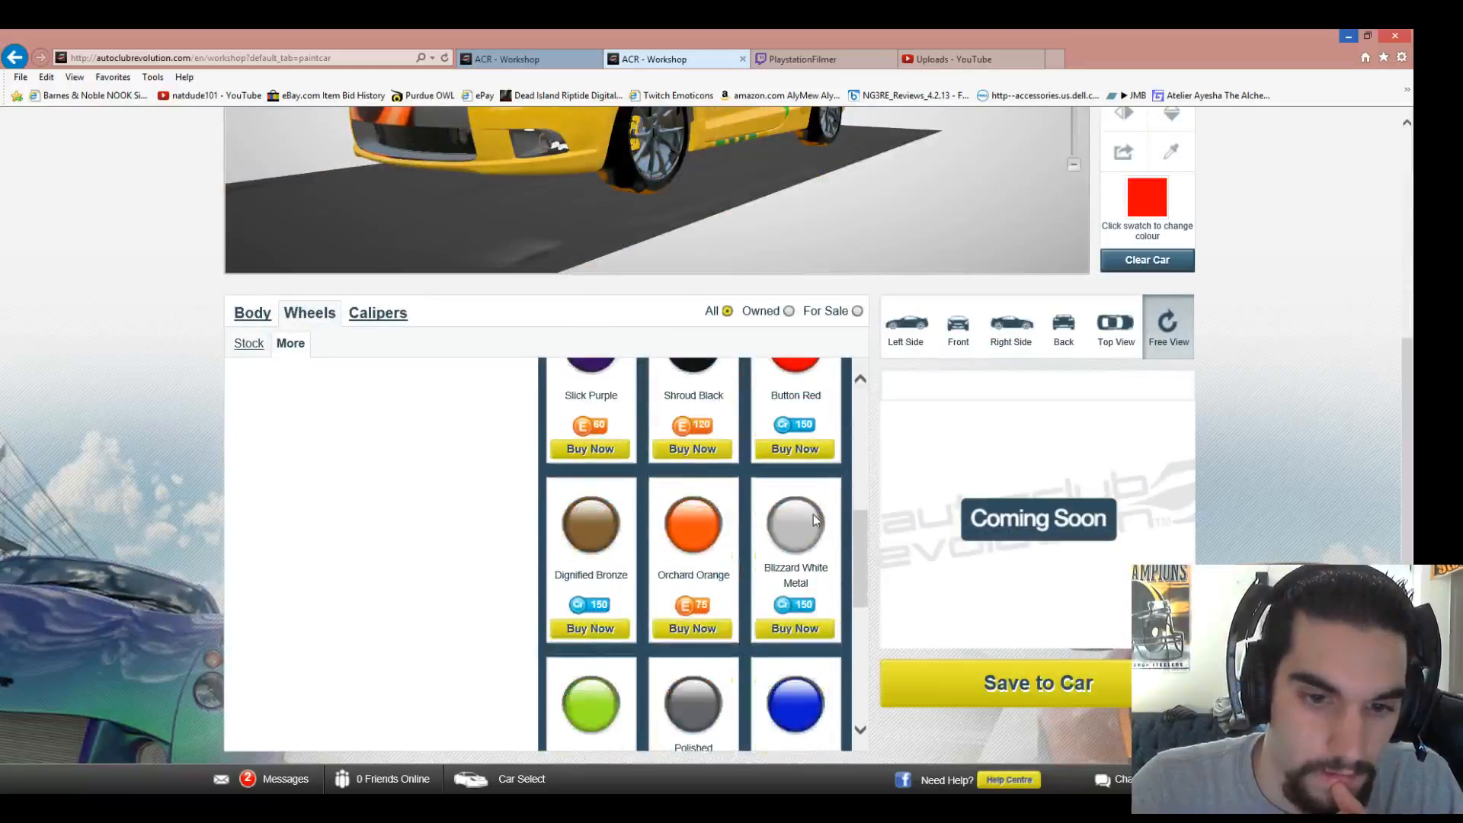
{"action": "scroll", "scroll_direction": "down", "scroll_amount": 3}
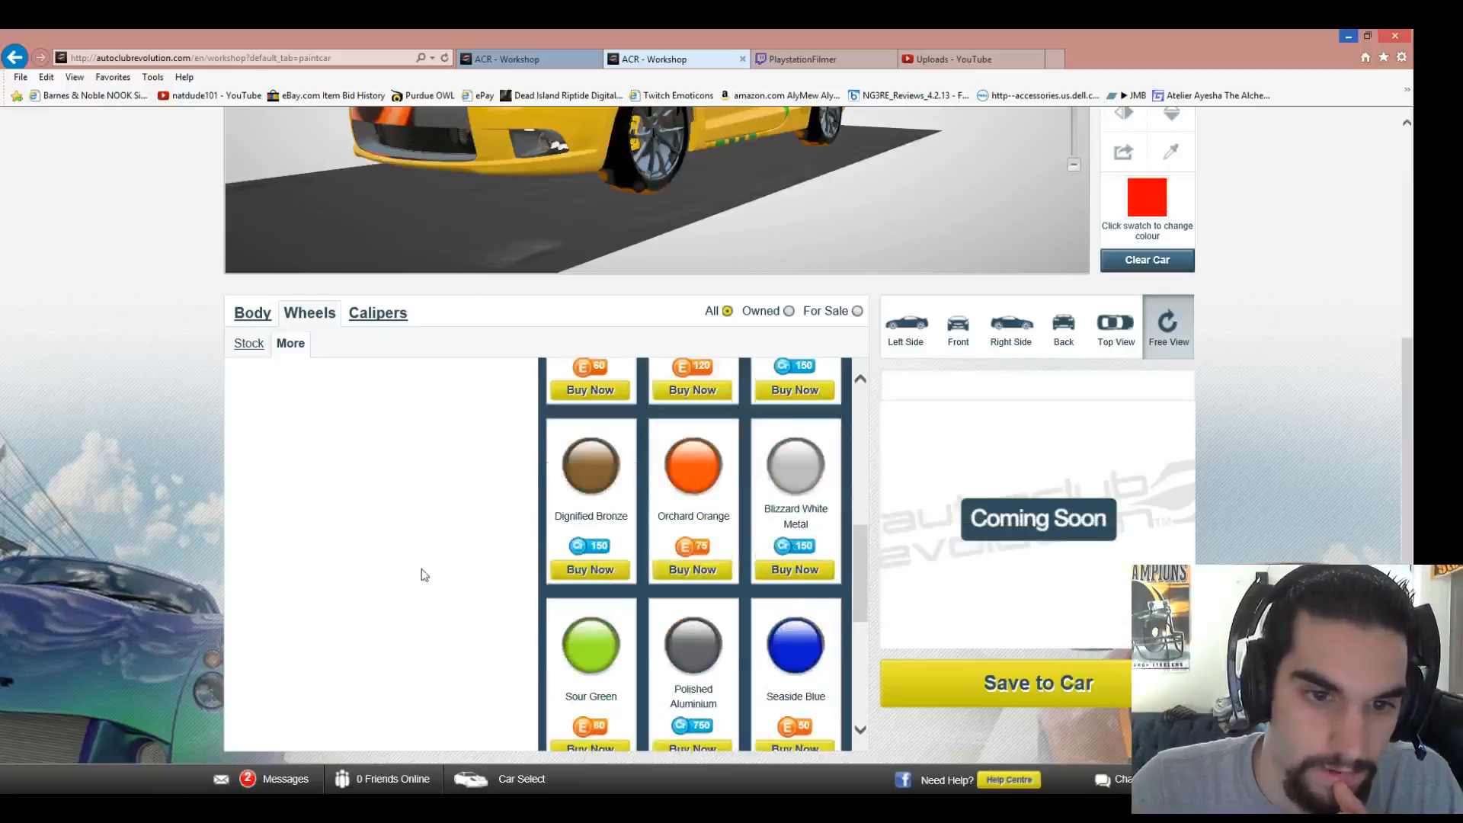
{"action": "left_click", "coordinate": [378, 312]}
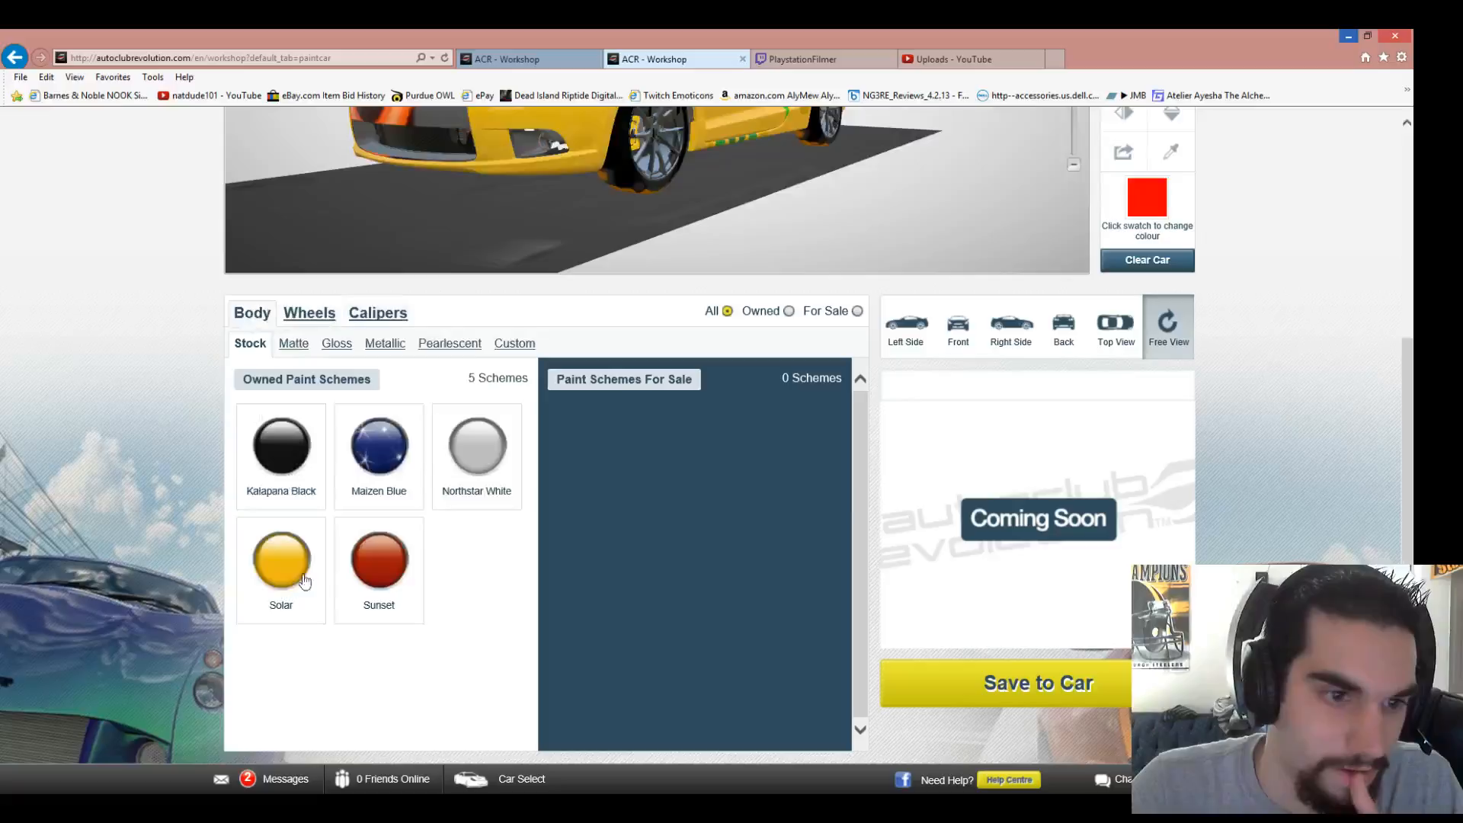
{"action": "mouse_move", "coordinate": [380, 559]}
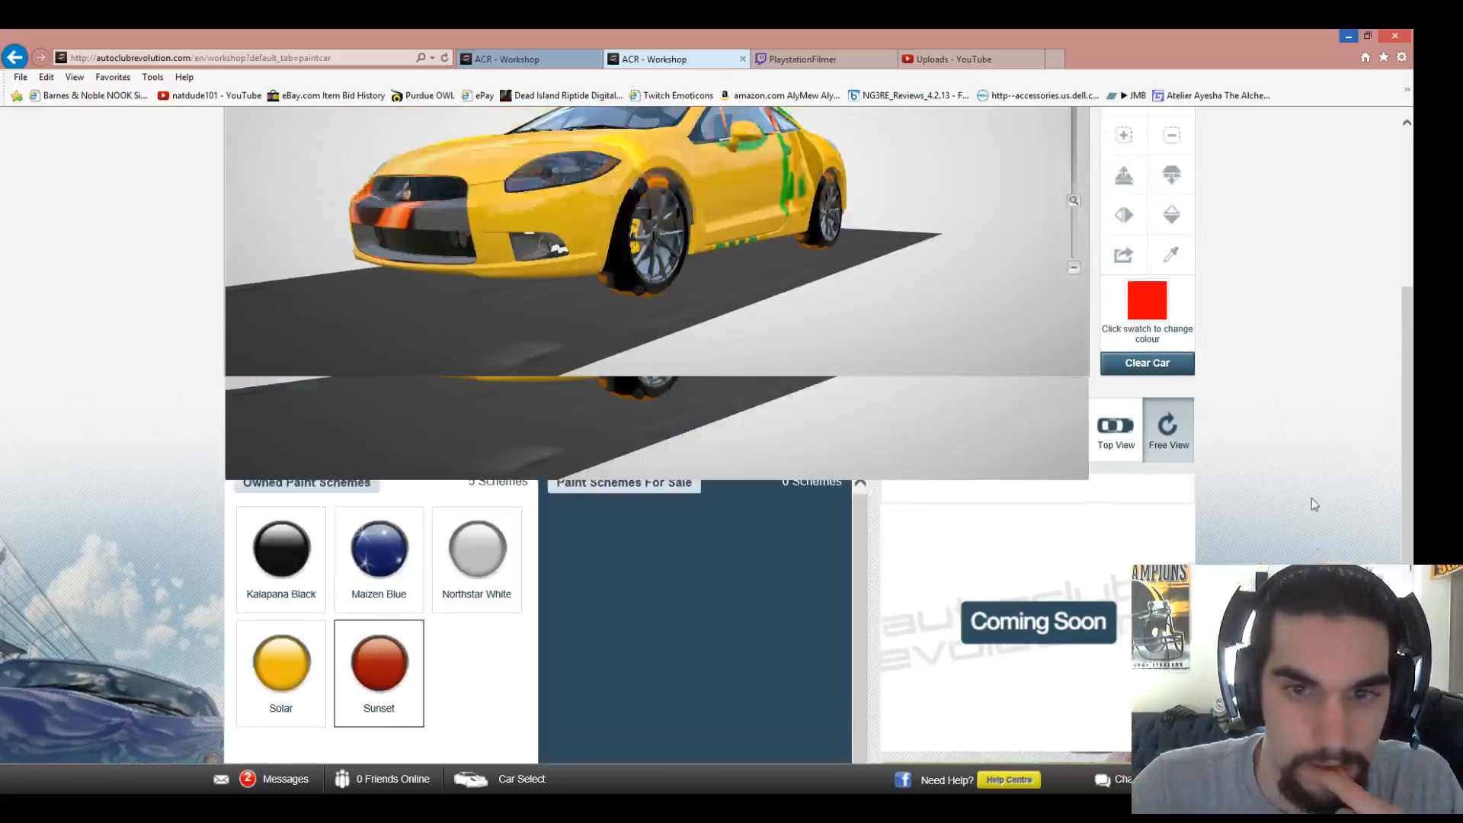
- Apply the orange Sunset body paint and move to the Styling Suite
{"action": "left_click", "coordinate": [437, 242]}
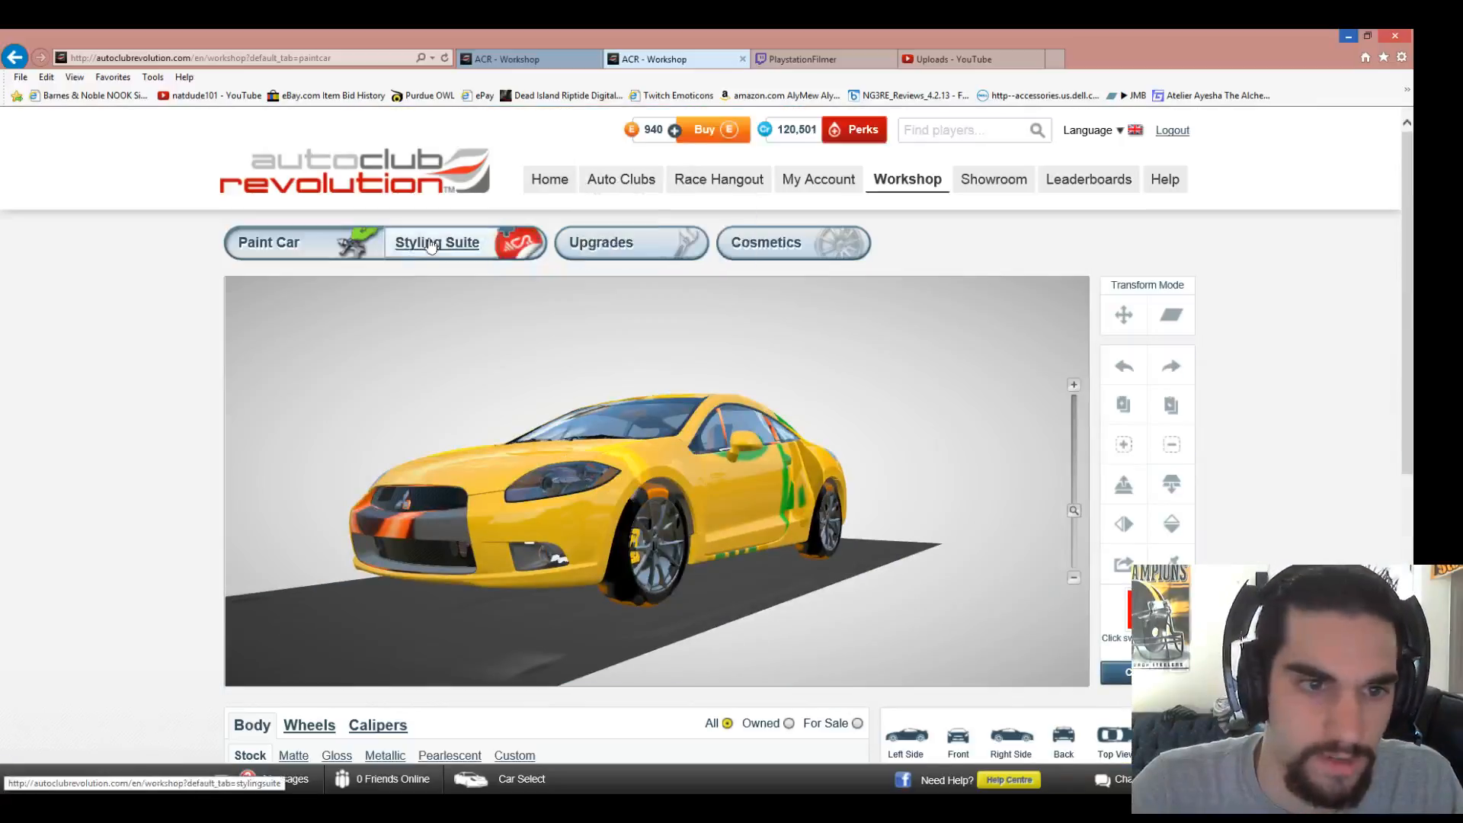
{"action": "left_click", "coordinate": [437, 242]}
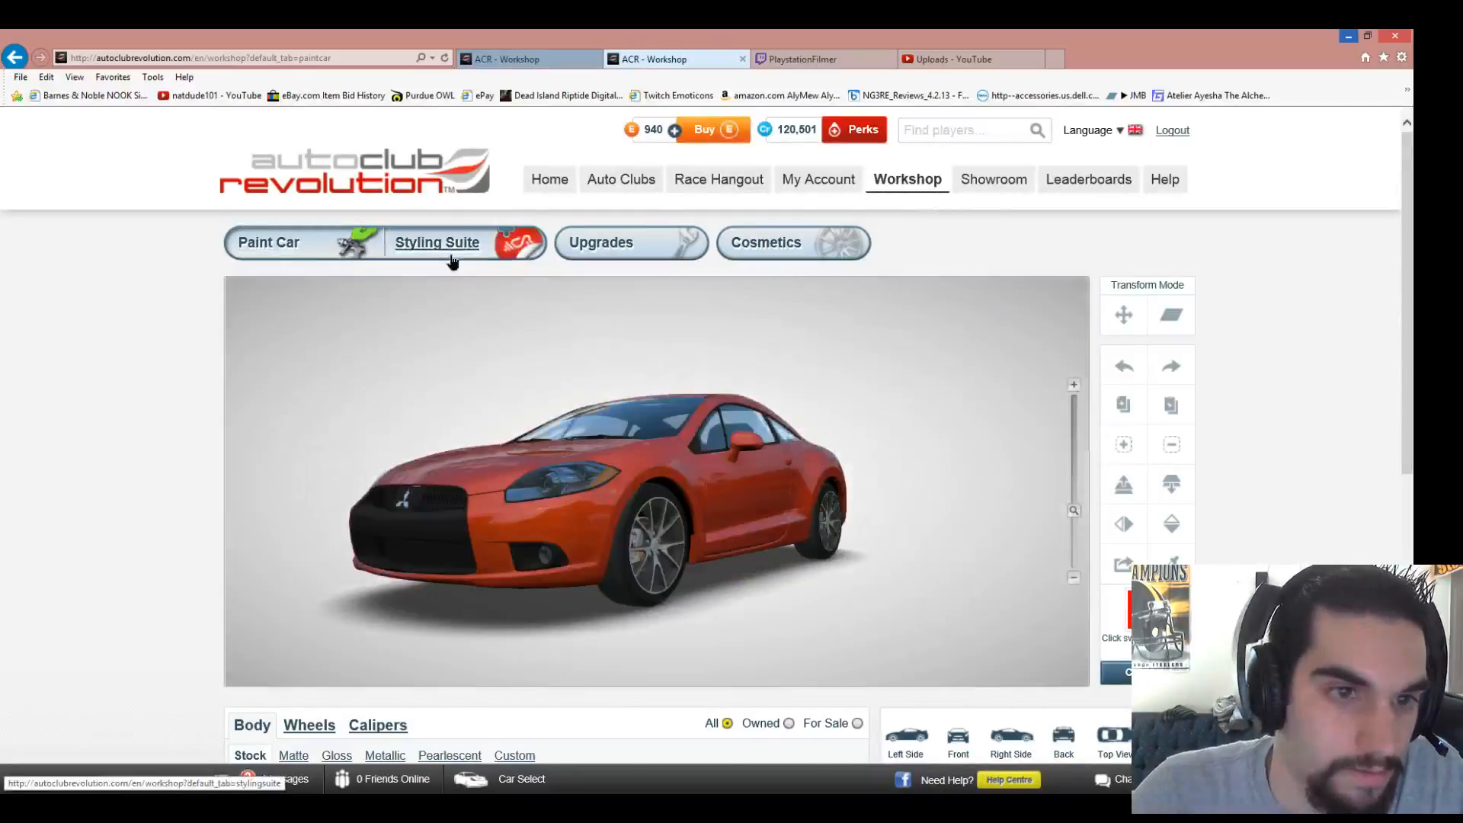
- Load the decal catalogue and view the Arrows 1 decal pack
{"action": "left_click", "coordinate": [438, 242]}
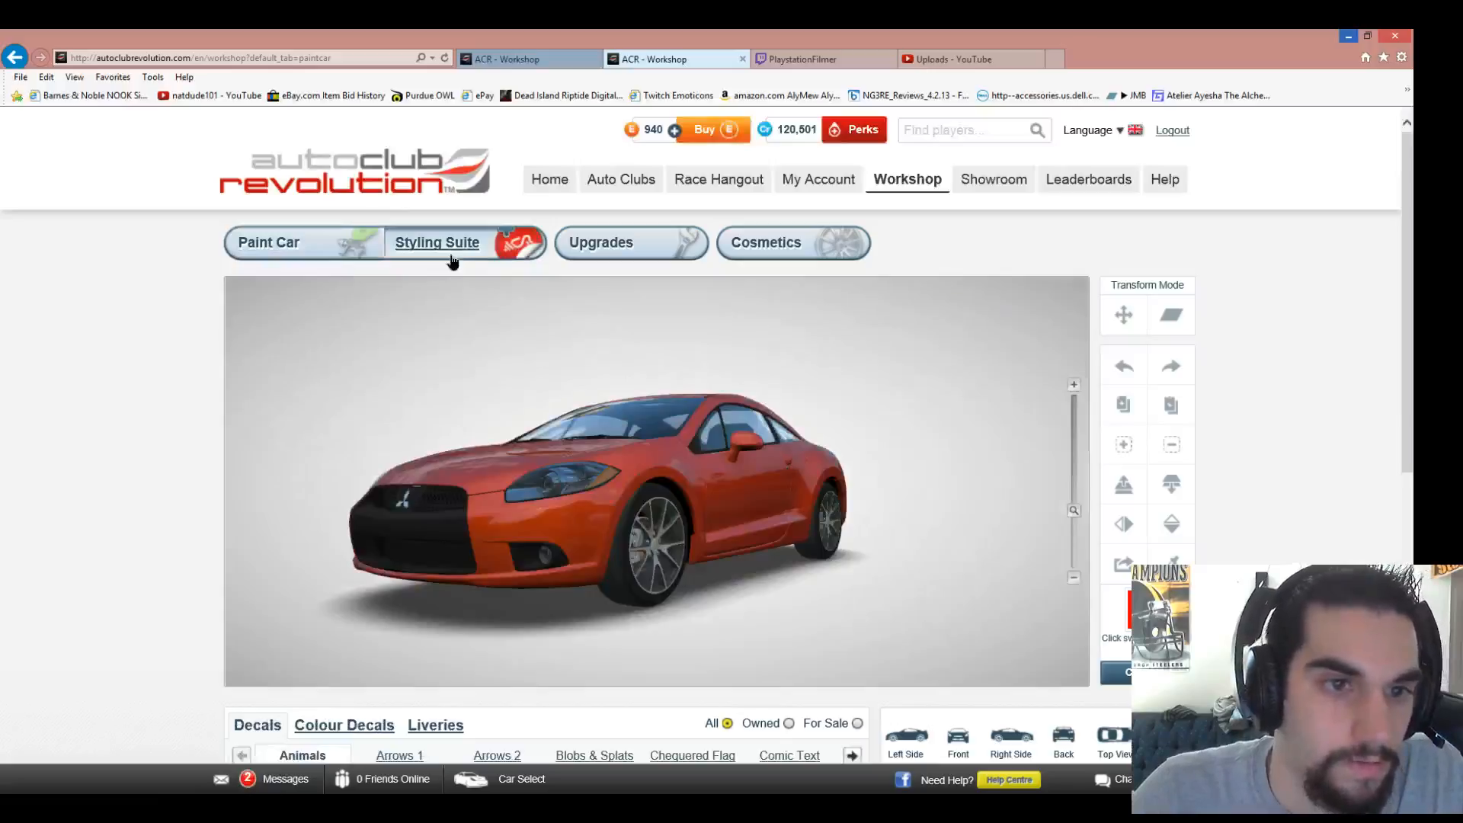
{"action": "mouse_move", "coordinate": [379, 454]}
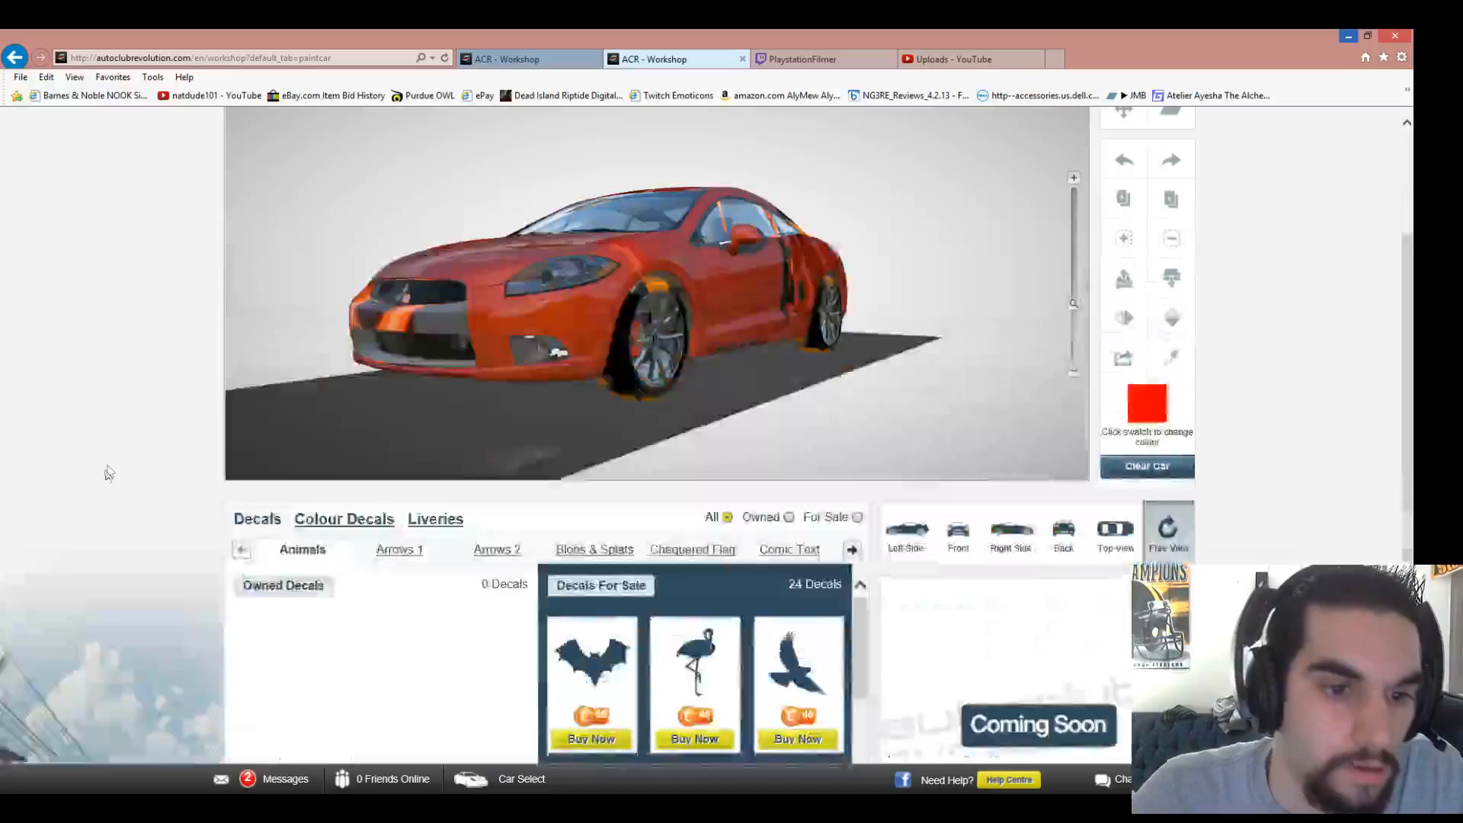
{"action": "scroll", "scroll_direction": "down", "scroll_amount": 3}
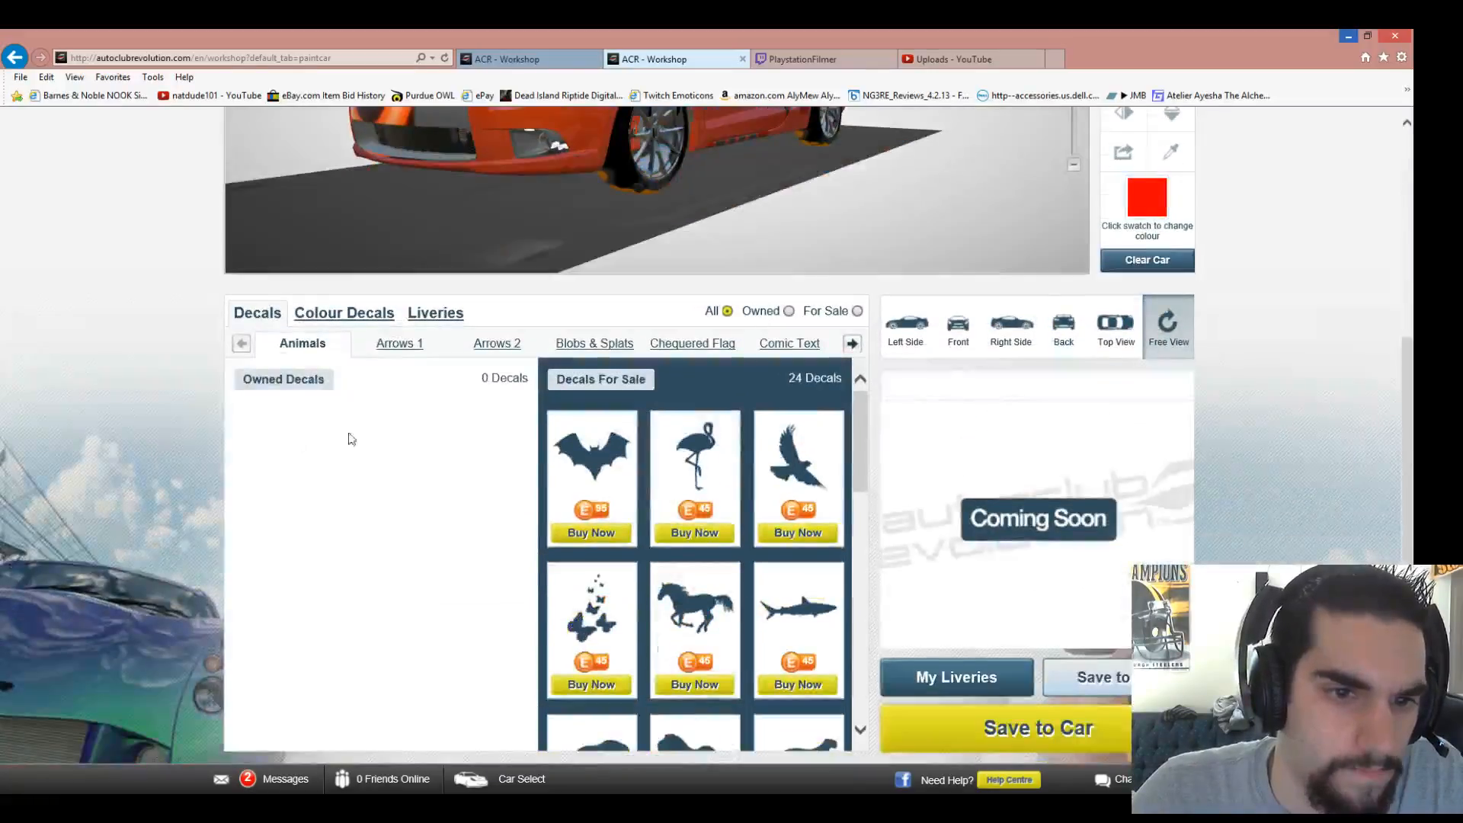
{"action": "left_click", "coordinate": [399, 343]}
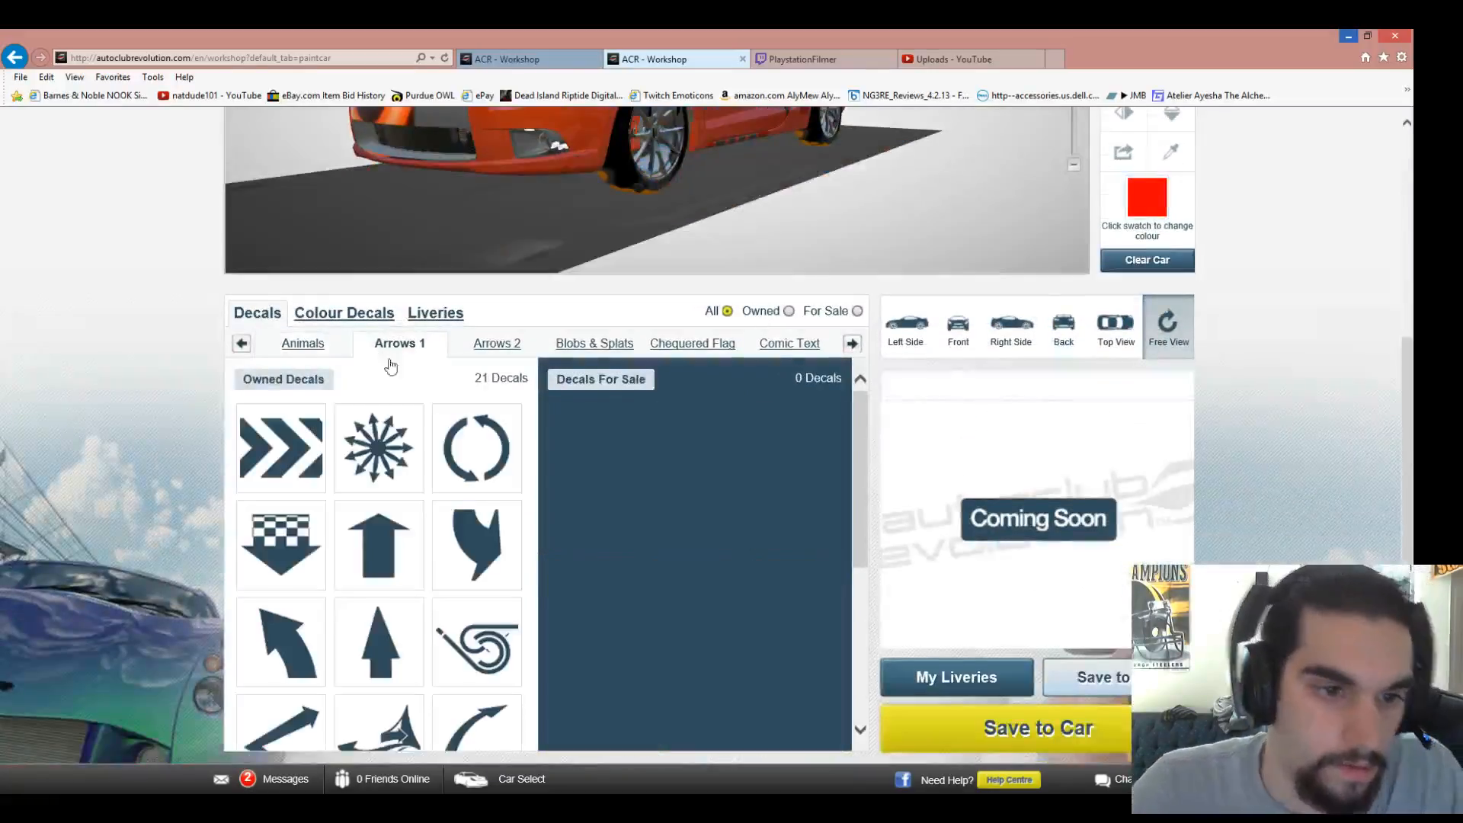
{"action": "scroll", "scroll_direction": "down", "scroll_amount": 3}
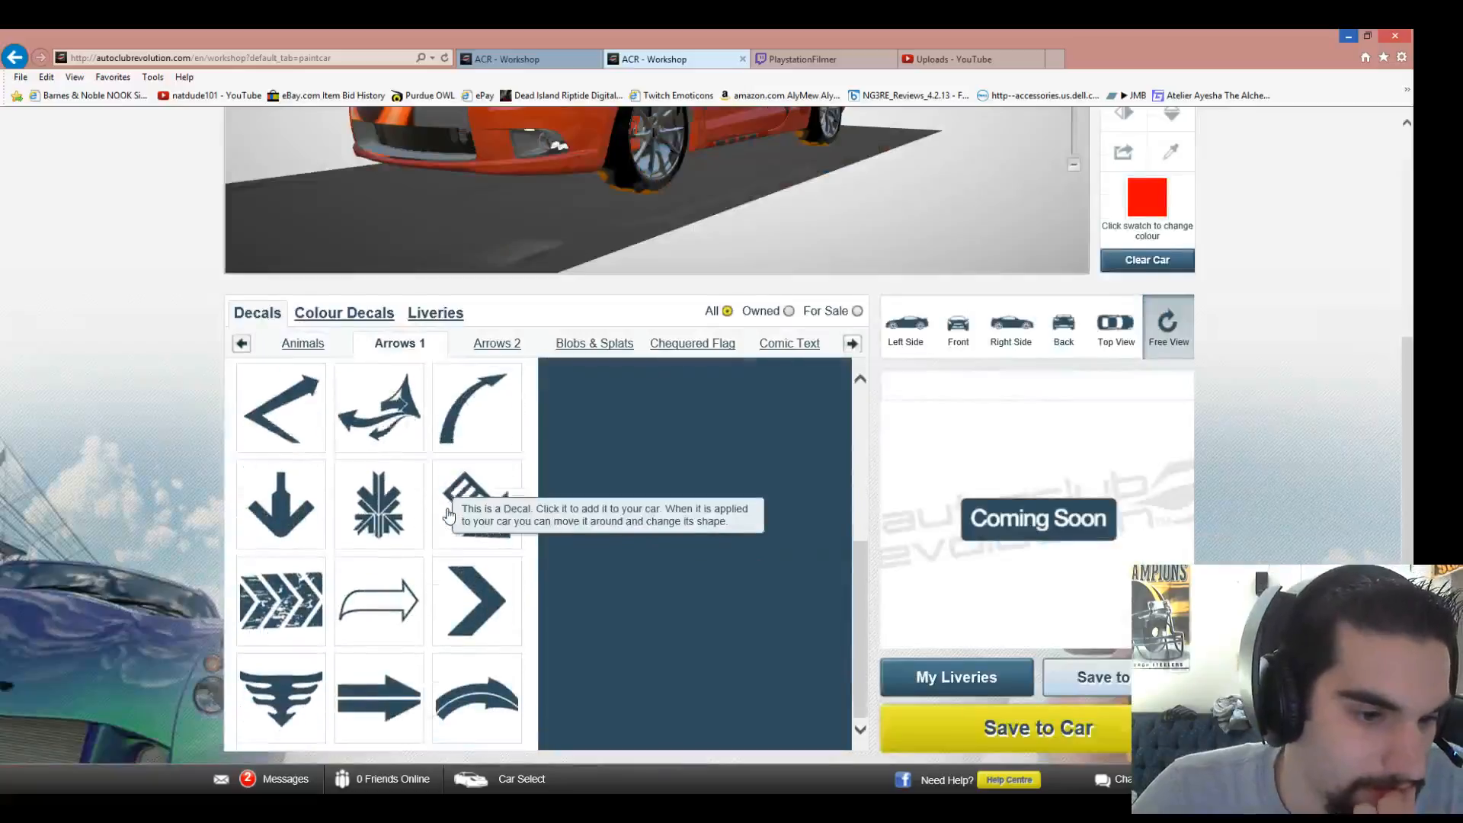
{"action": "scroll", "scroll_direction": "down", "scroll_amount": 3}
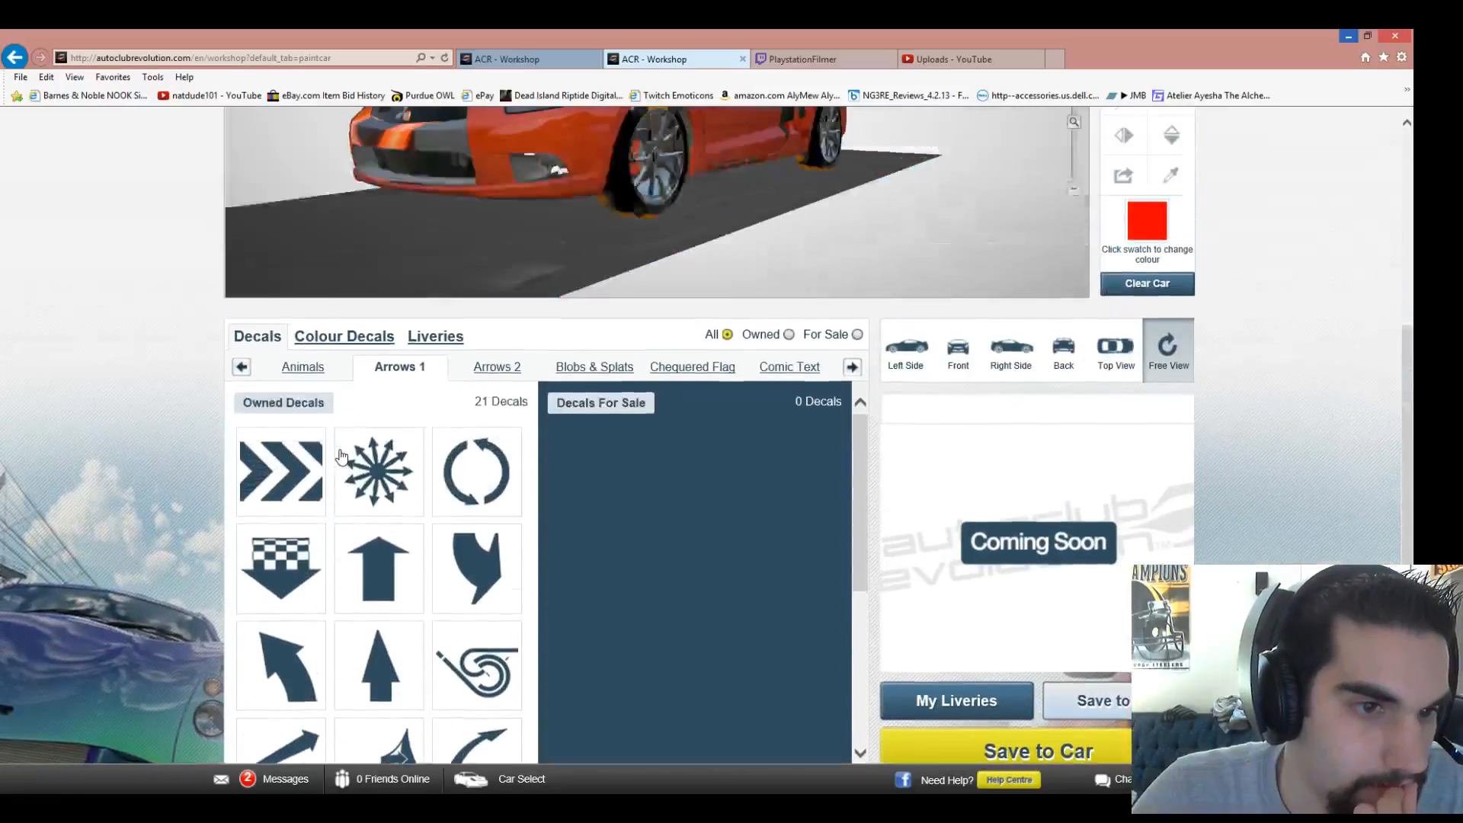
- Browse the Arrows 2, Blobs & Splats, Chequered Flag and Comic Text packs toward Drawn Dog
{"action": "left_click", "coordinate": [497, 365]}
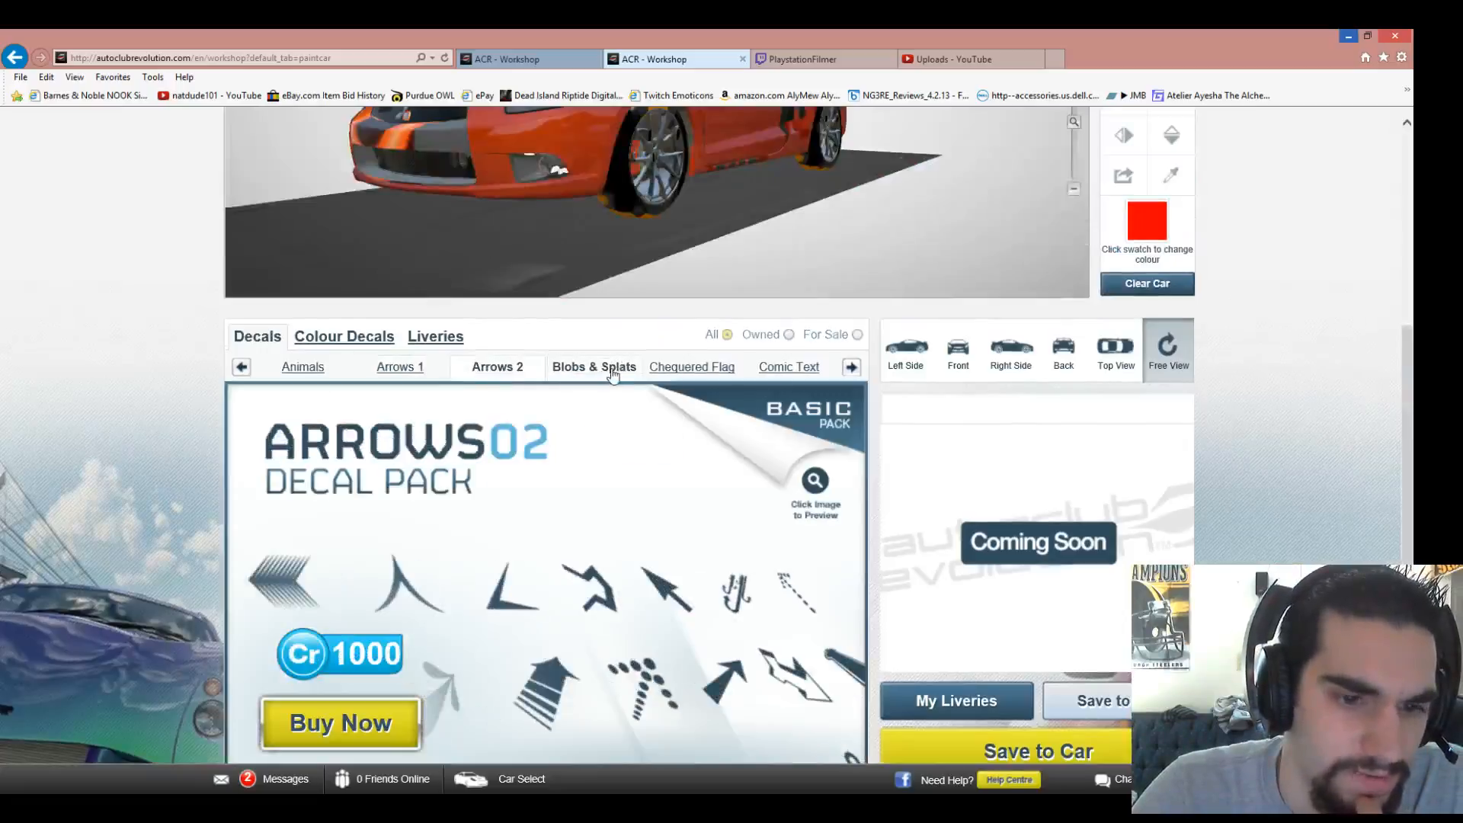
{"action": "left_click", "coordinate": [593, 365]}
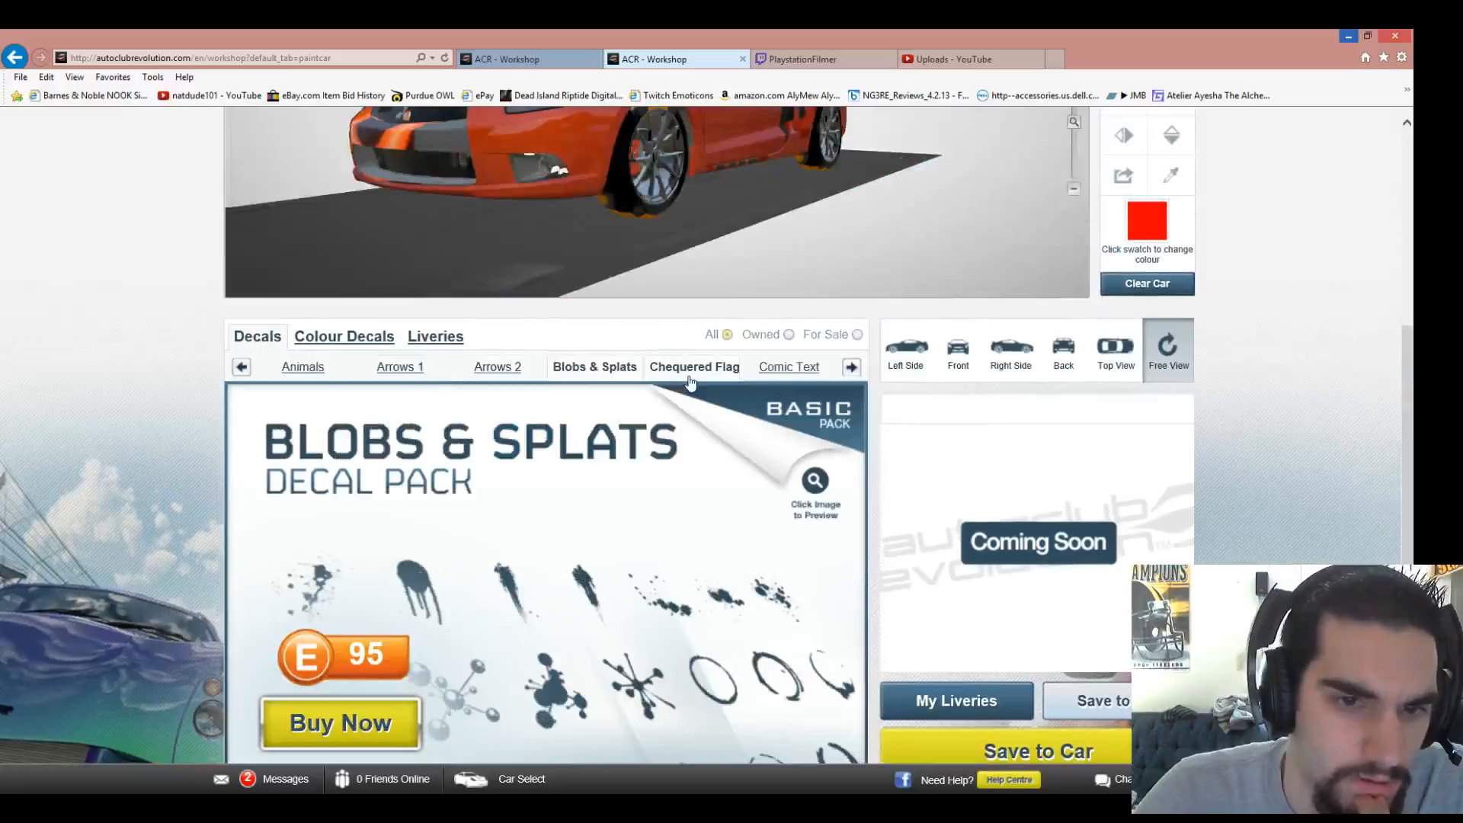
{"action": "left_click", "coordinate": [695, 366]}
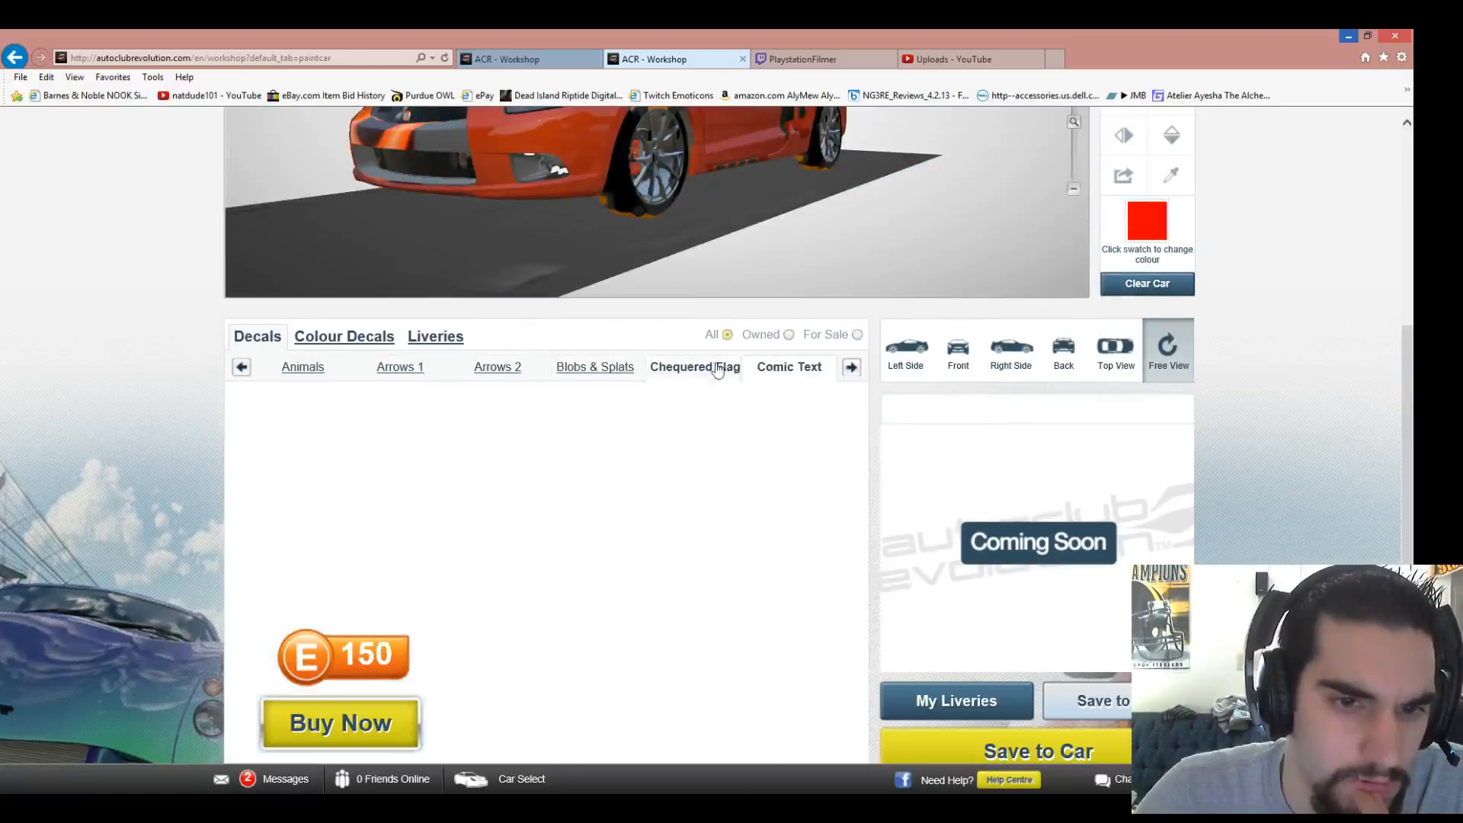
{"action": "left_click", "coordinate": [787, 366]}
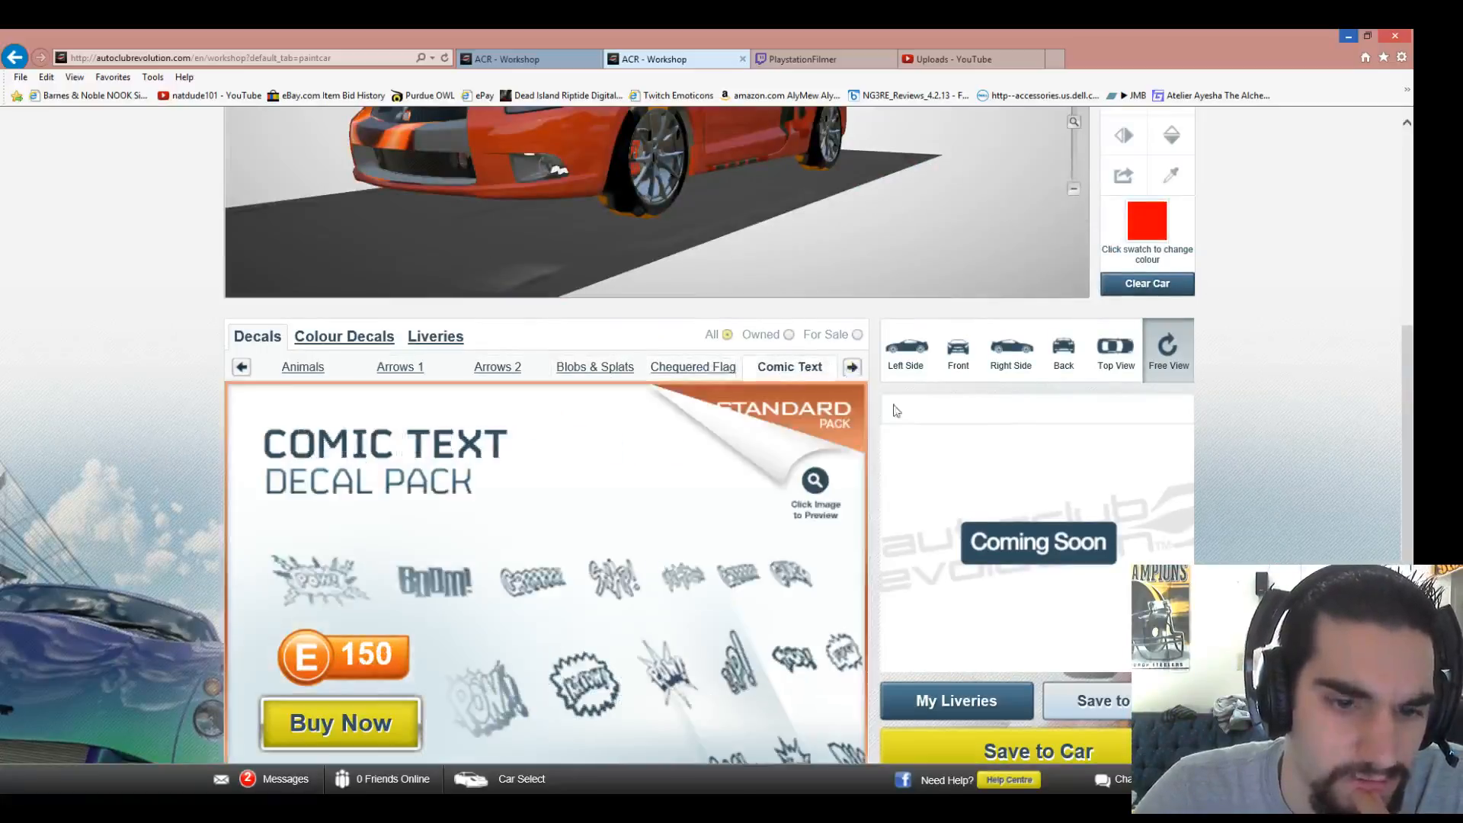
{"action": "scroll", "scroll_direction": "down", "scroll_amount": 3}
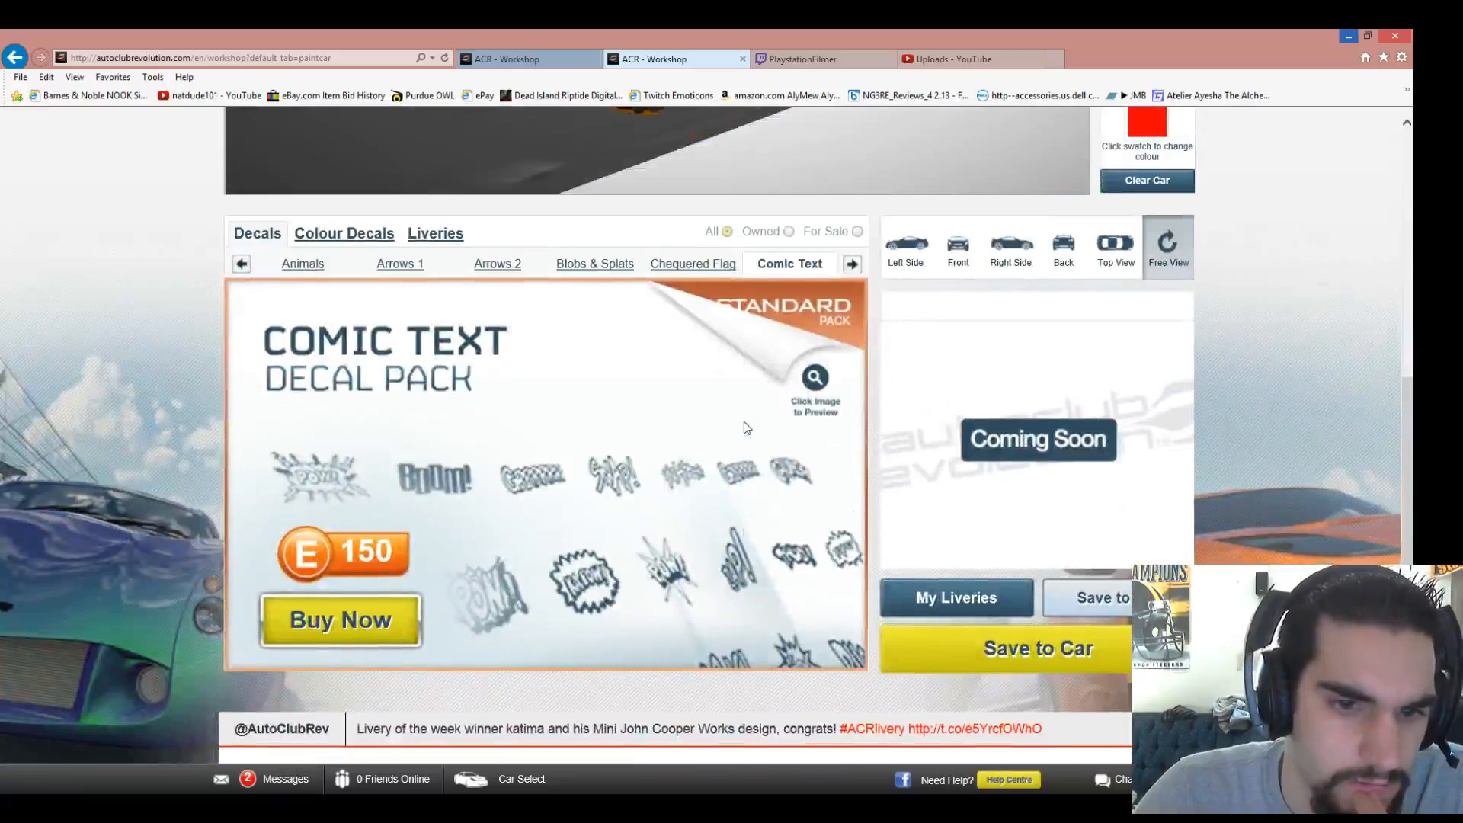
{"action": "left_click", "coordinate": [850, 263]}
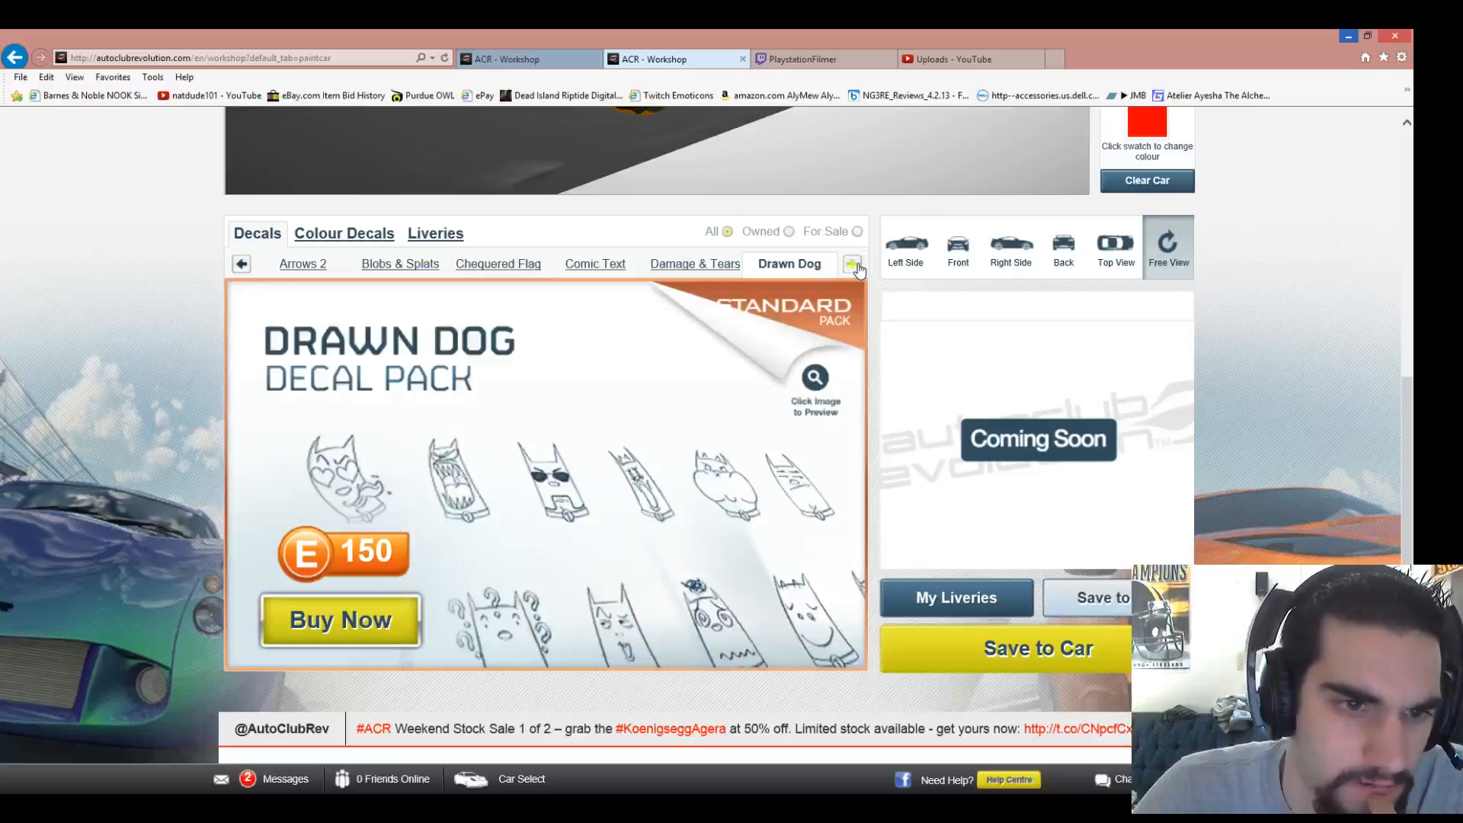
- Page forward through the later decal packs in the catalogue
{"action": "left_click", "coordinate": [851, 264]}
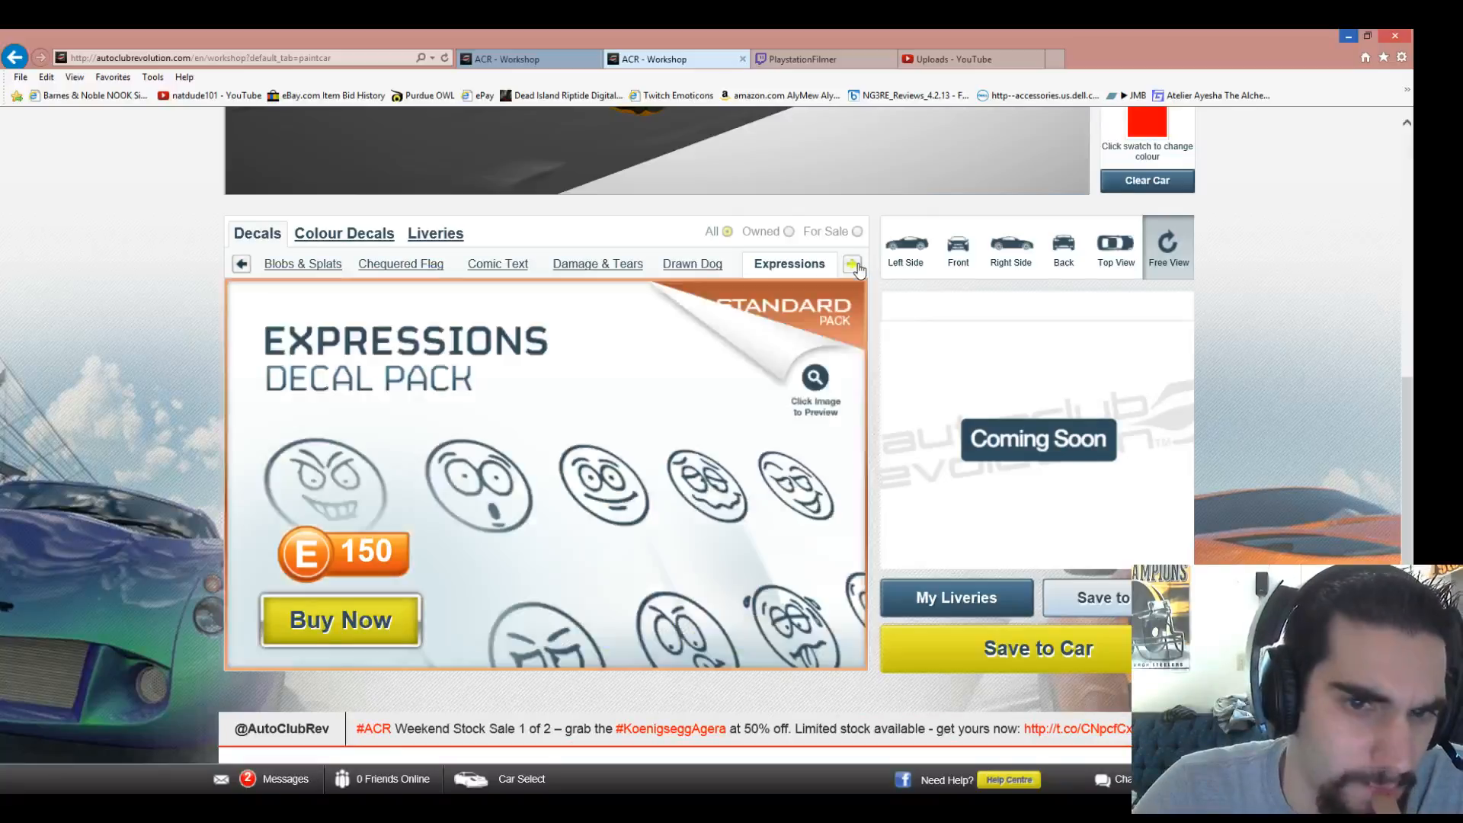
{"action": "left_click", "coordinate": [850, 263]}
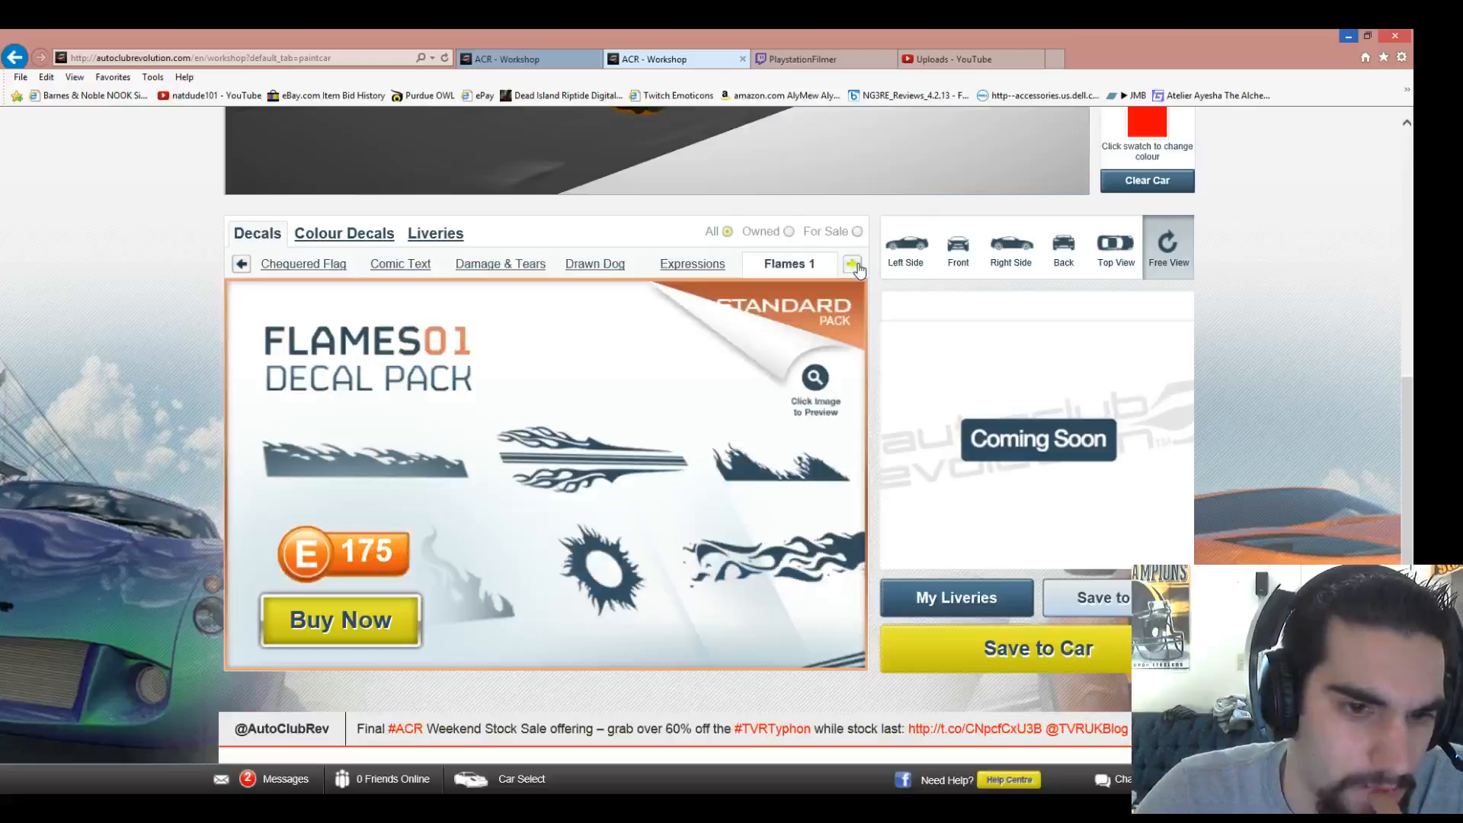
{"action": "left_click", "coordinate": [850, 264]}
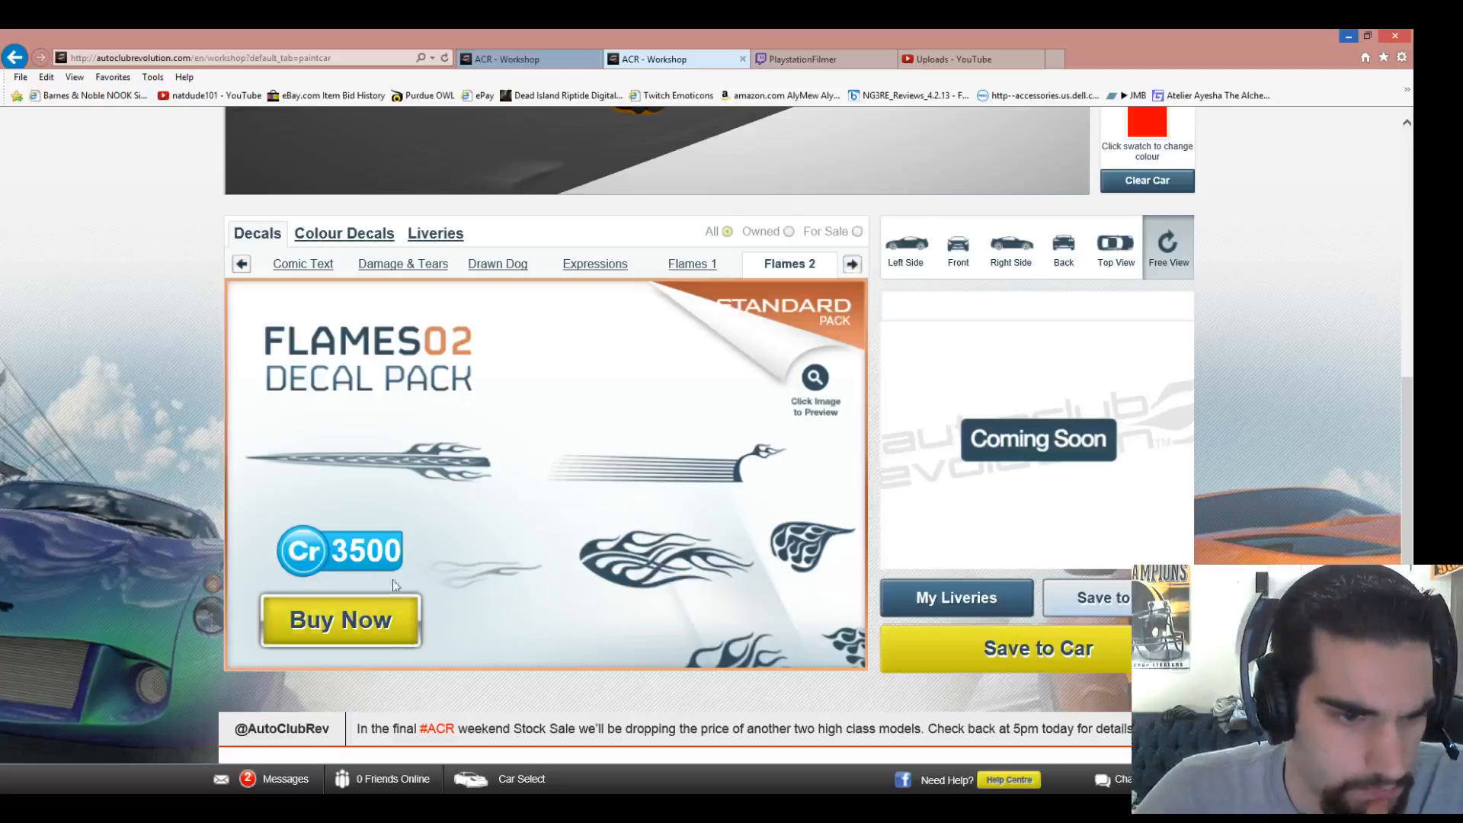
{"action": "left_click", "coordinate": [339, 620]}
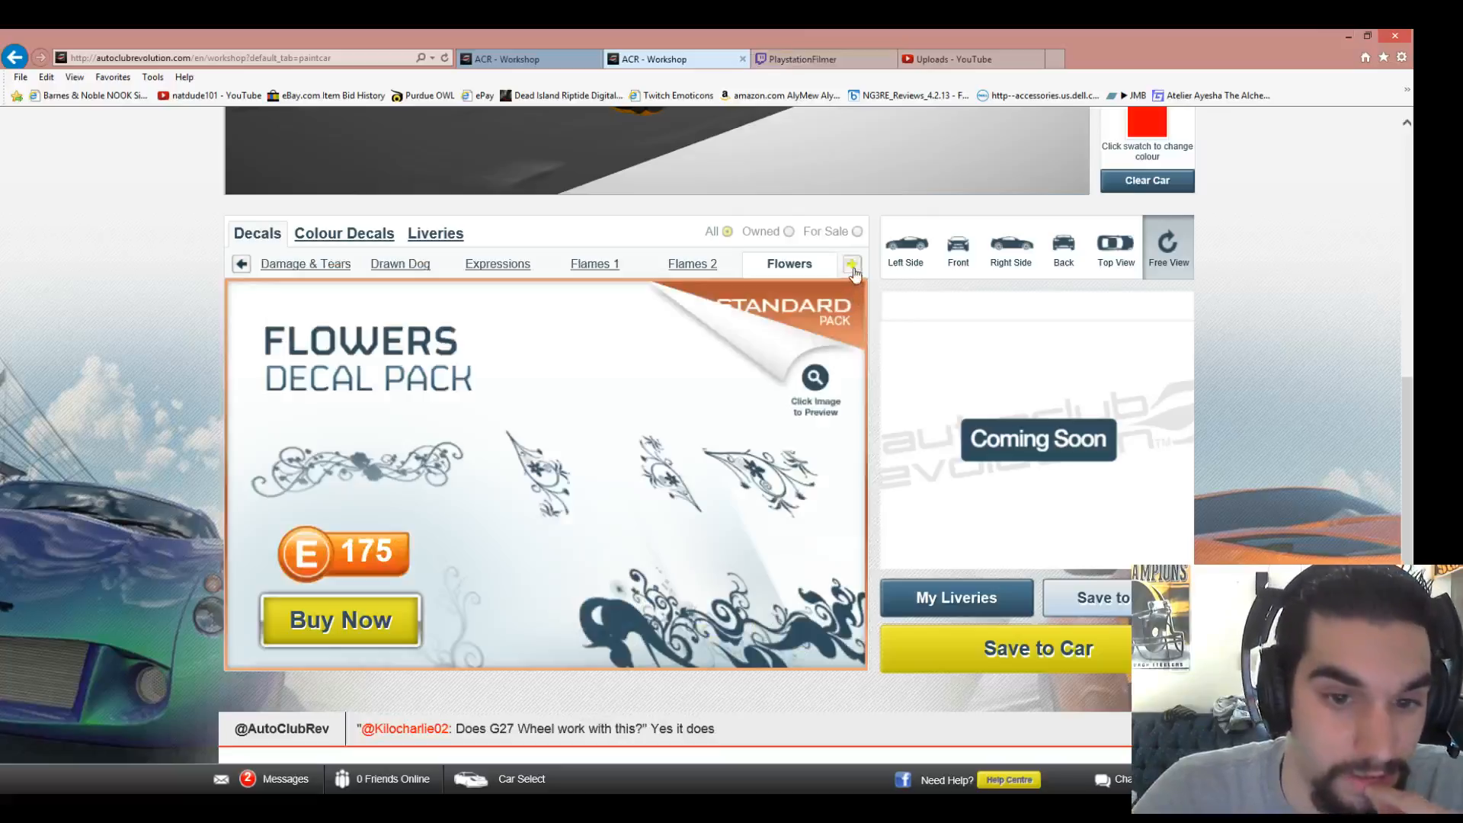
{"action": "left_click", "coordinate": [850, 264]}
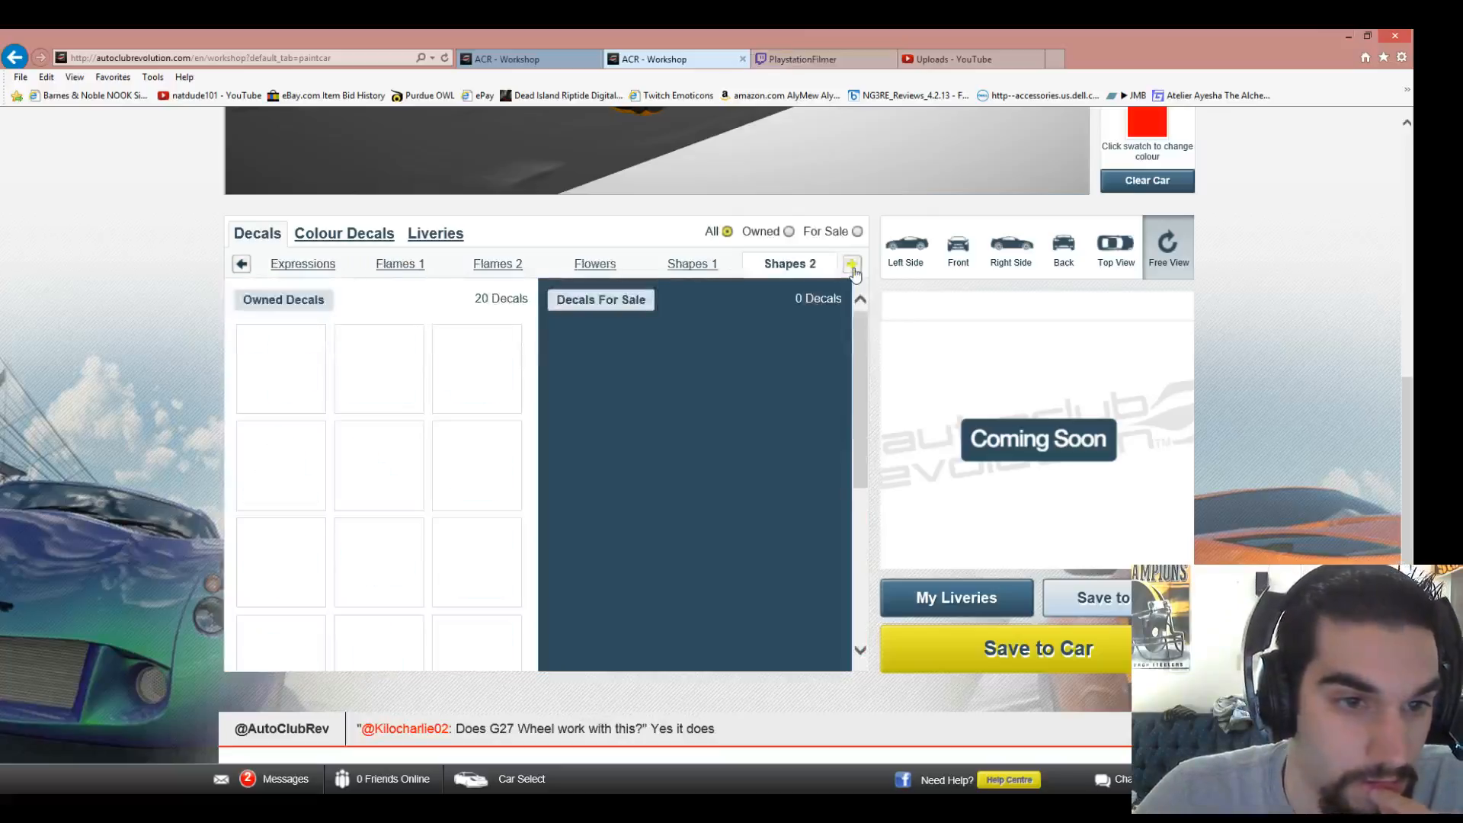
{"action": "left_click", "coordinate": [850, 264]}
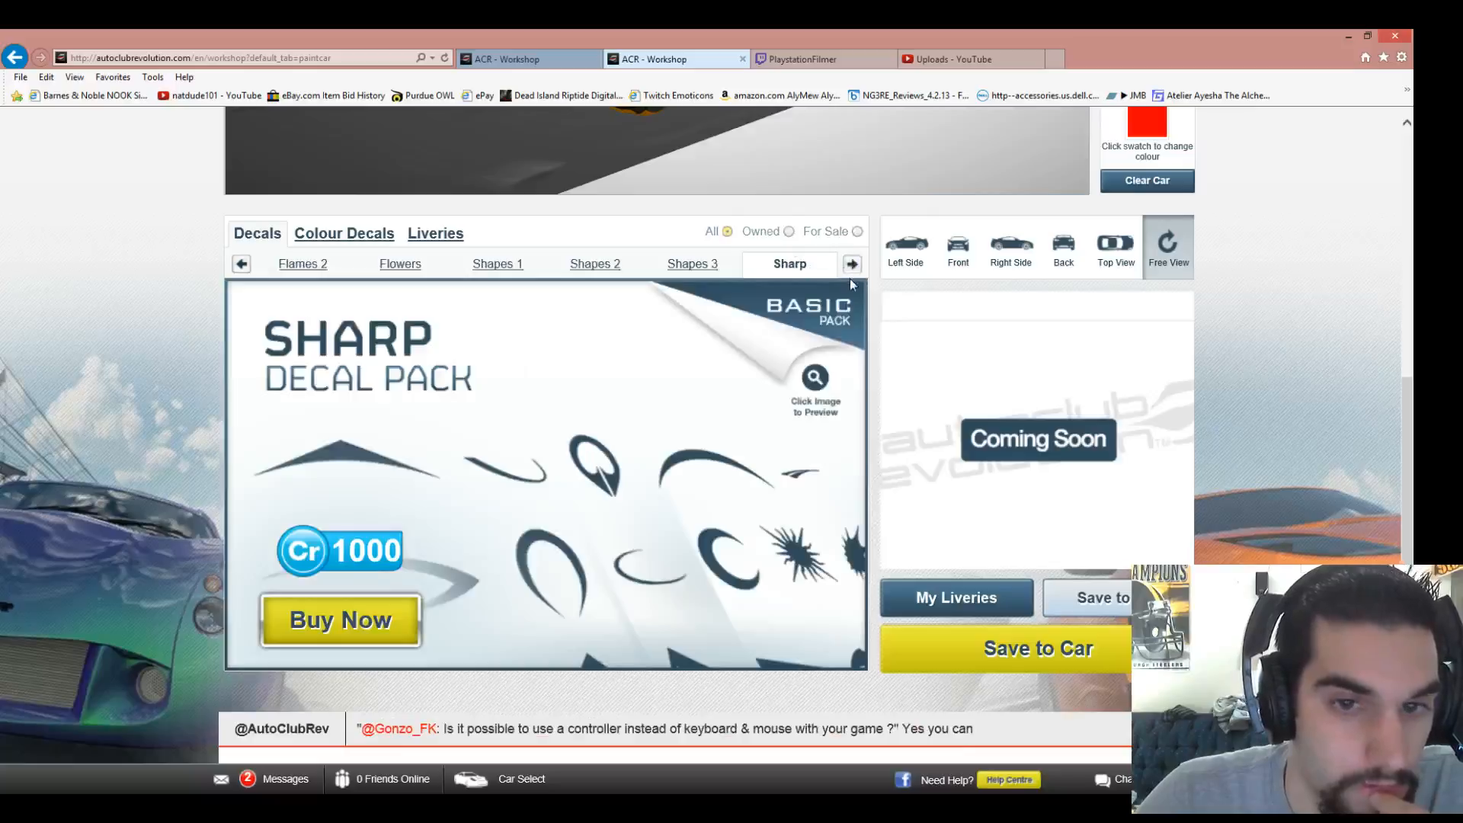
{"action": "left_click", "coordinate": [850, 263]}
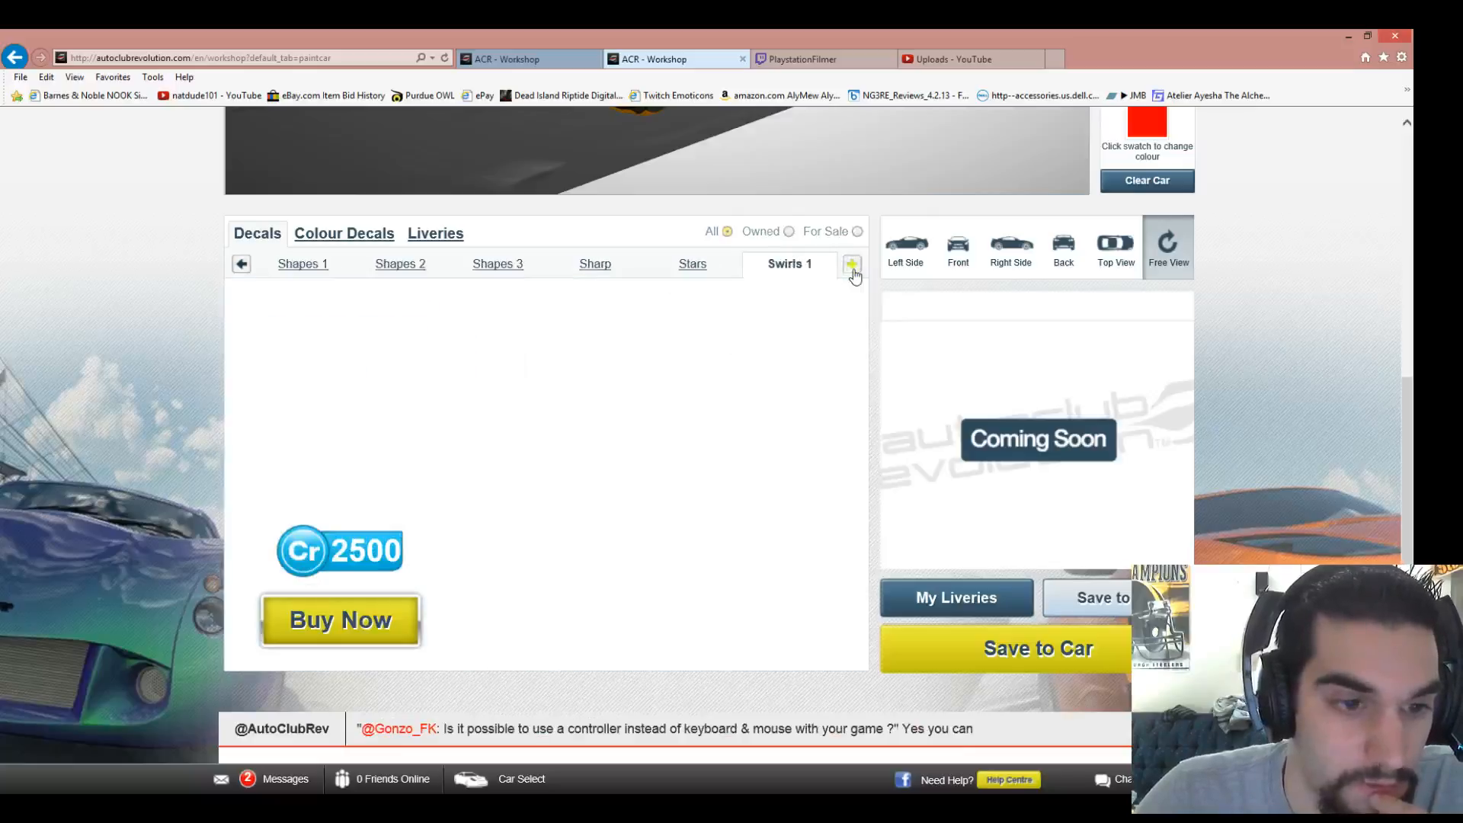
{"action": "scroll", "scroll_direction": "up", "scroll_amount": 3}
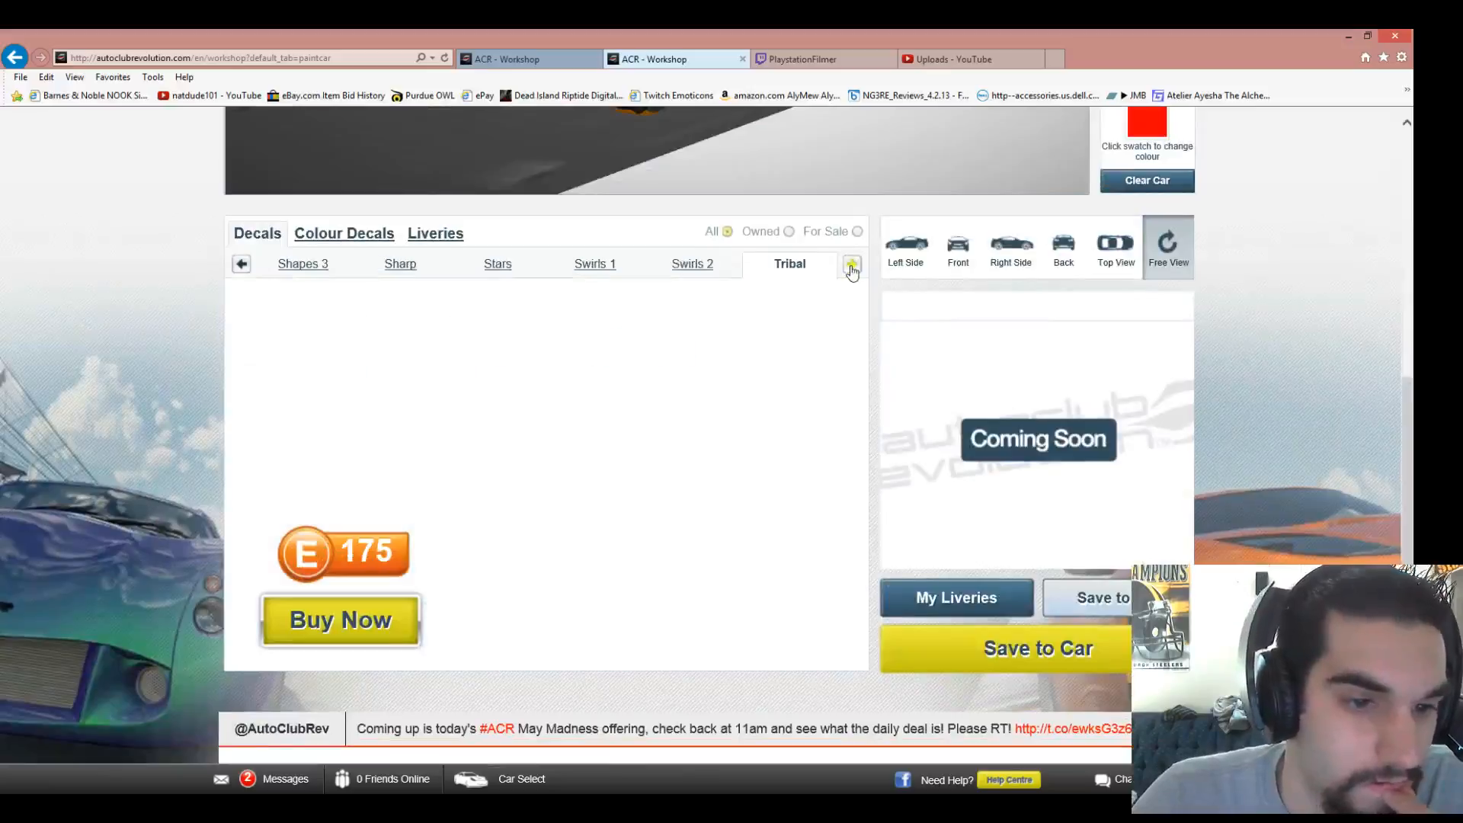
{"action": "left_click", "coordinate": [850, 264]}
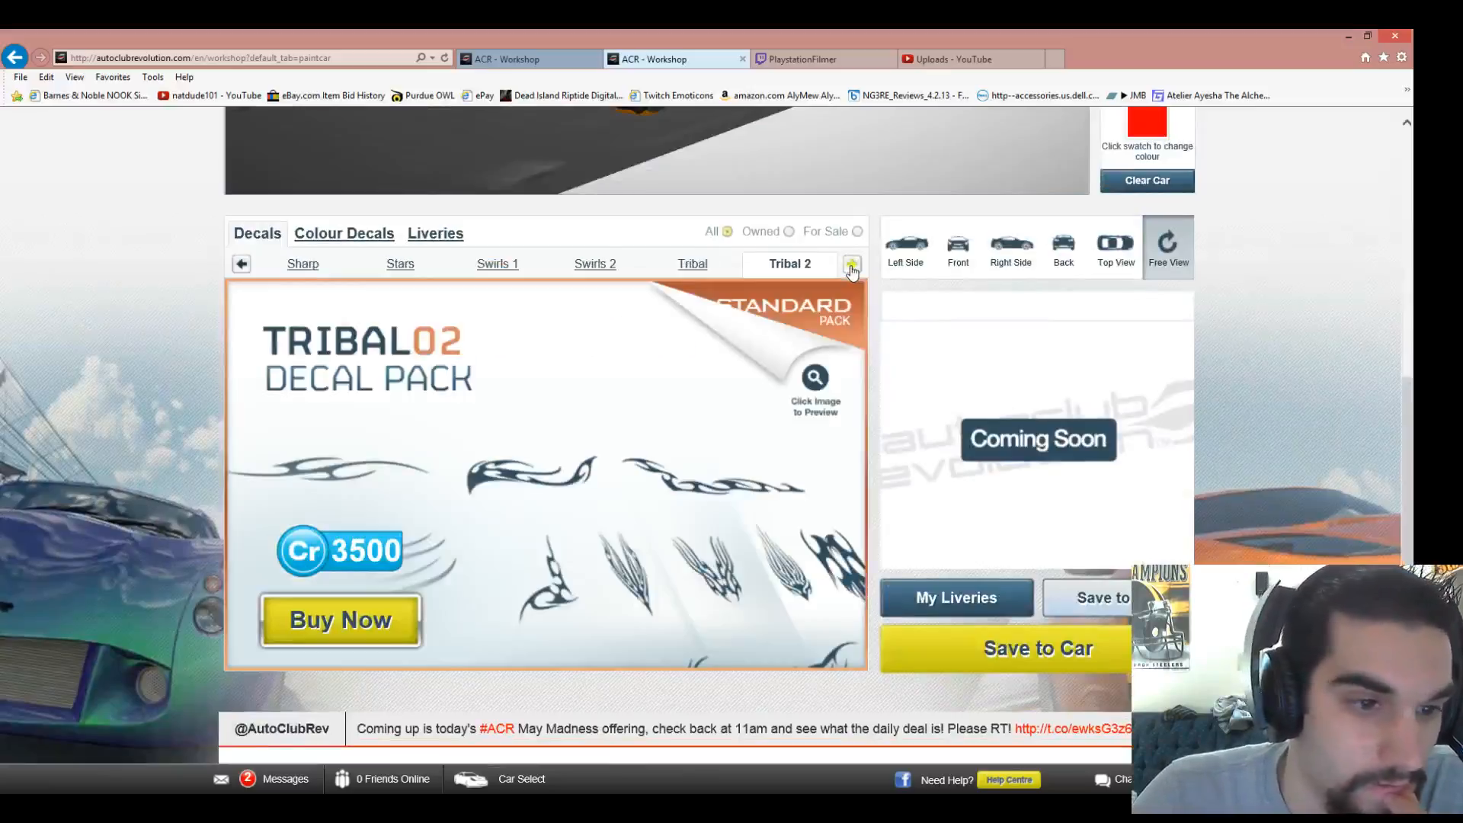
{"action": "left_click", "coordinate": [850, 264]}
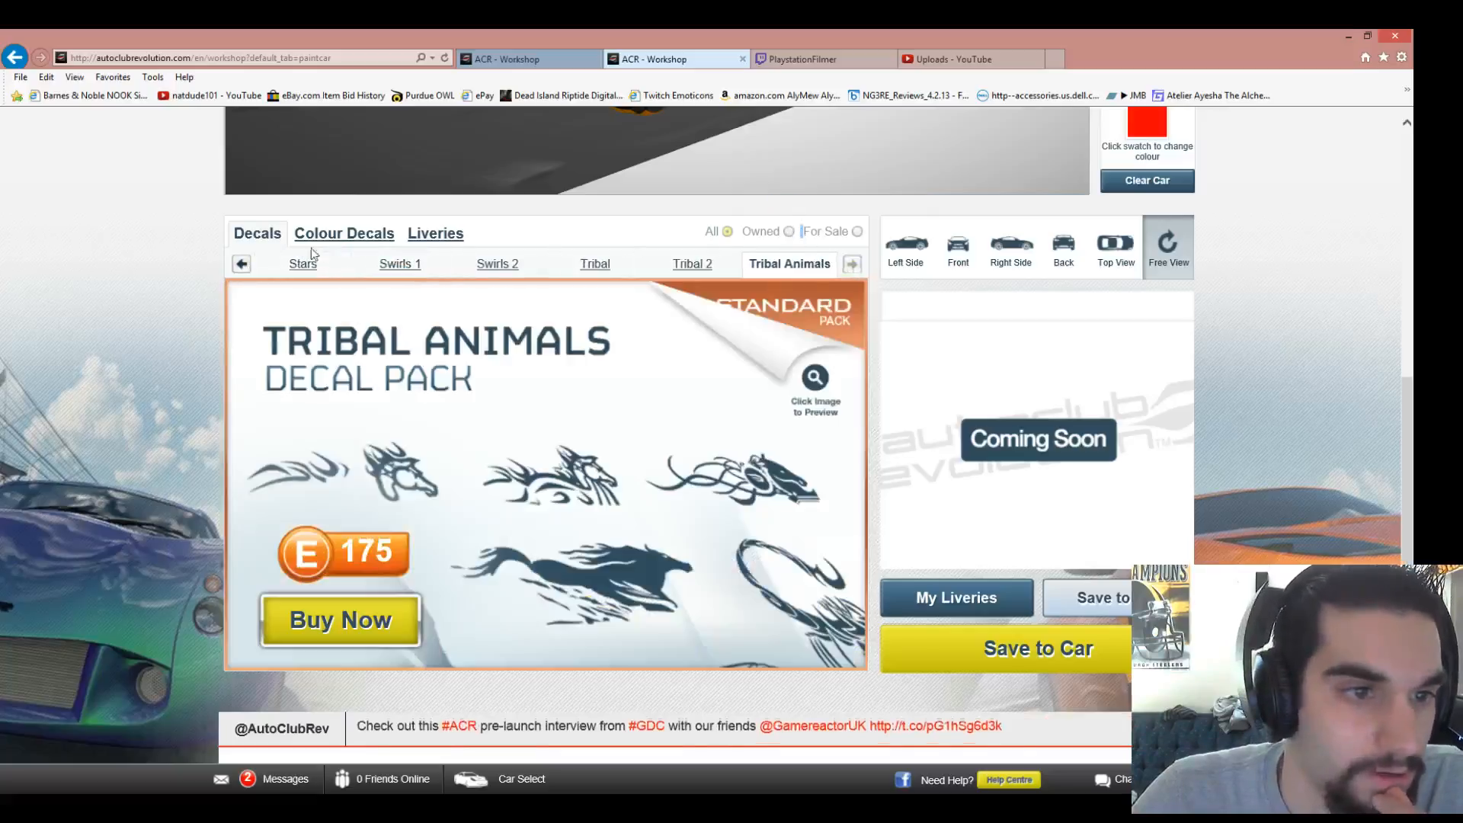
- Page back past Drawn Dog, Damage & Tears and Animals, then switch to the Colour Decals catalogue
{"action": "left_click", "coordinate": [241, 264]}
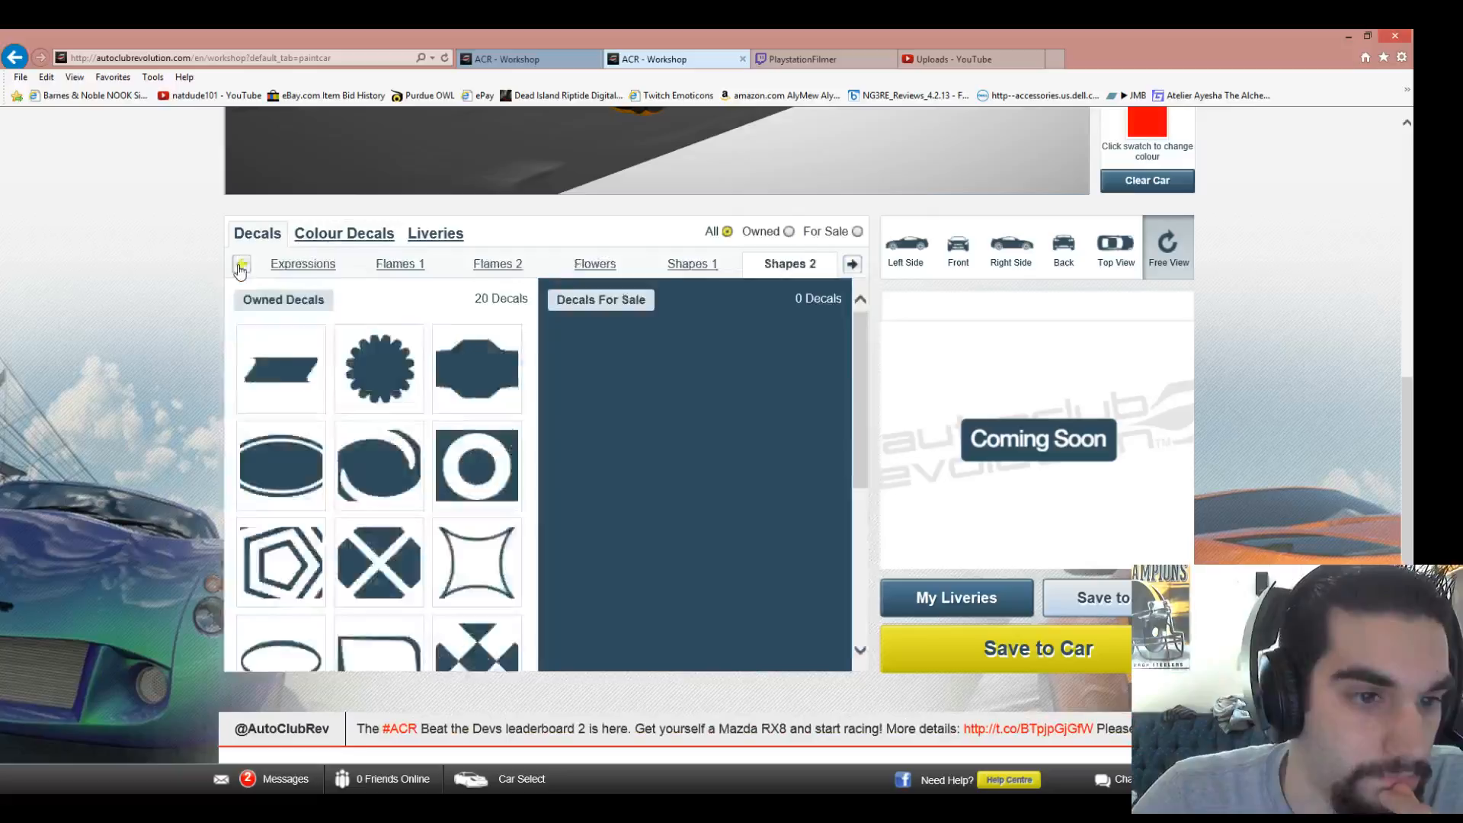
{"action": "left_click", "coordinate": [850, 263]}
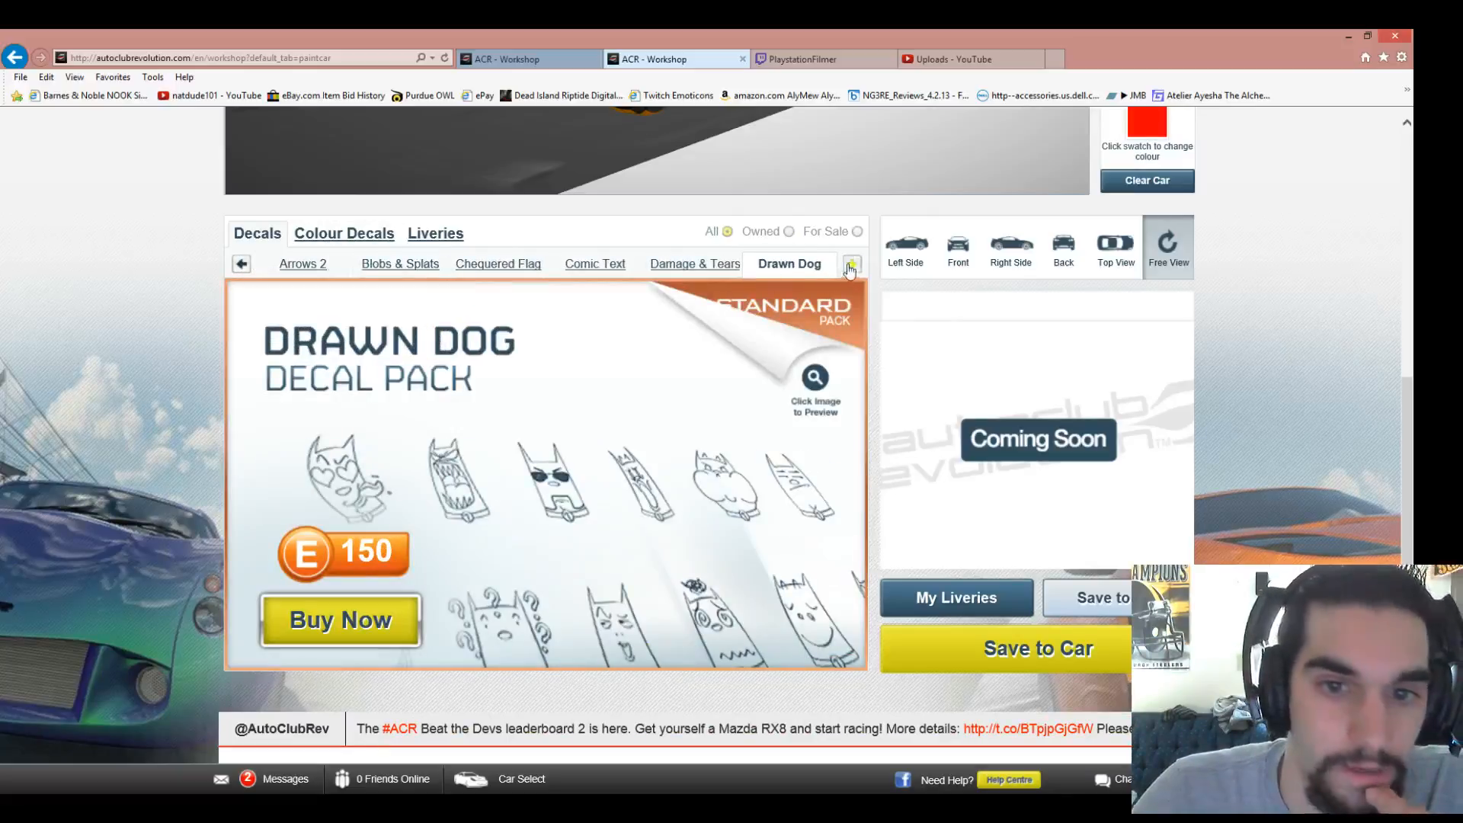
{"action": "left_click", "coordinate": [850, 263]}
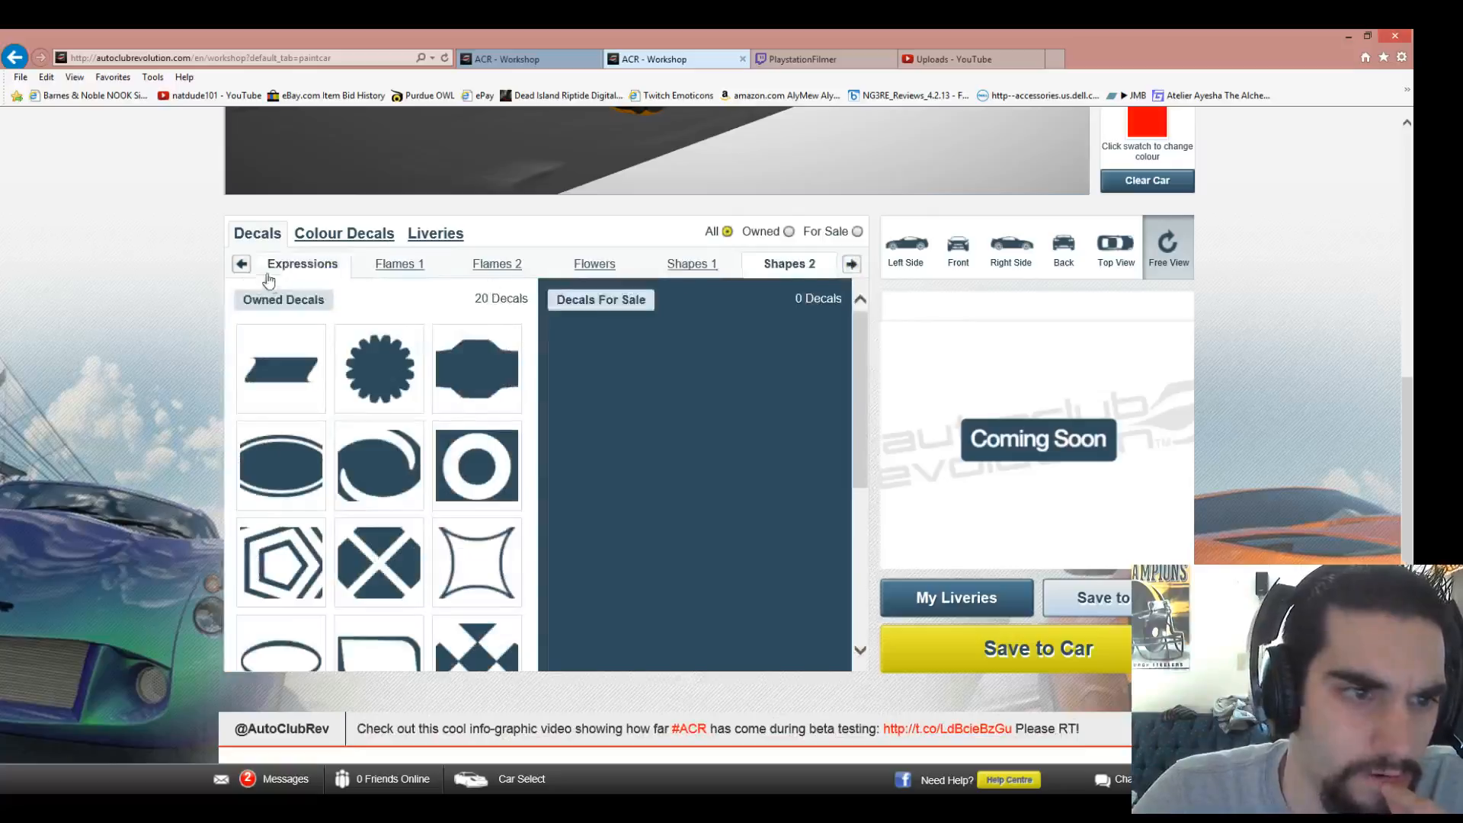
{"action": "left_click", "coordinate": [242, 263]}
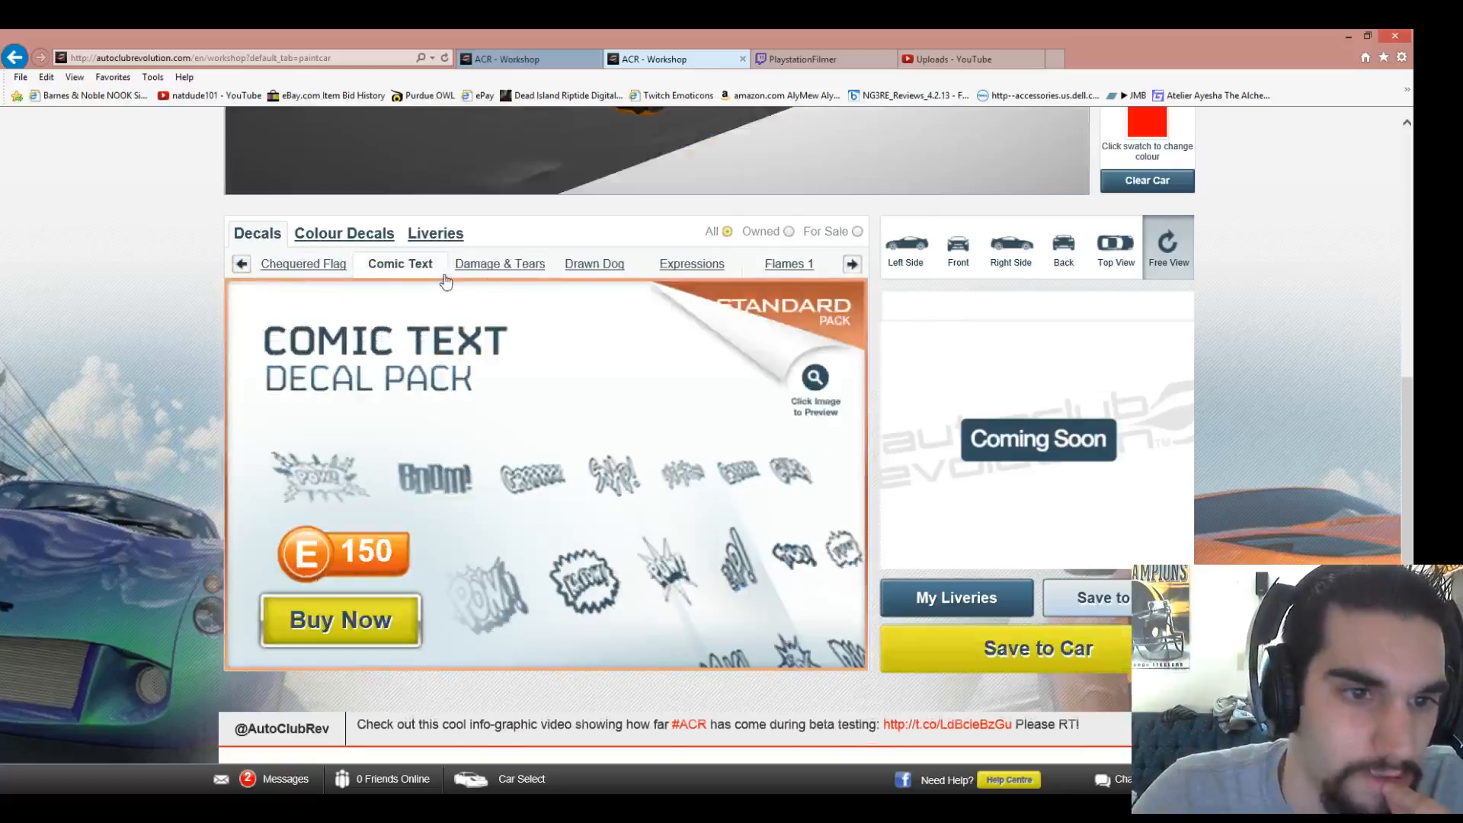
{"action": "left_click", "coordinate": [499, 264]}
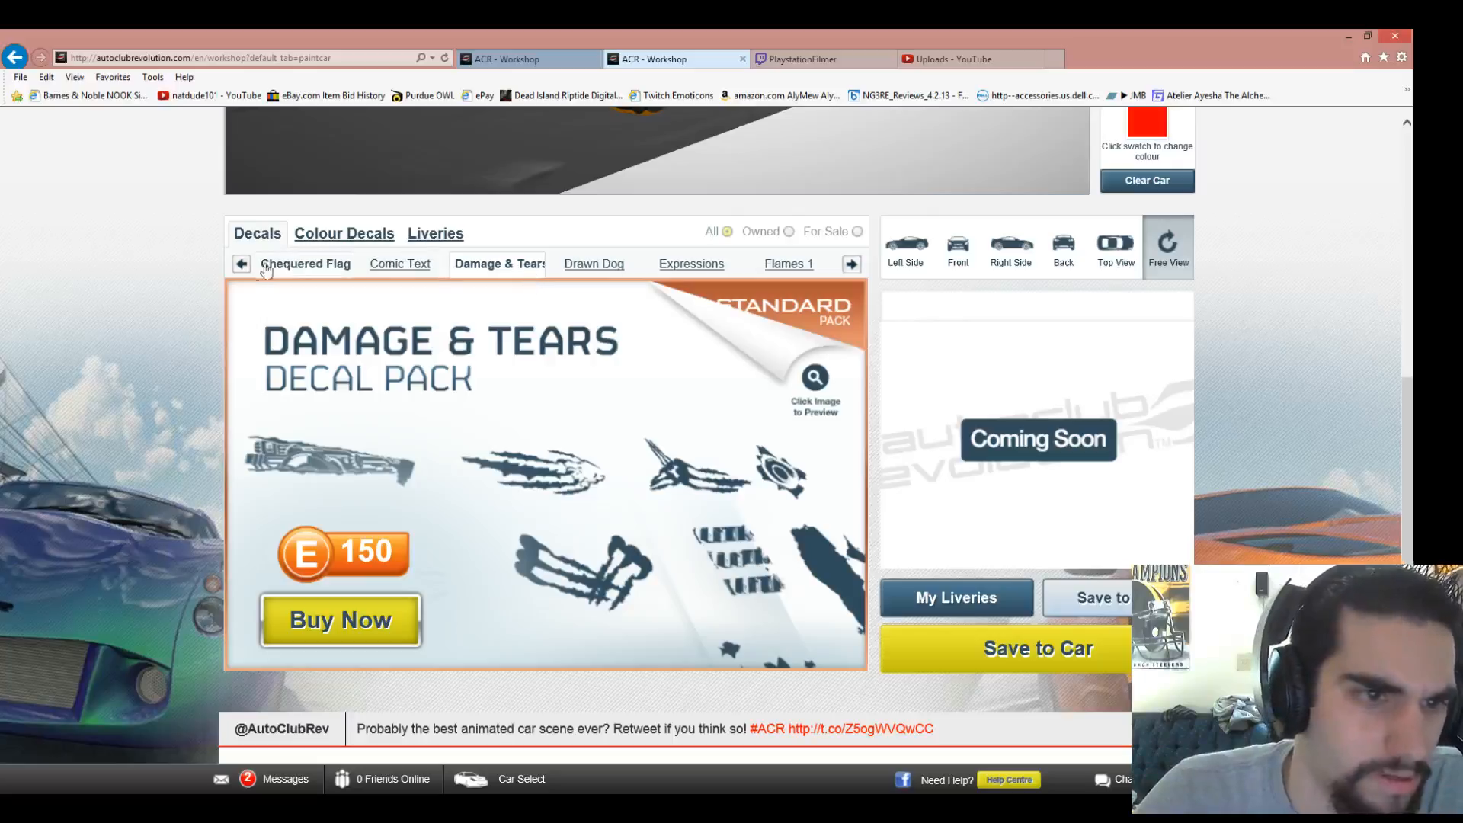
{"action": "left_click", "coordinate": [240, 264]}
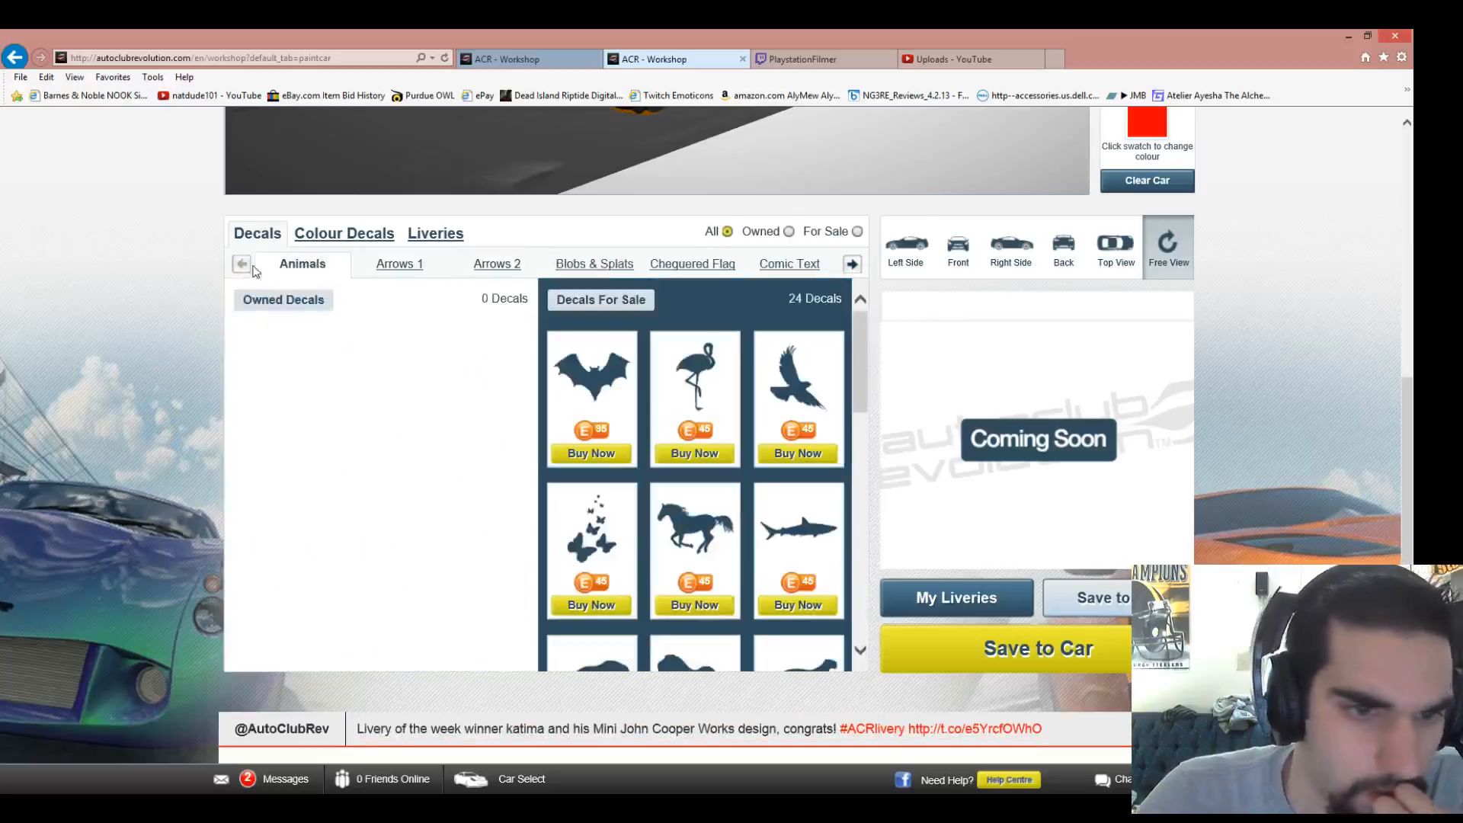
{"action": "left_click", "coordinate": [593, 263]}
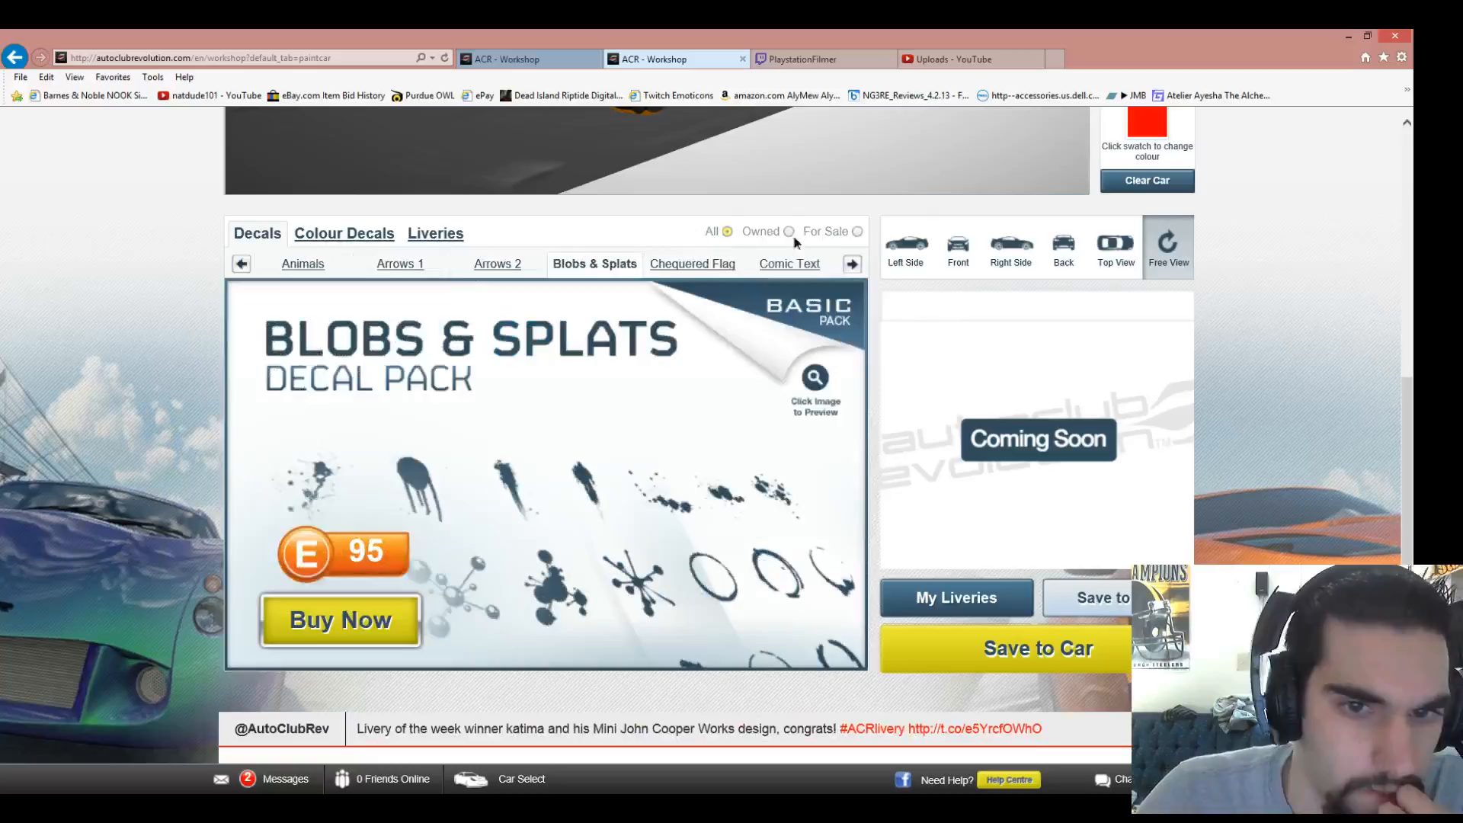
{"action": "left_click", "coordinate": [302, 264]}
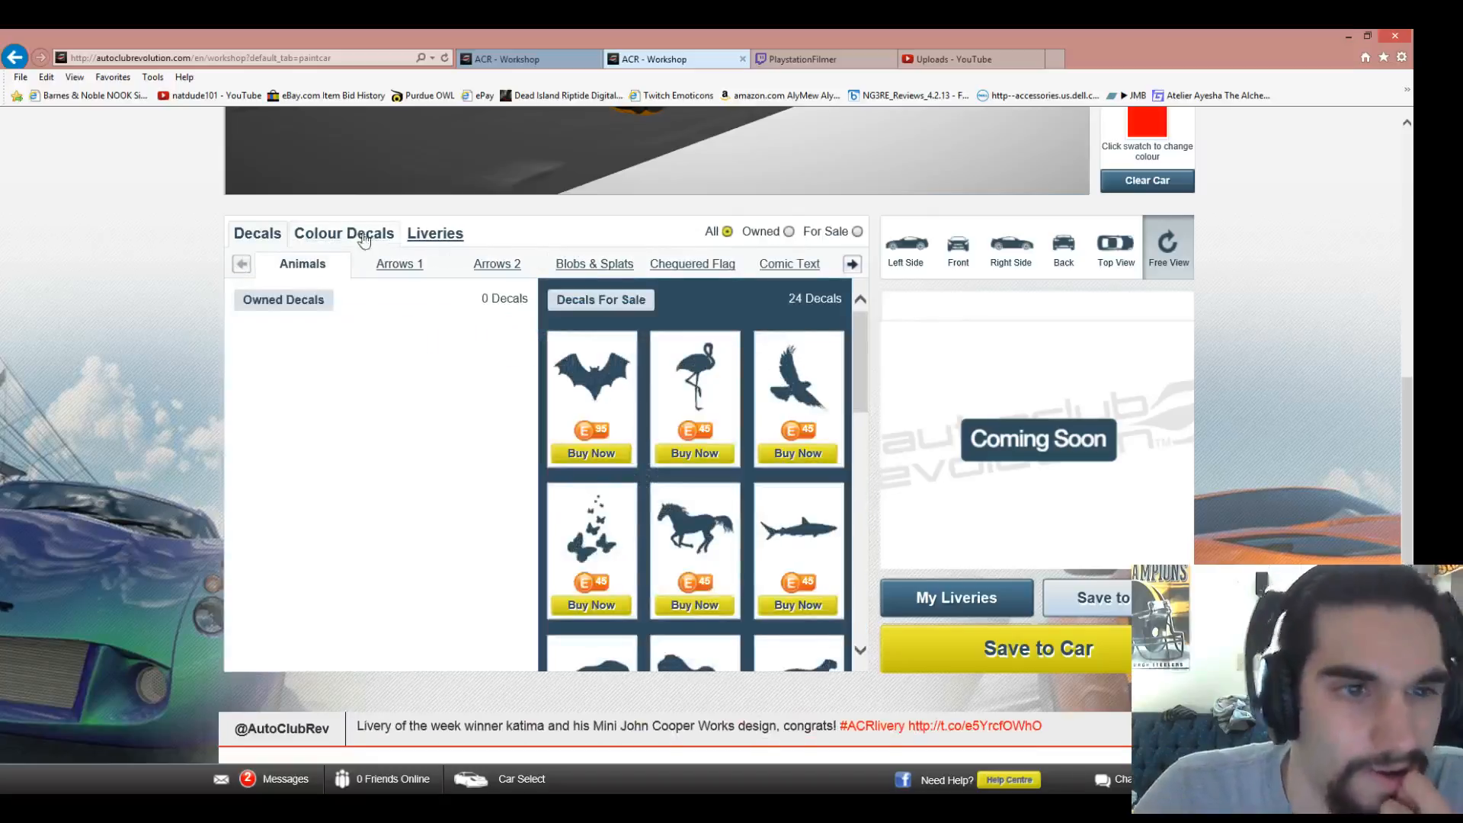
{"action": "left_click", "coordinate": [344, 233]}
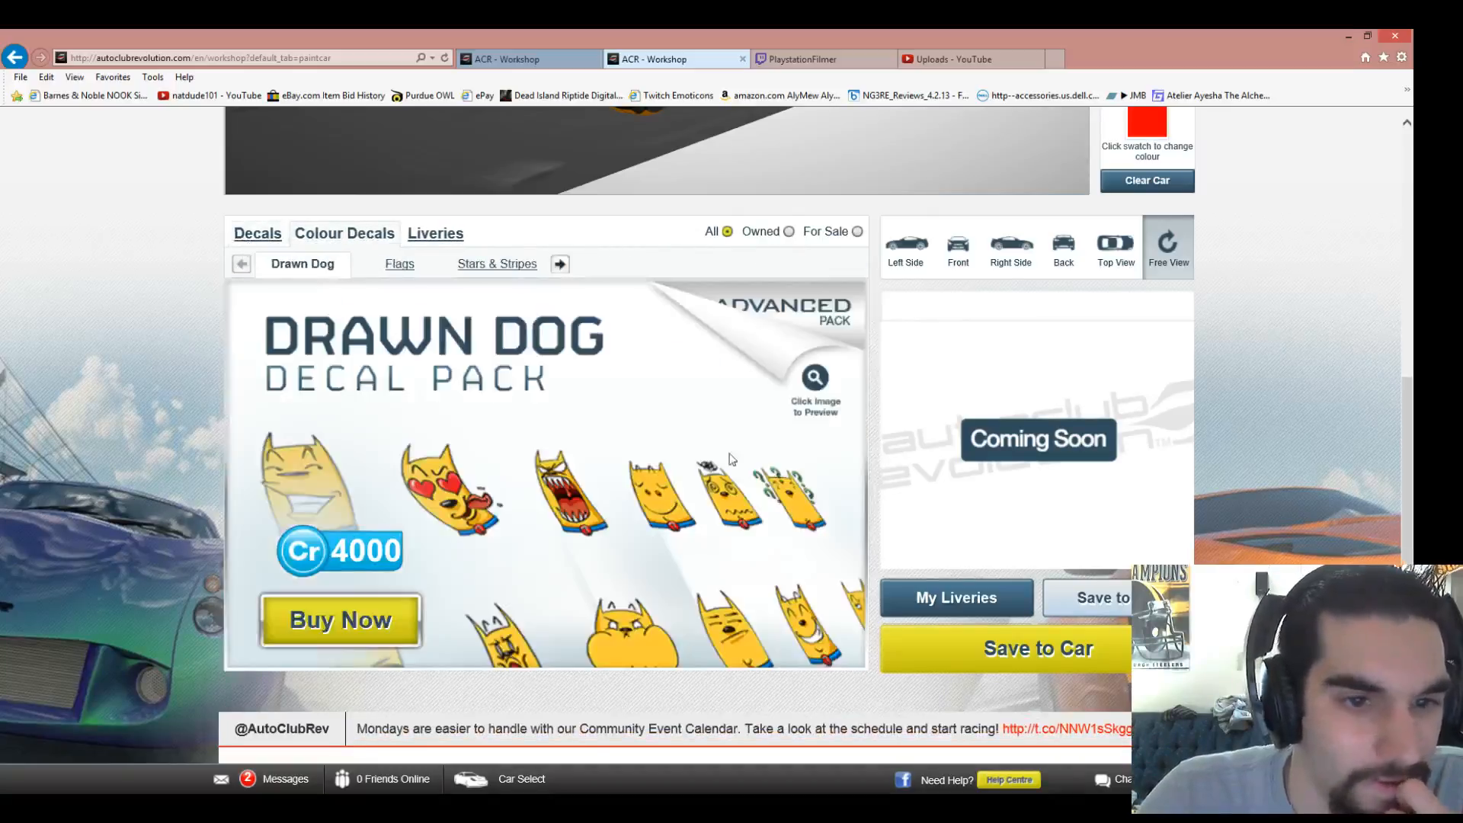
- Buy the colour Drawn Dog pack and accept the switch to front view for its screaming dog decal
{"action": "left_click", "coordinate": [559, 263]}
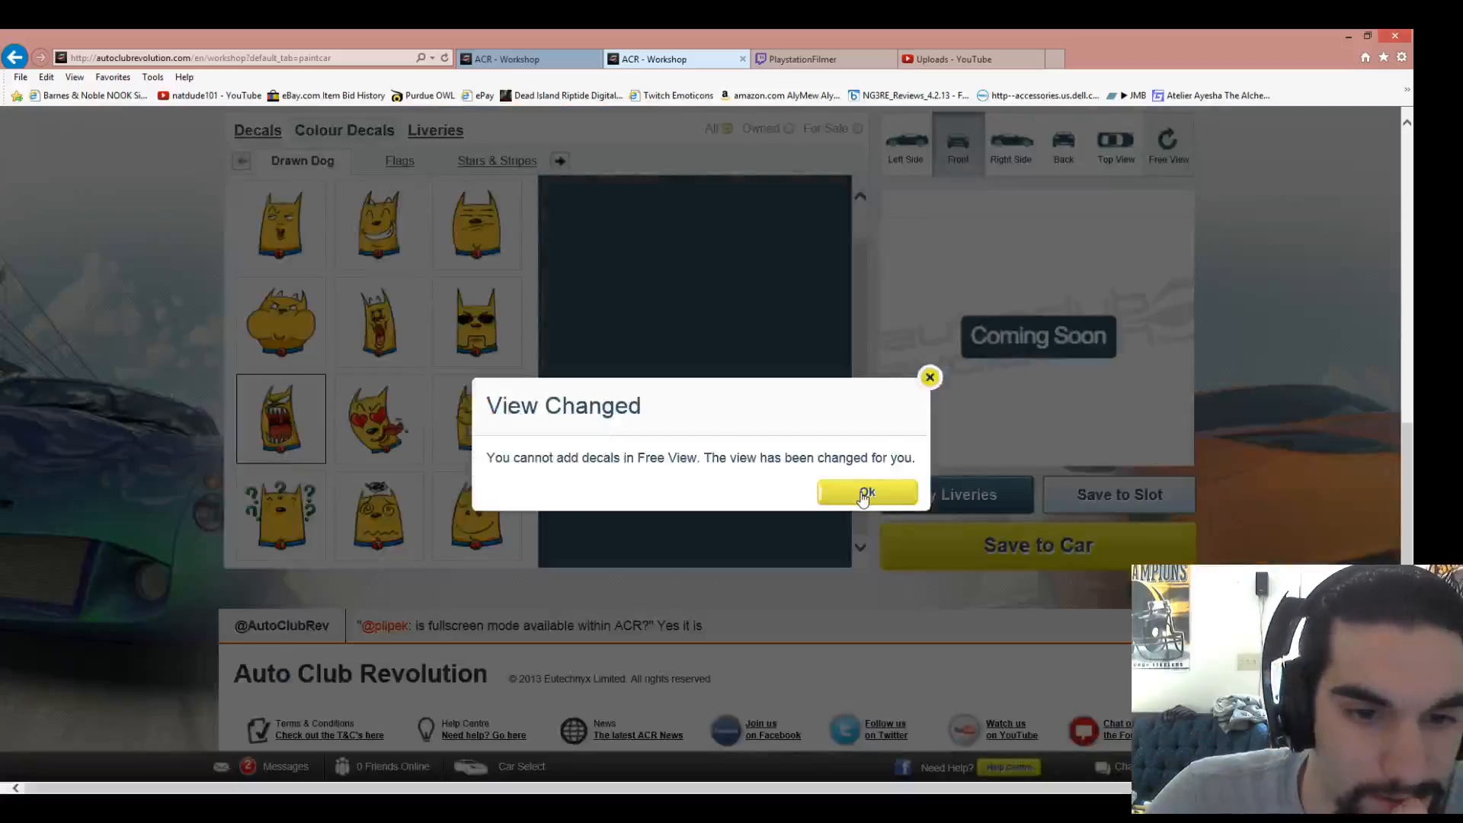
{"action": "left_click", "coordinate": [864, 492]}
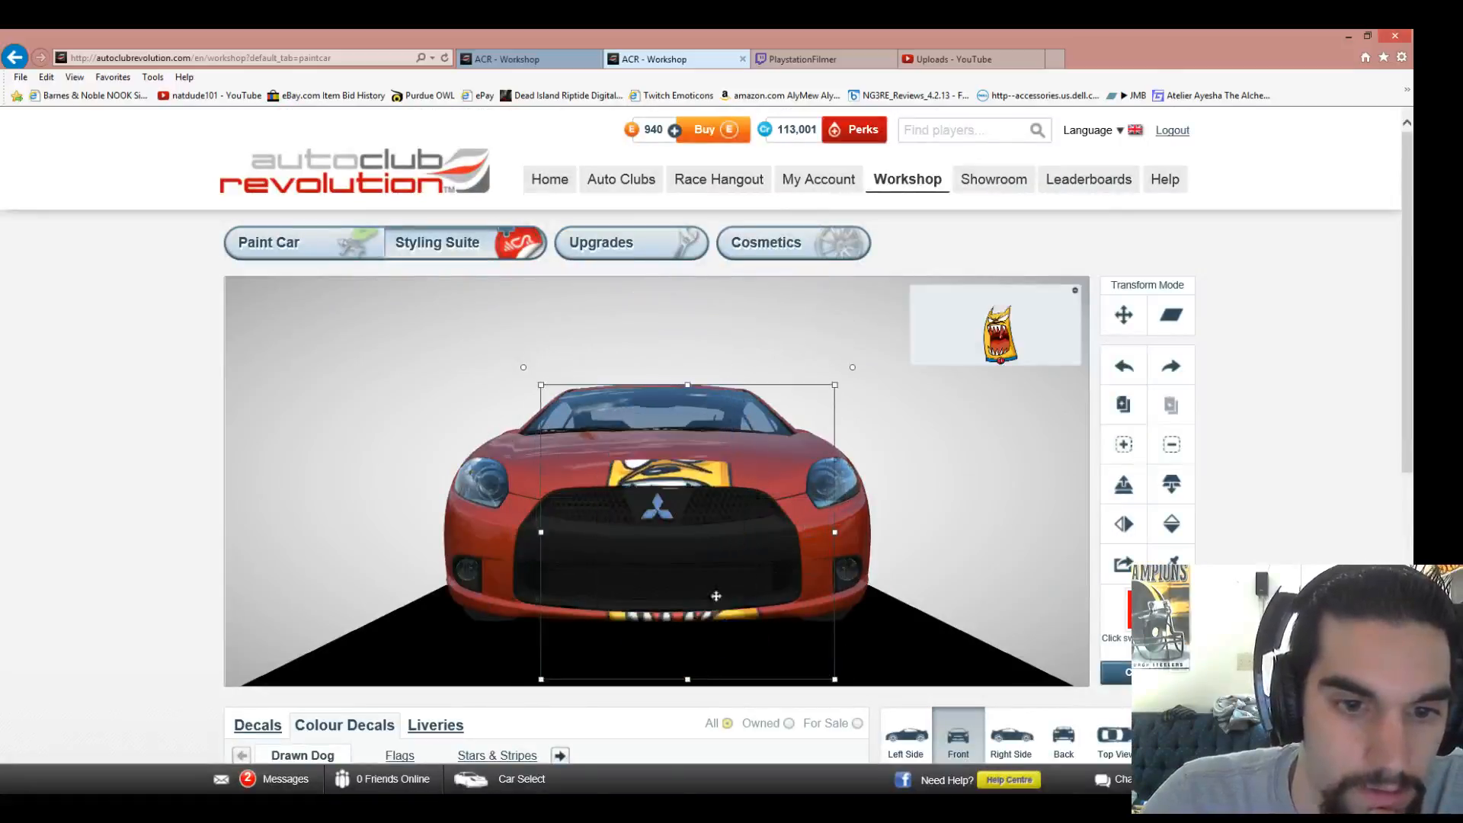
{"action": "mouse_move", "coordinate": [1330, 555]}
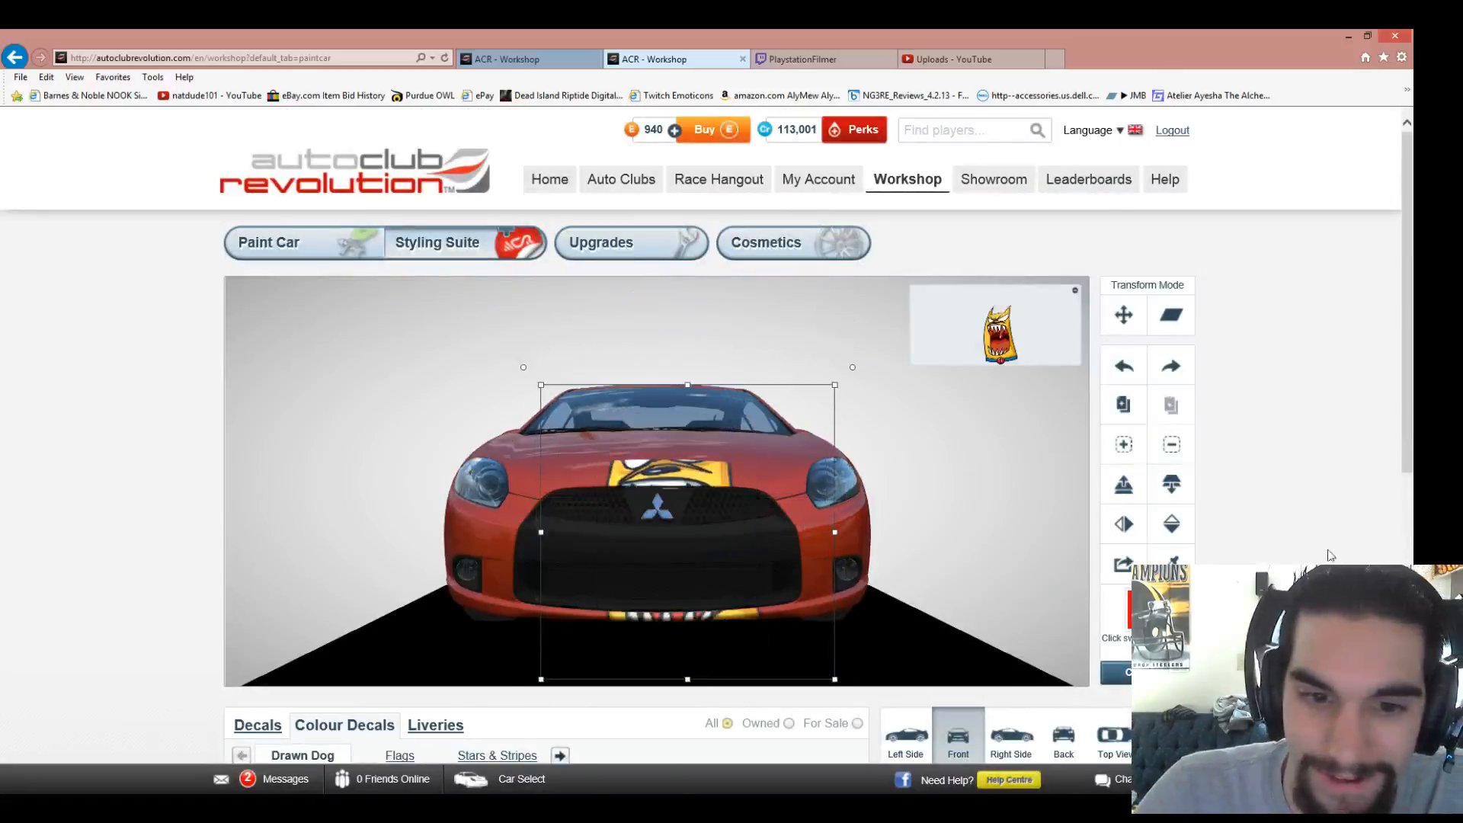
- Shrink the screaming Drawn Dog decal into a small patch over the front grille
{"action": "scroll", "scroll_direction": "down", "scroll_amount": 3}
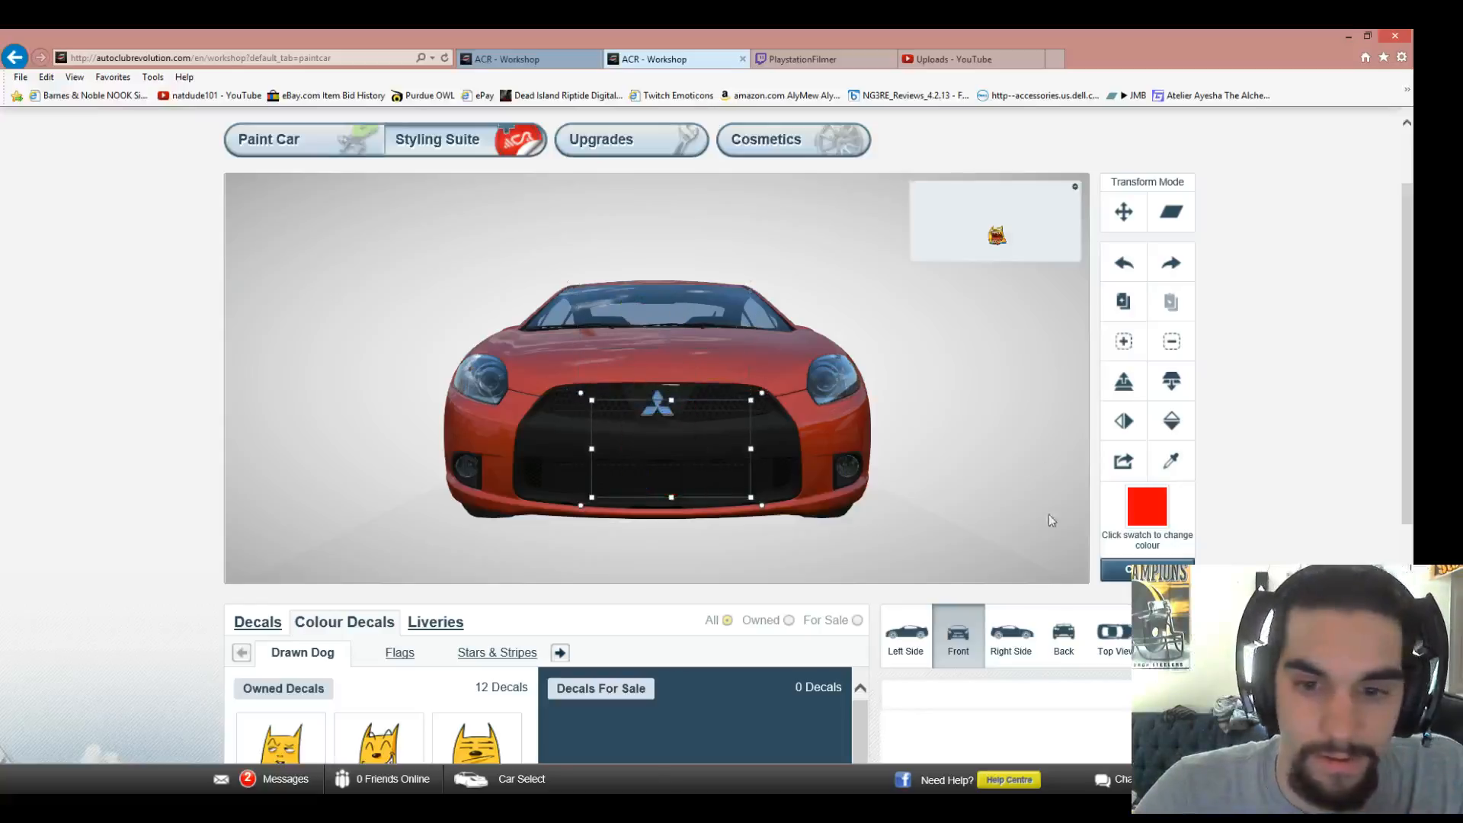
{"action": "left_click", "coordinate": [1010, 634]}
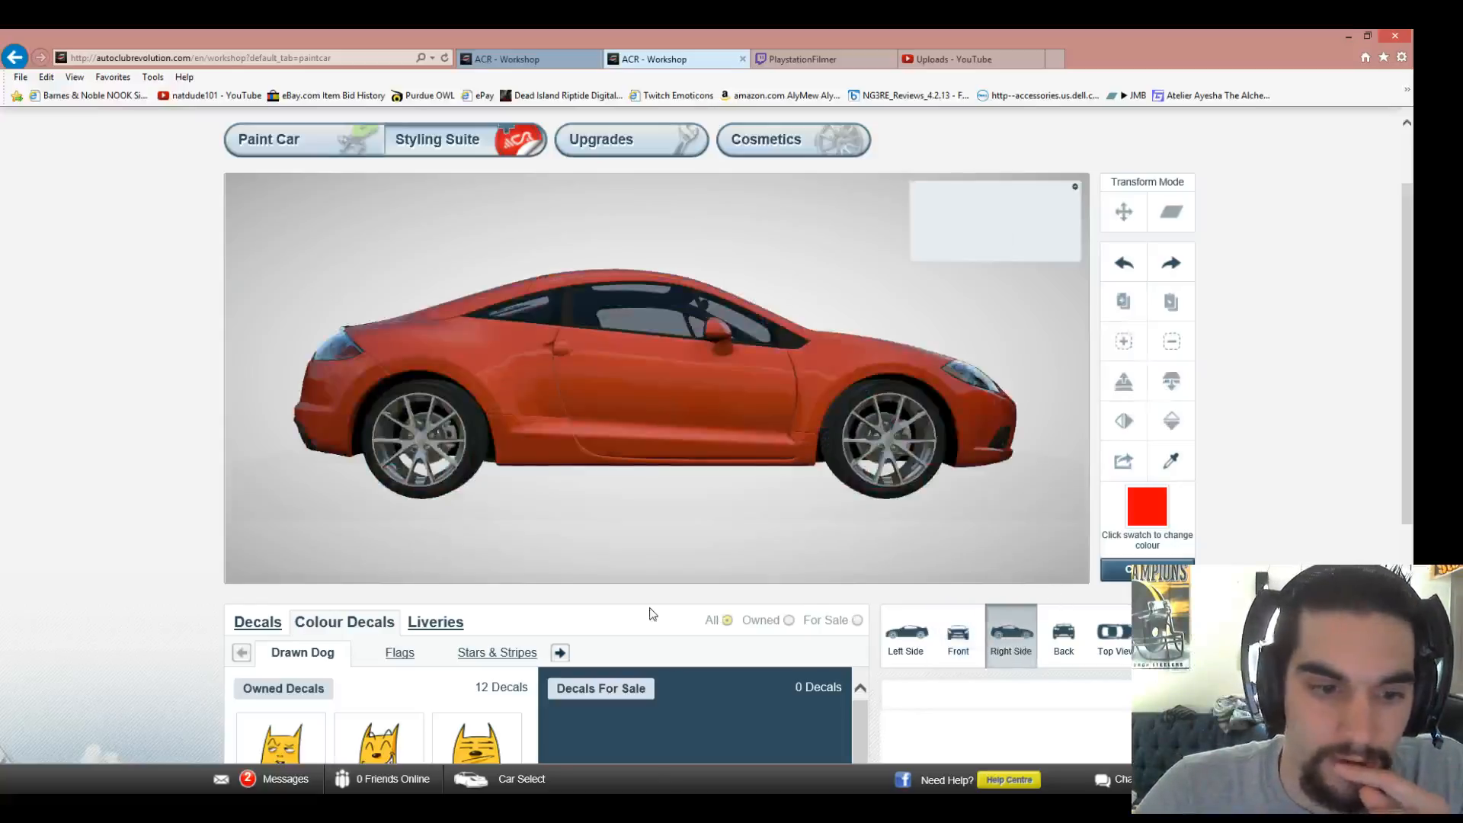
{"action": "scroll", "scroll_direction": "down", "scroll_amount": 3}
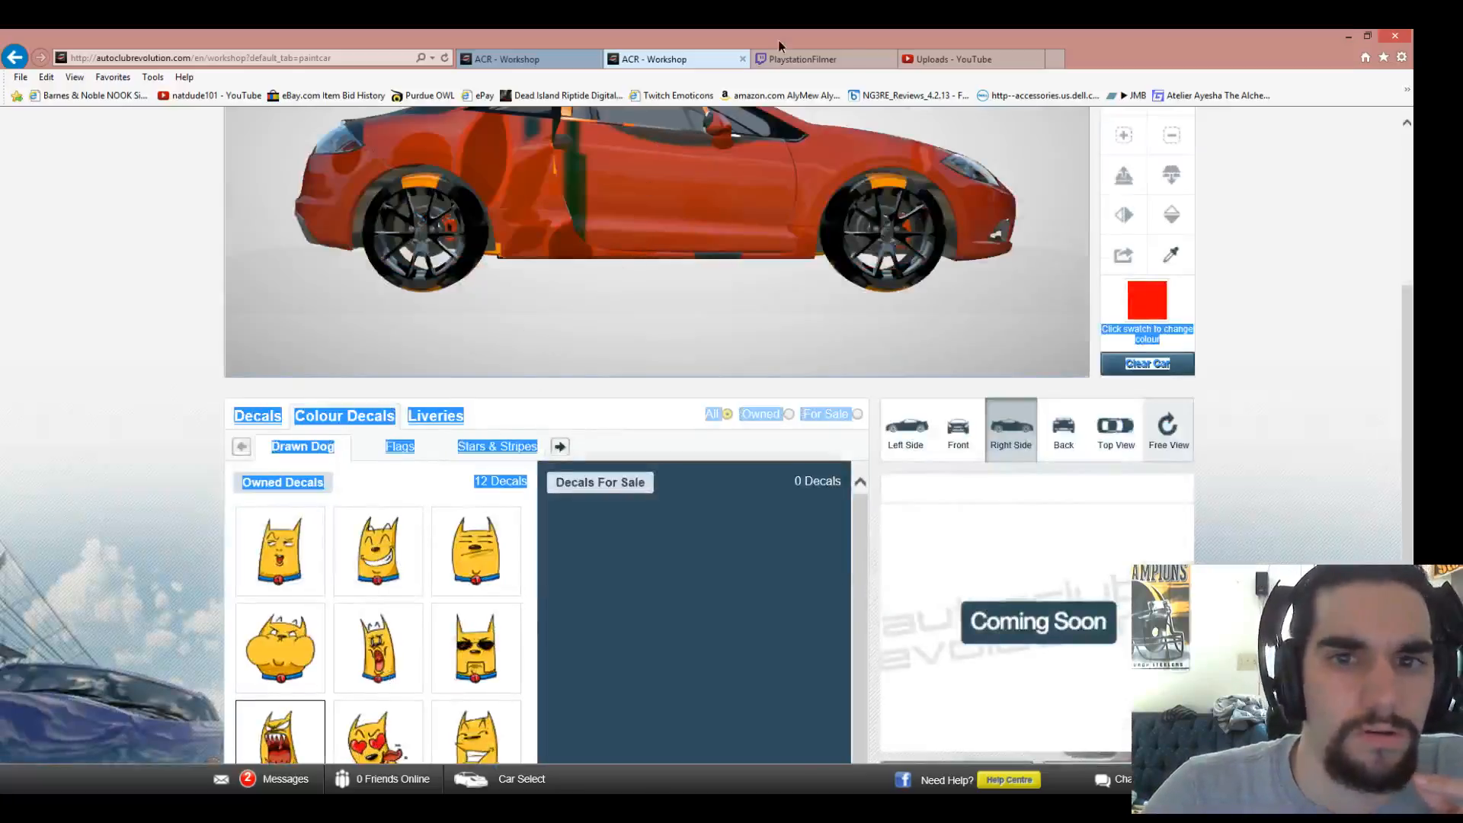
{"action": "left_click", "coordinate": [377, 550]}
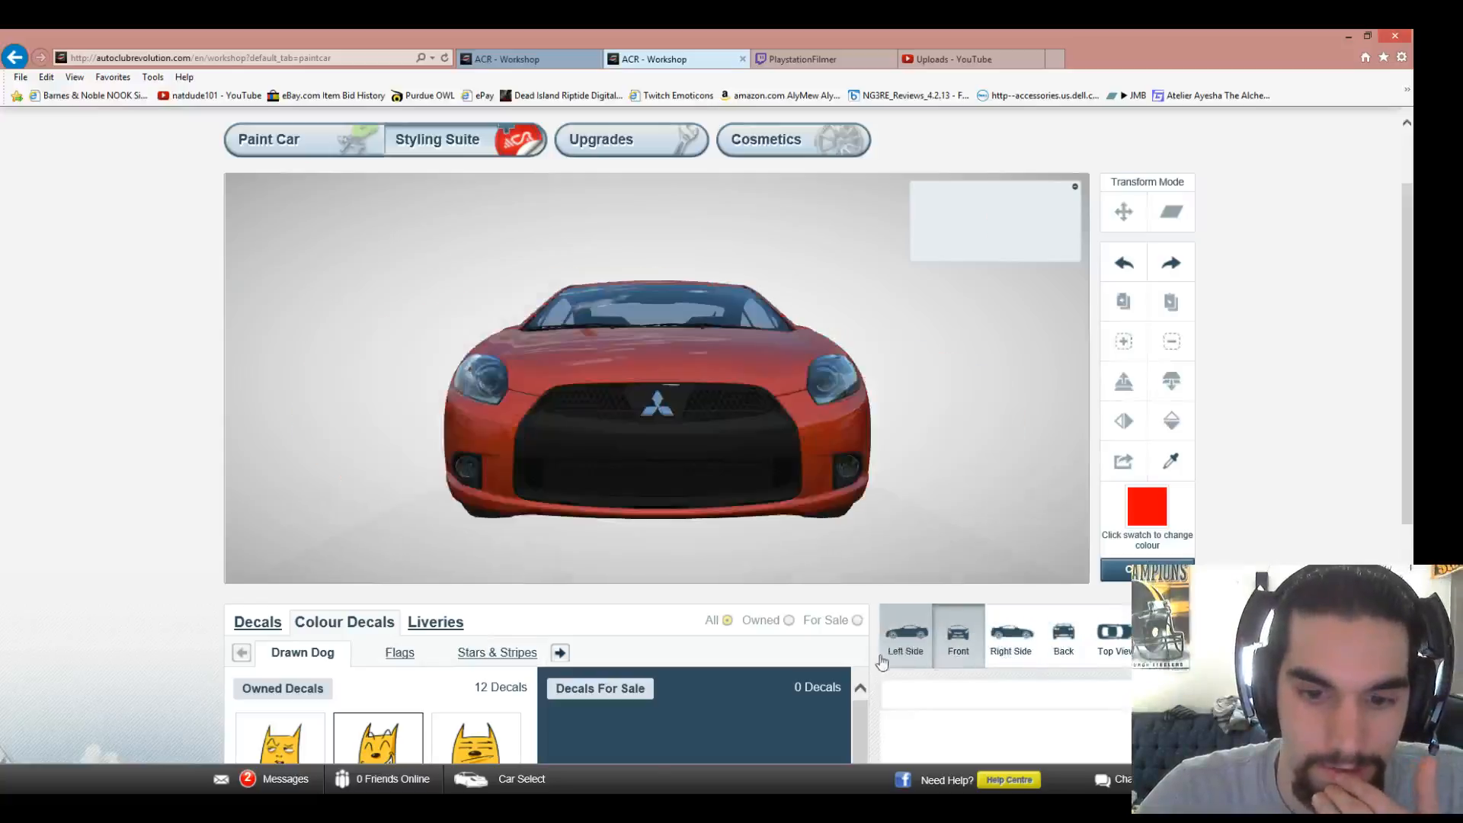
- Place a heart-eyed Drawn Dog decal on the left side and check the car from Top View
{"action": "scroll", "scroll_direction": "down", "scroll_amount": 3}
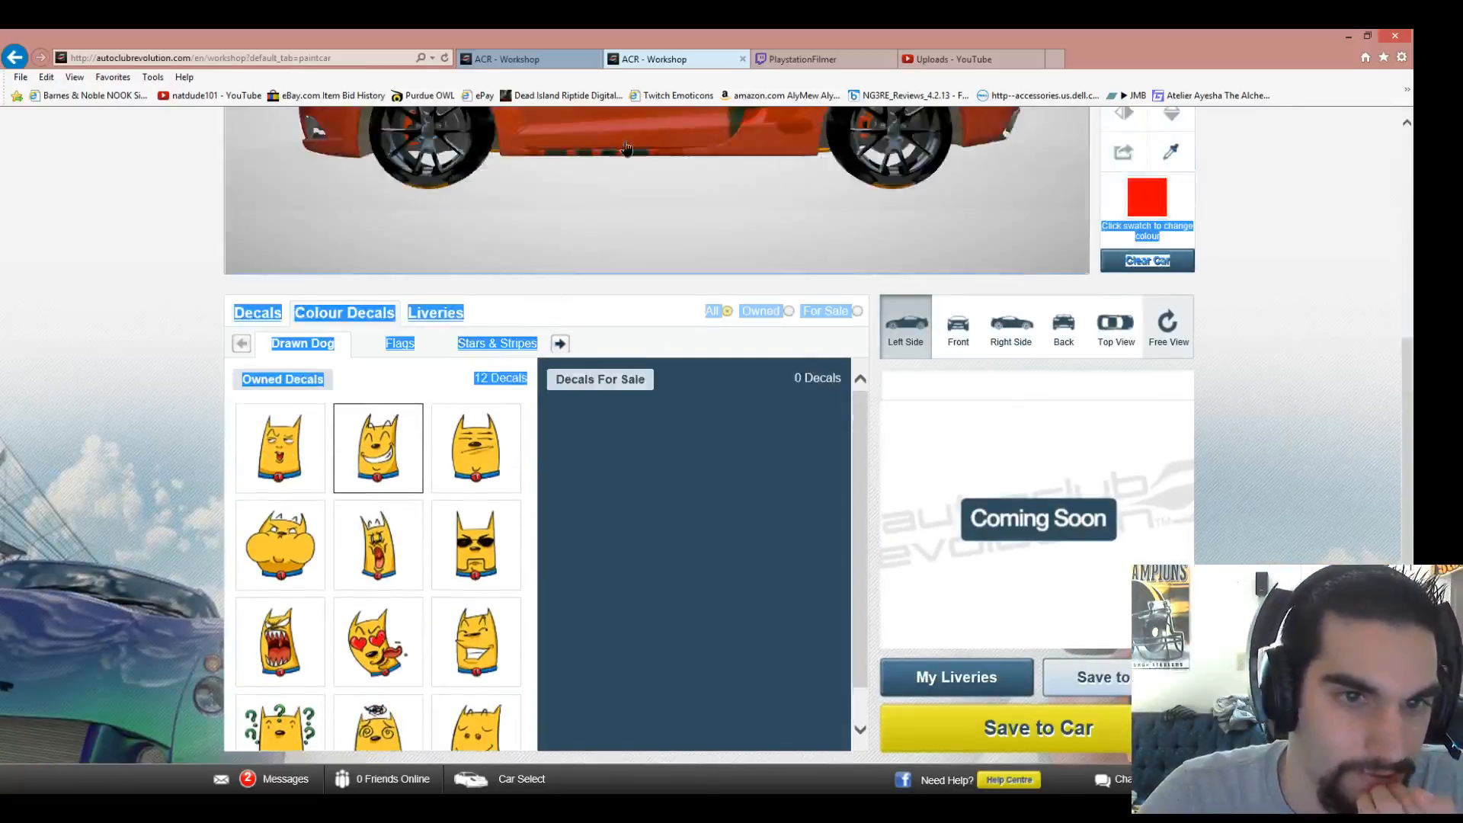
{"action": "left_click", "coordinate": [378, 642]}
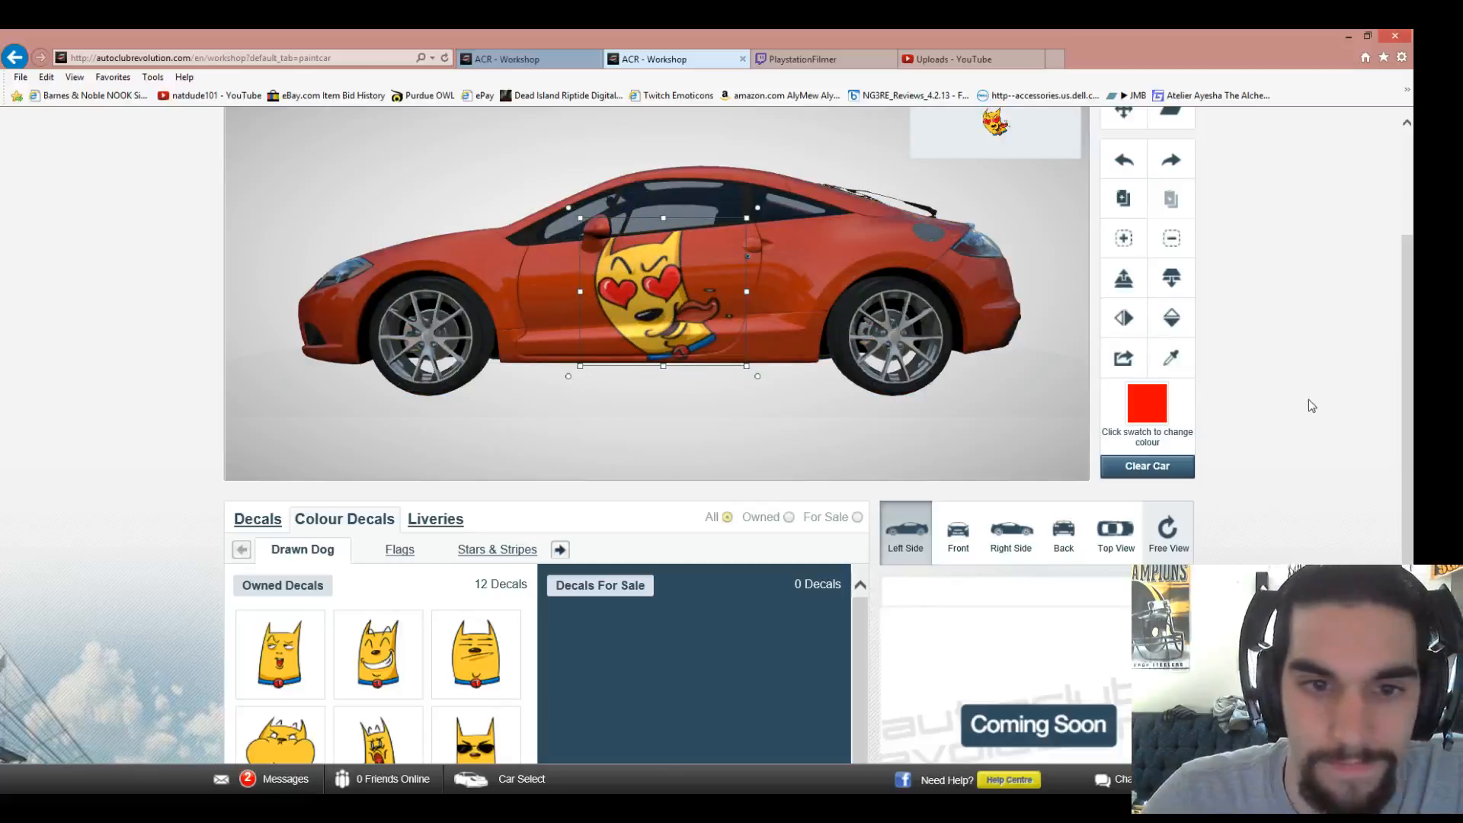
{"action": "scroll", "scroll_direction": "up", "scroll_amount": 3}
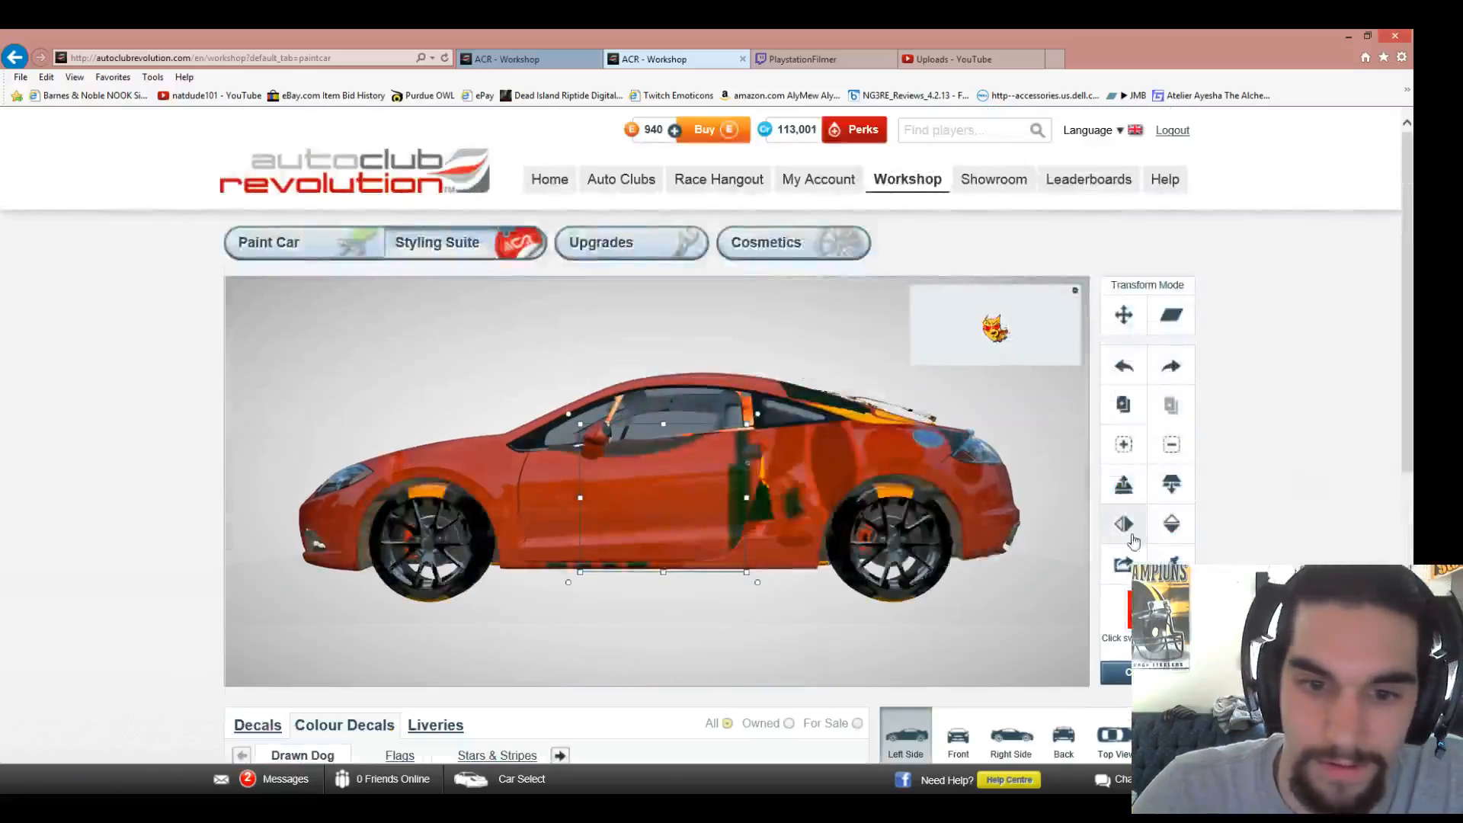
{"action": "scroll", "scroll_direction": "down", "scroll_amount": 3}
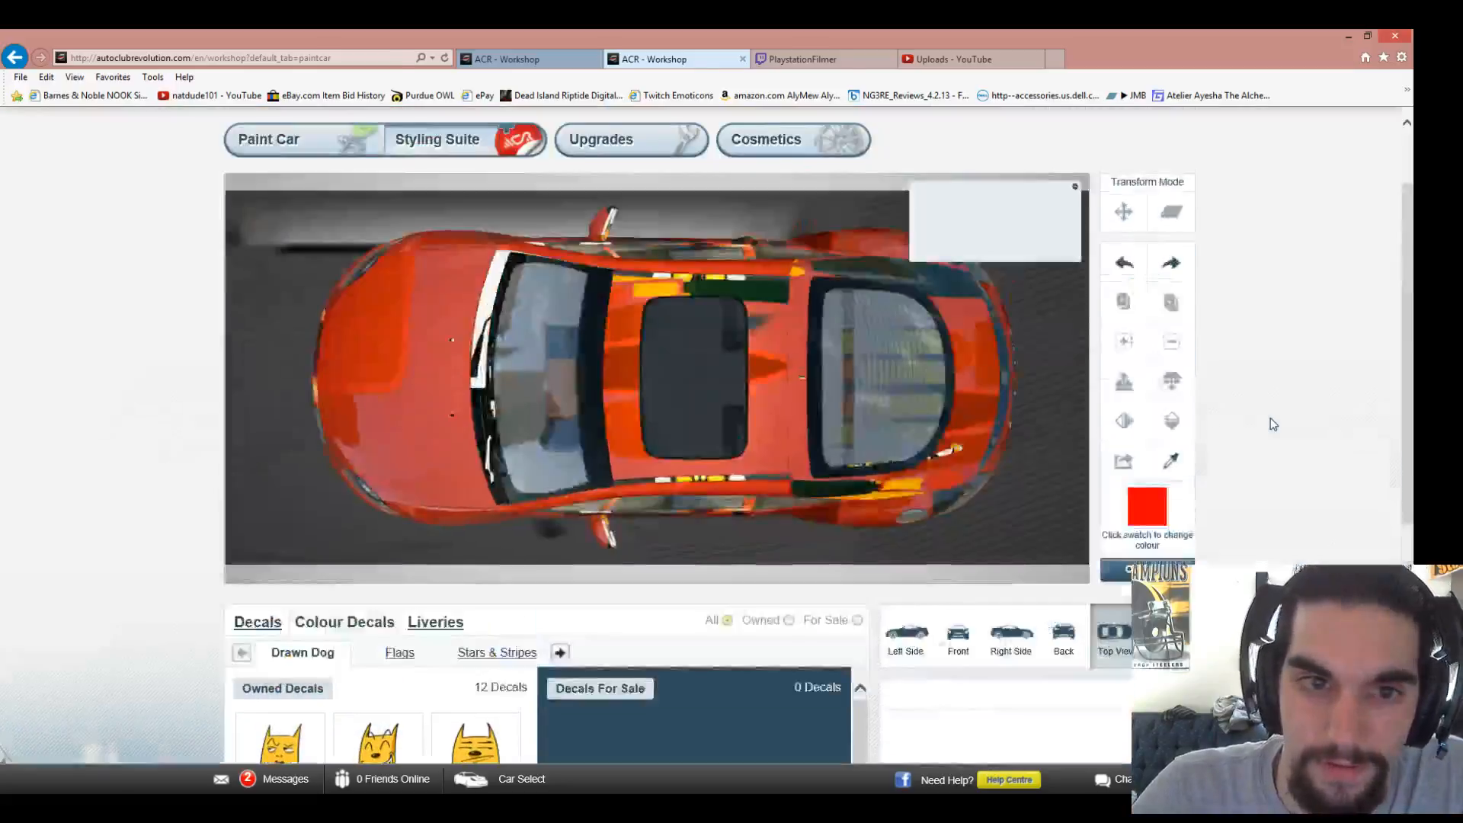
{"action": "scroll", "scroll_direction": "down", "scroll_amount": 3}
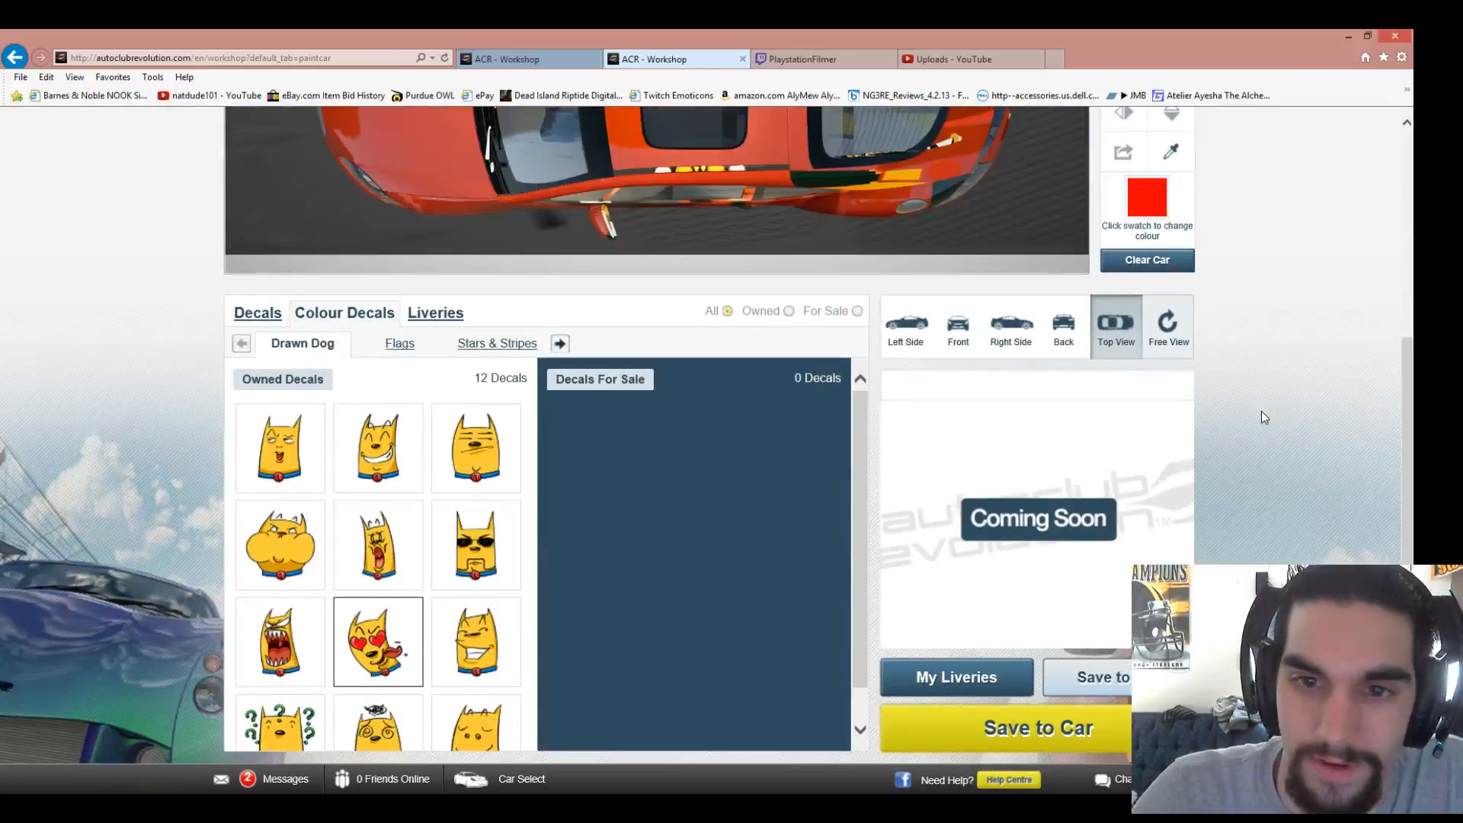
{"action": "left_click", "coordinate": [1036, 728]}
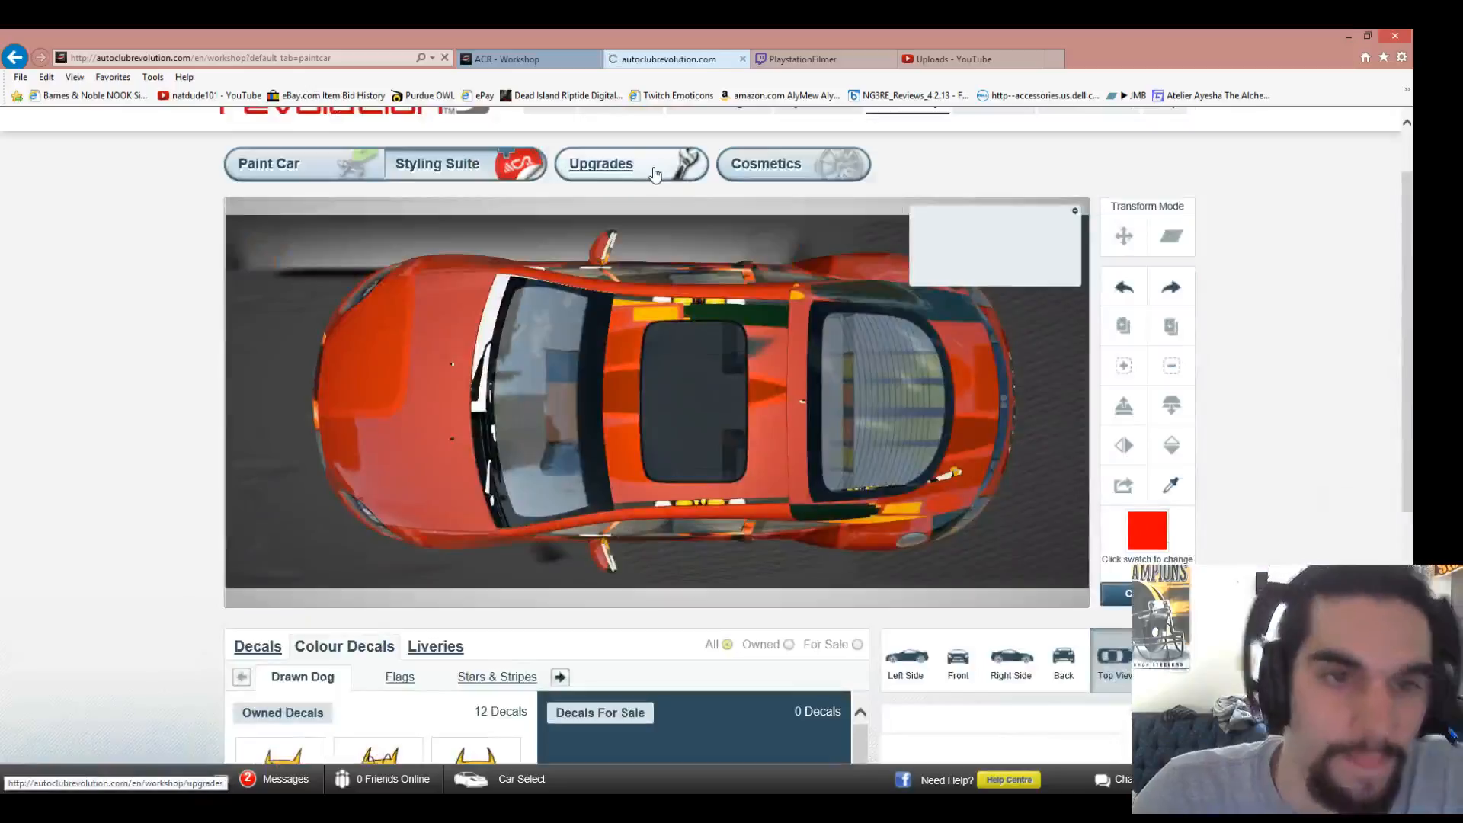
- Buy the ECU Remap upgrade with credits from the Upgrades page
{"action": "left_click", "coordinate": [600, 163]}
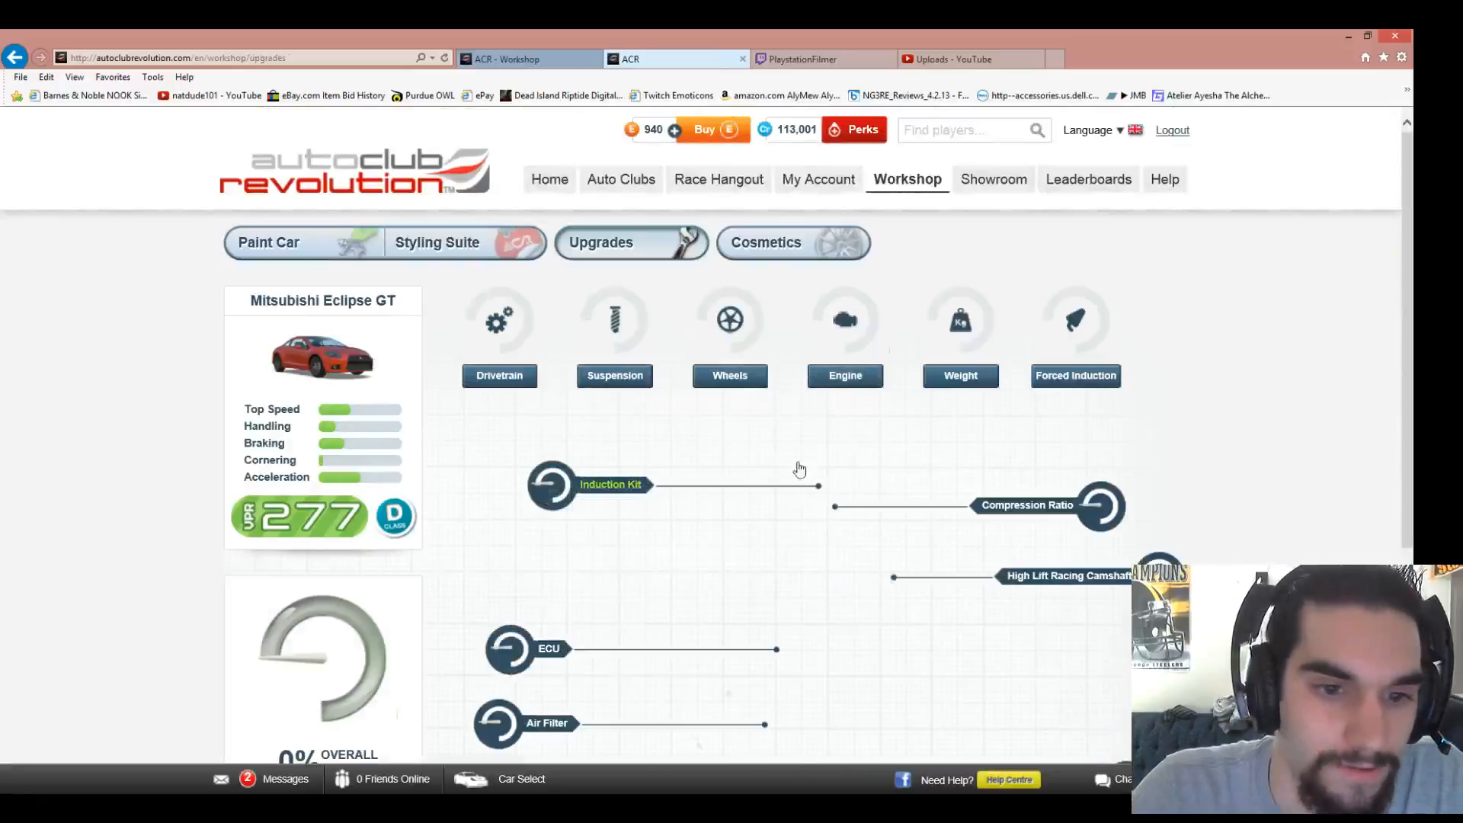
{"action": "scroll", "scroll_direction": "down", "scroll_amount": 3}
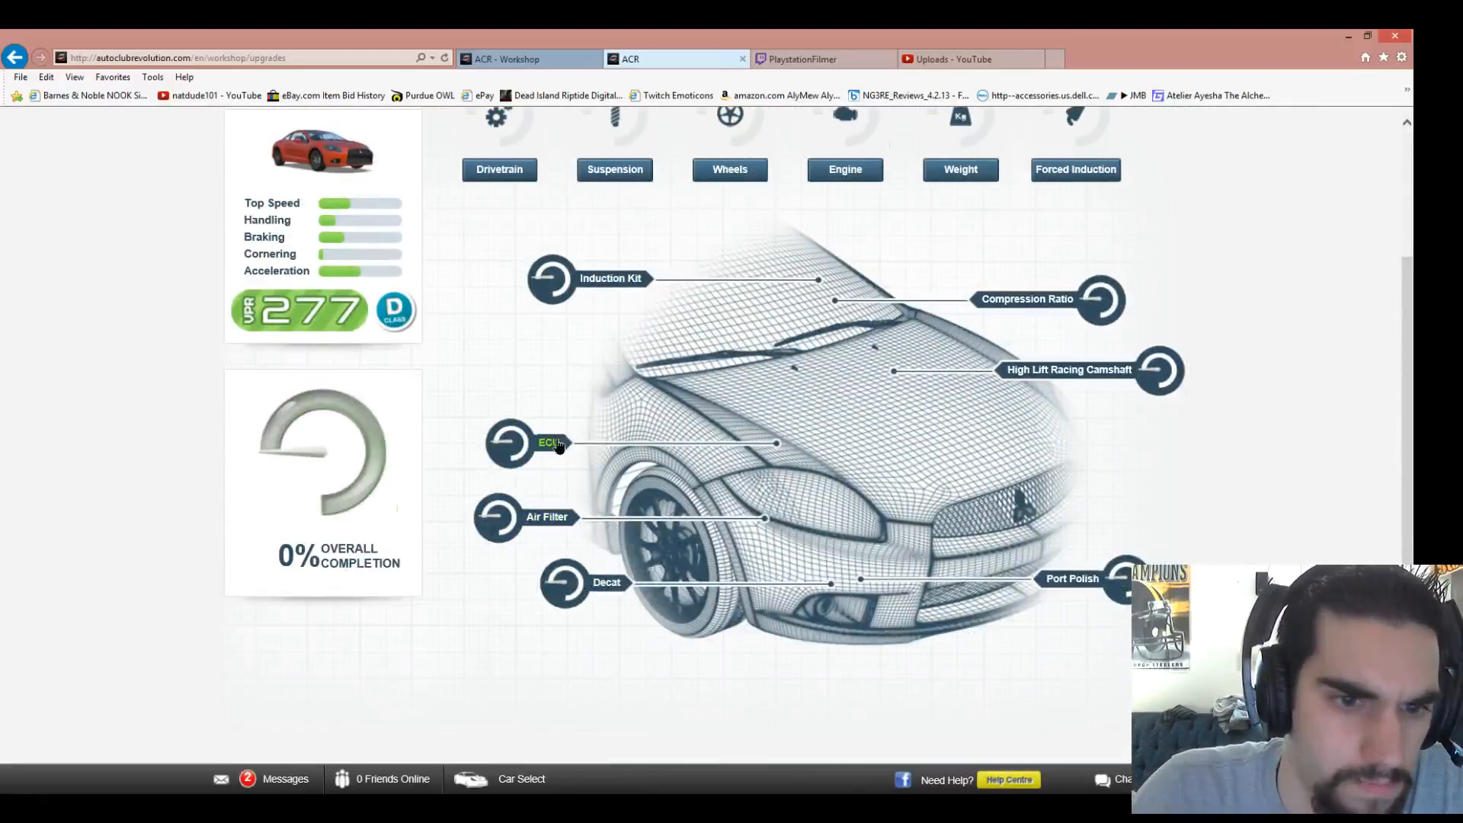
{"action": "left_click", "coordinate": [548, 442]}
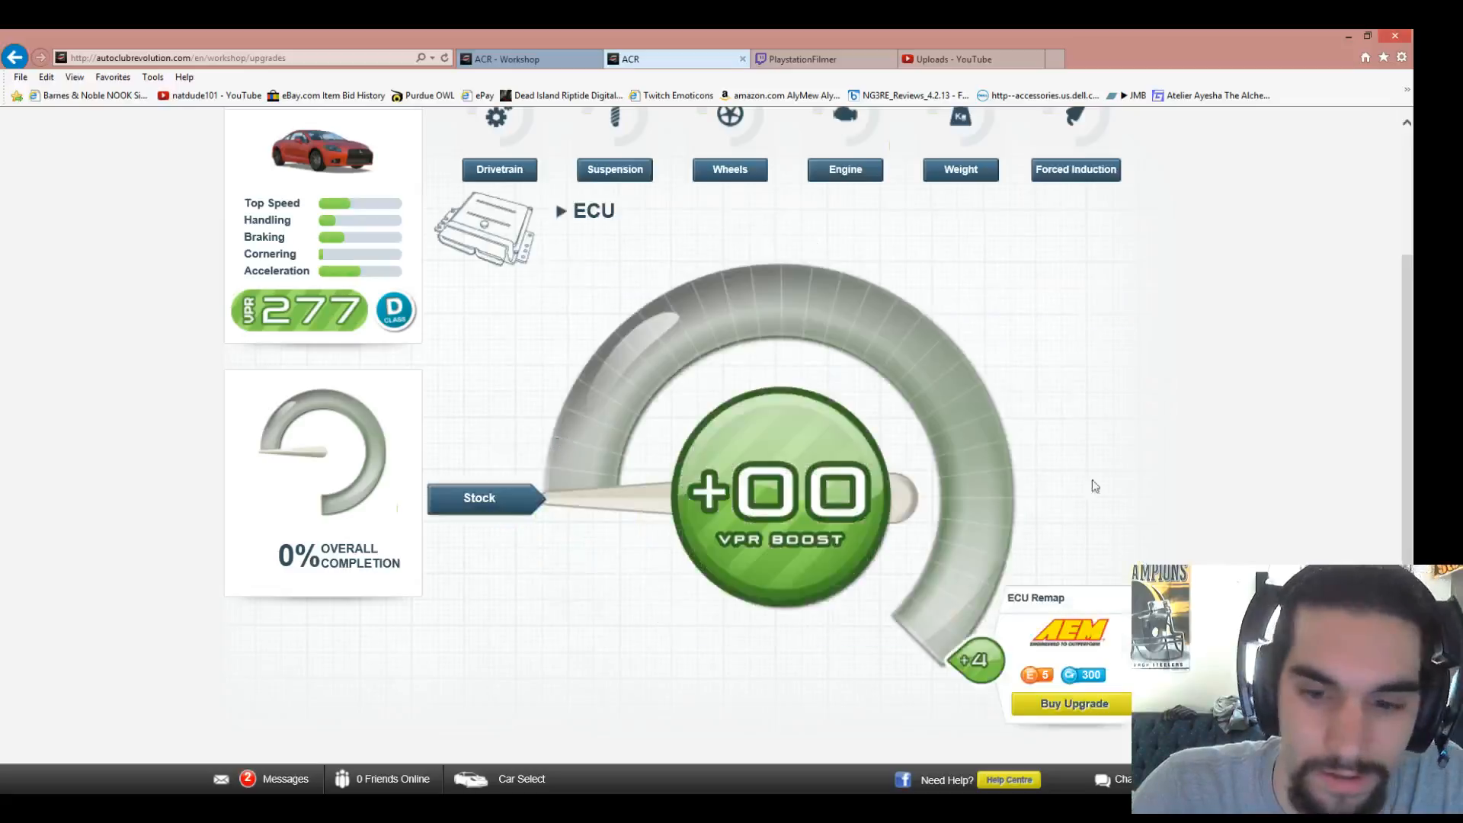
{"action": "left_click", "coordinate": [1071, 703]}
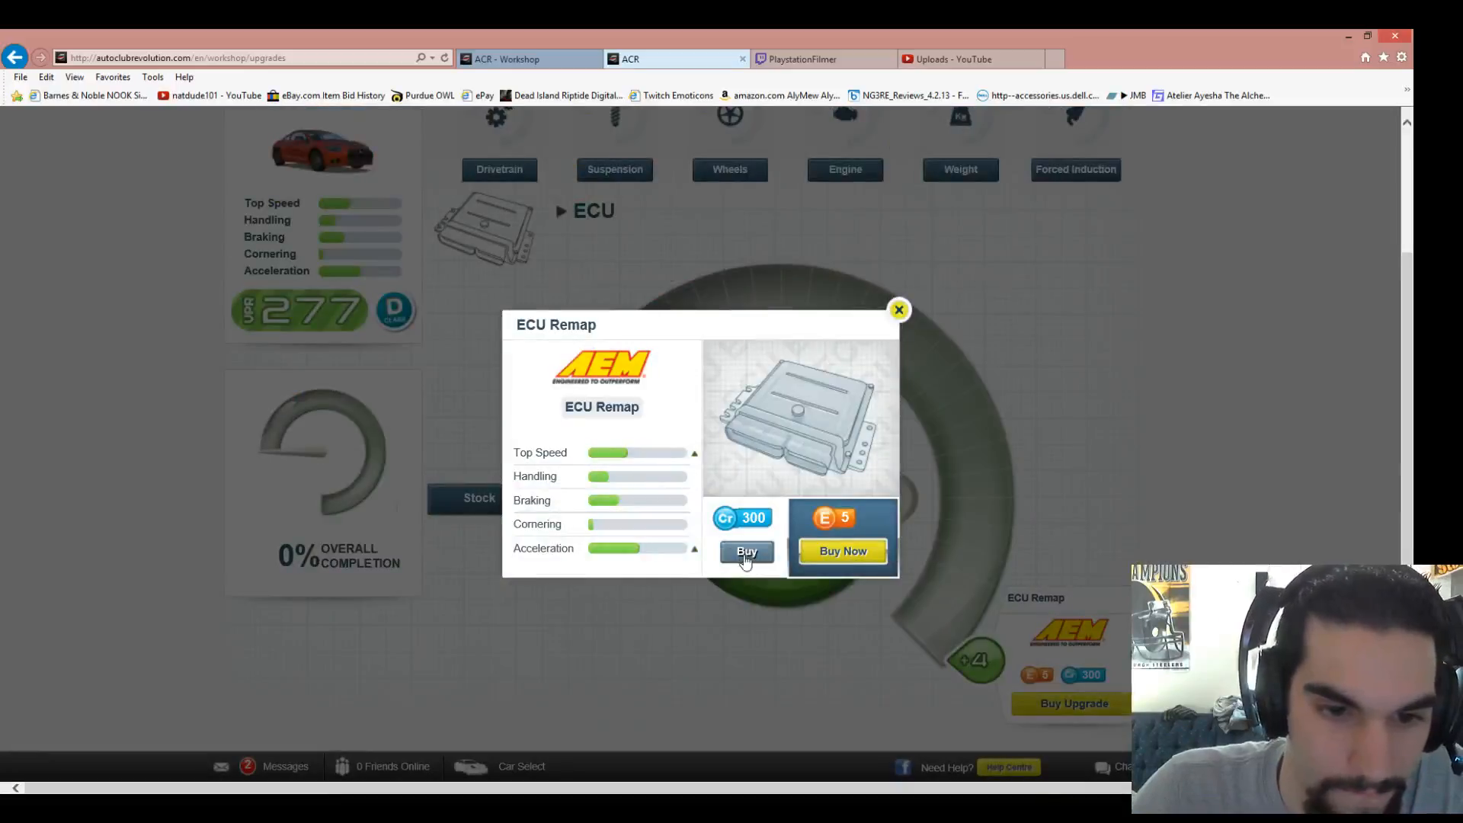
{"action": "left_click", "coordinate": [747, 550]}
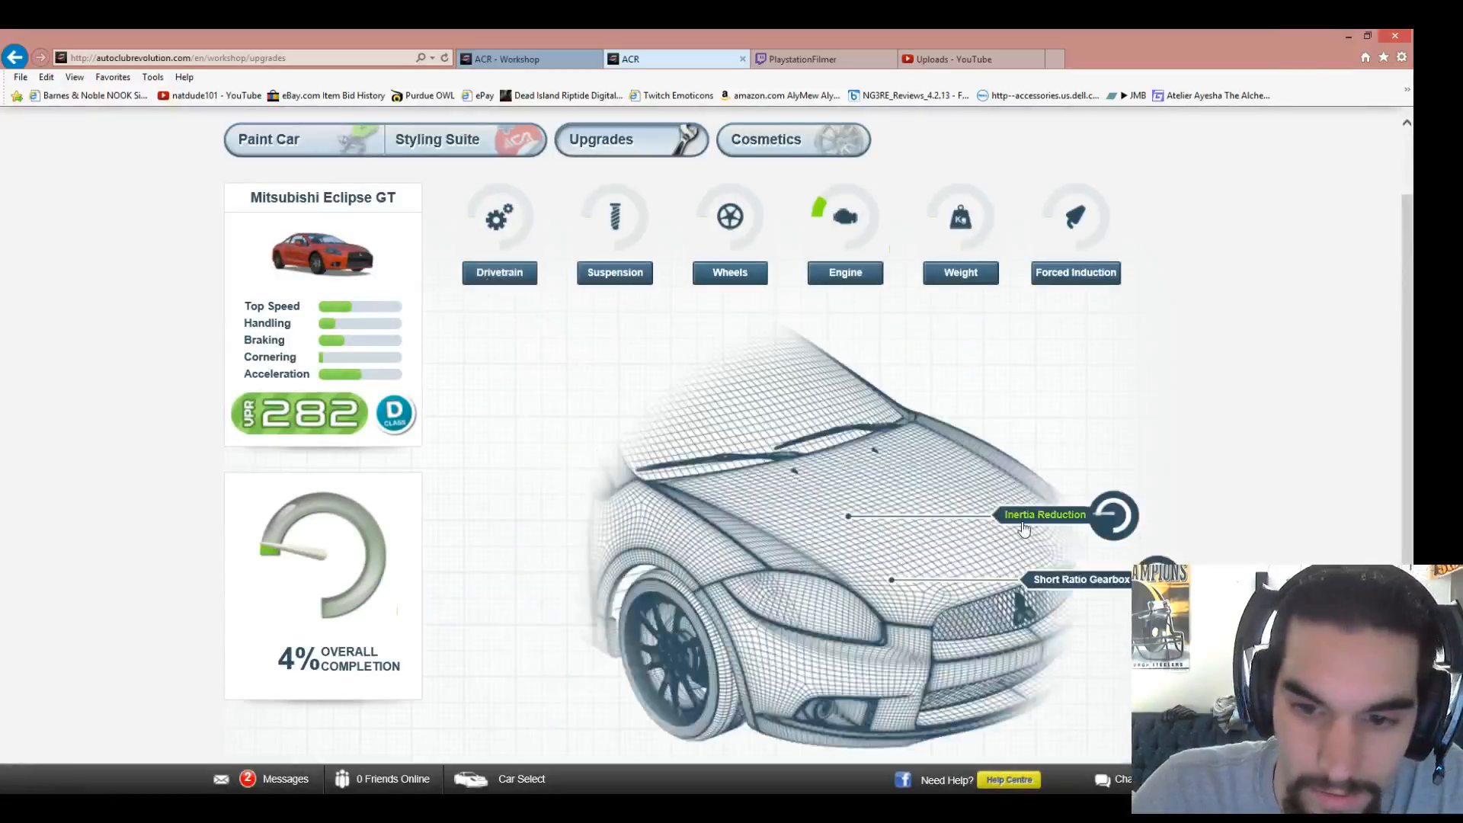
{"action": "mouse_move", "coordinate": [1080, 579]}
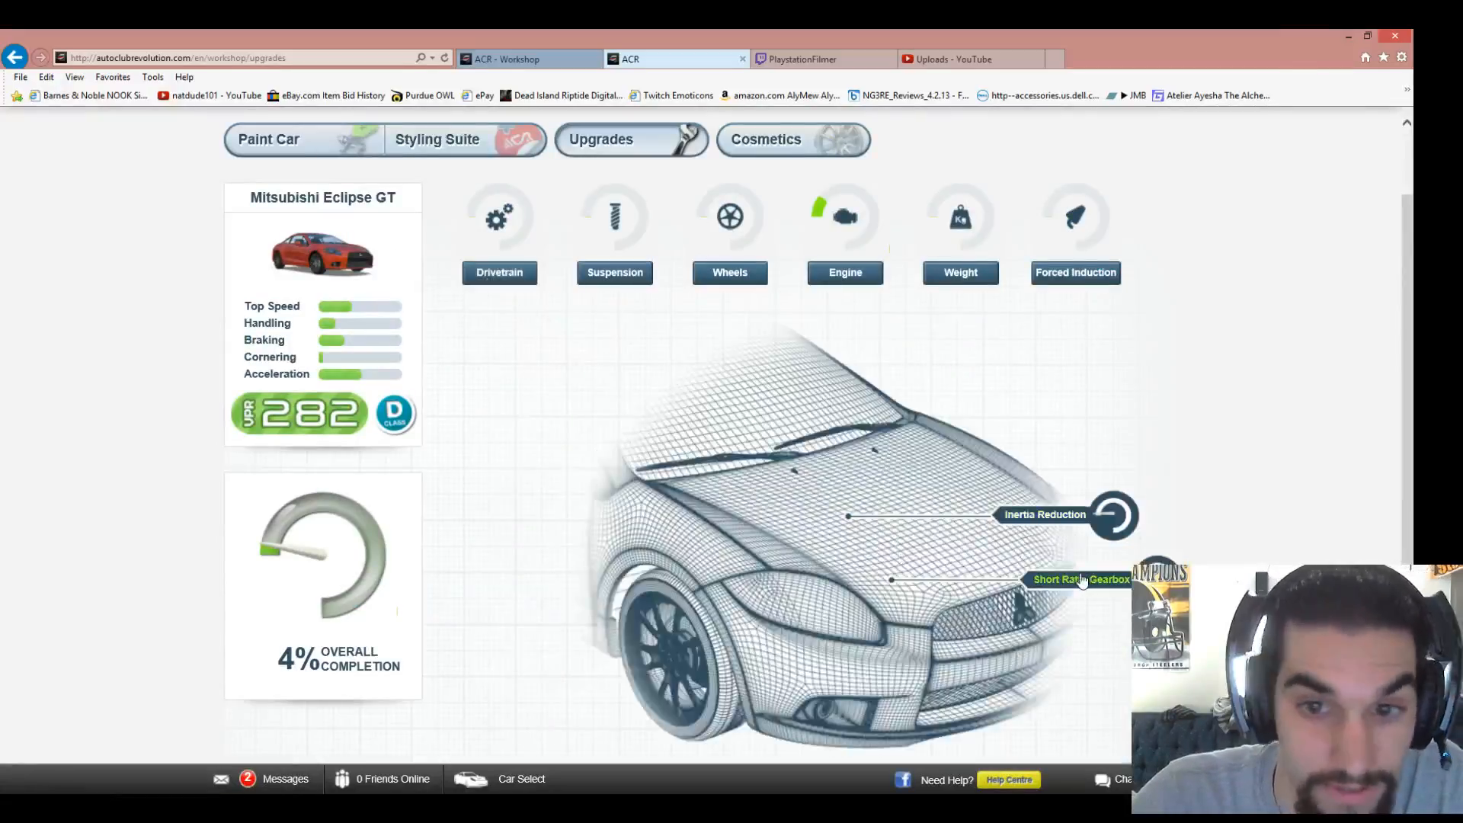
- Buy the Short Ratio Gearbox with credits, then view Race Suspension without buying
{"action": "left_click", "coordinate": [1080, 579]}
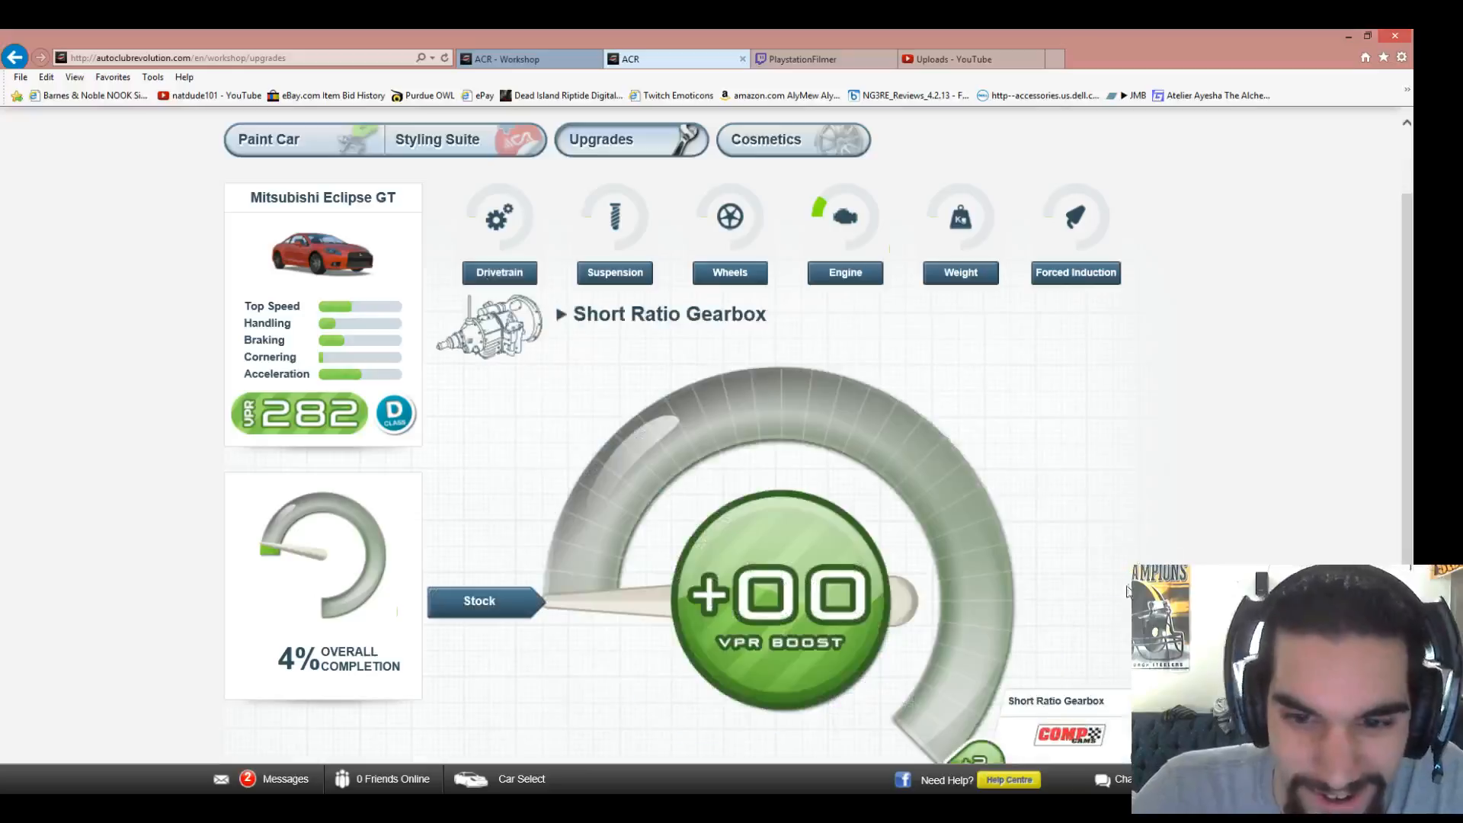
{"action": "scroll", "scroll_direction": "down", "scroll_amount": 3}
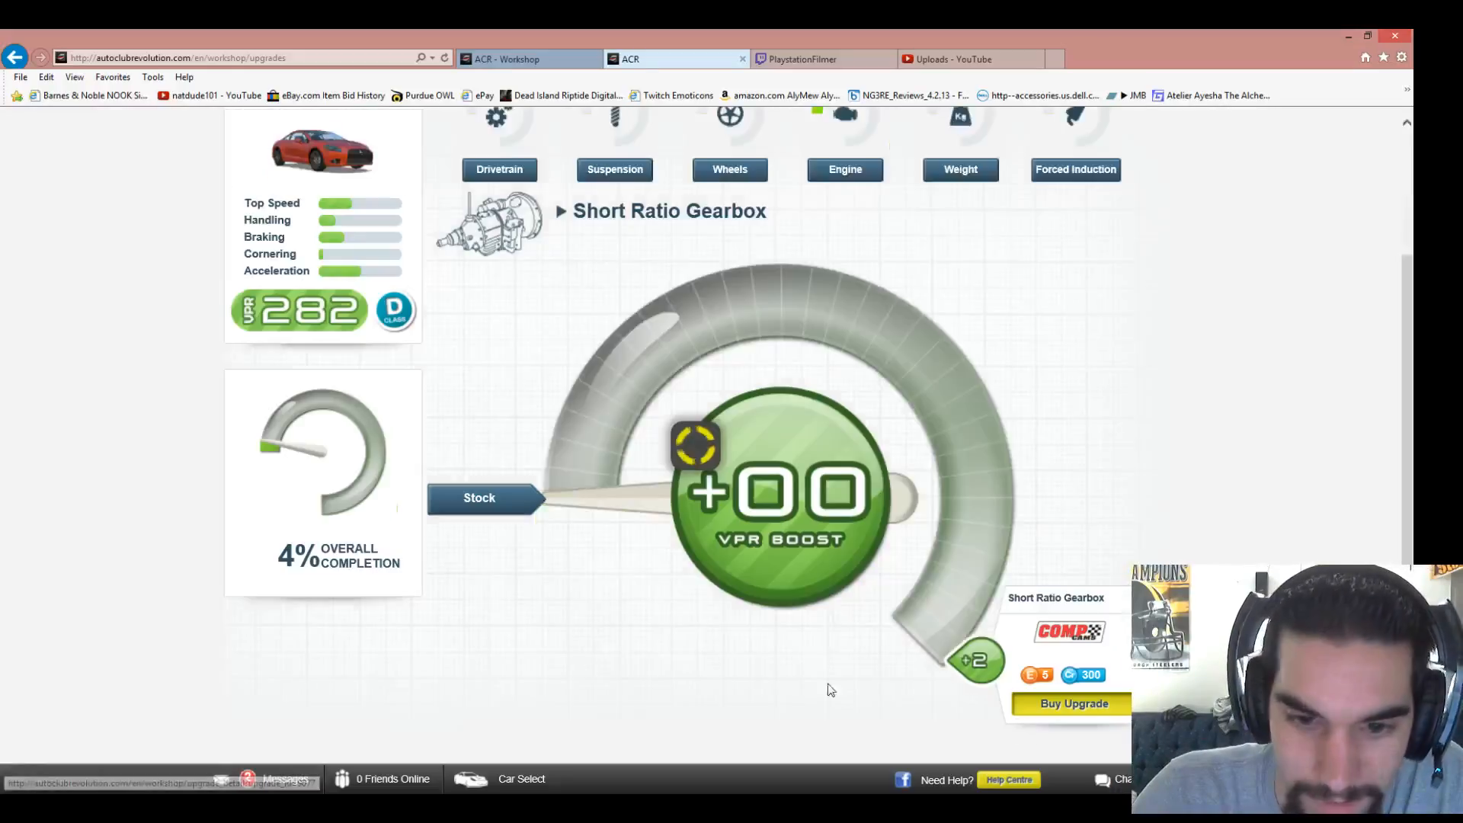
{"action": "left_click", "coordinate": [1074, 702]}
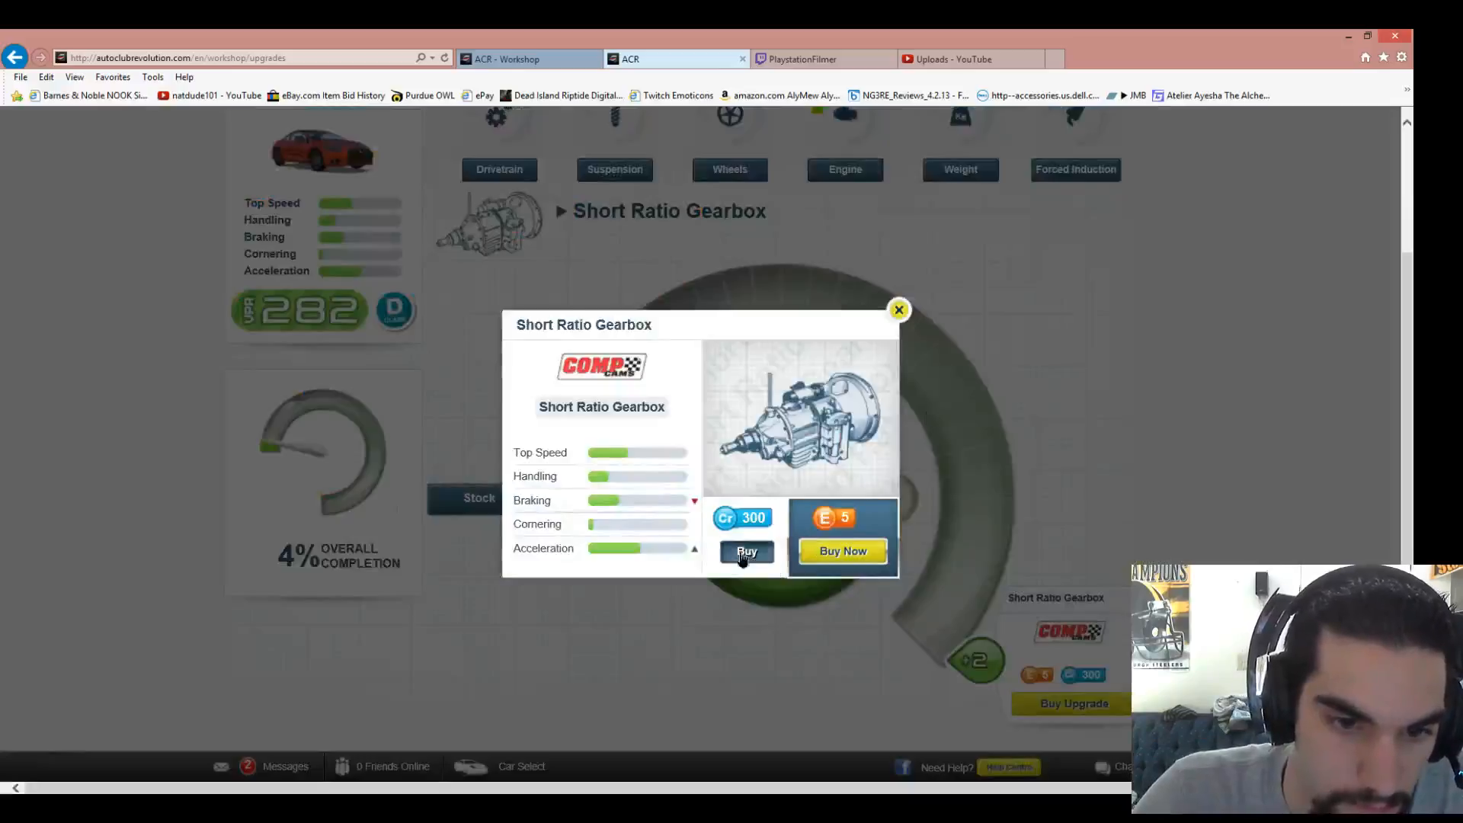
{"action": "left_click", "coordinate": [746, 550]}
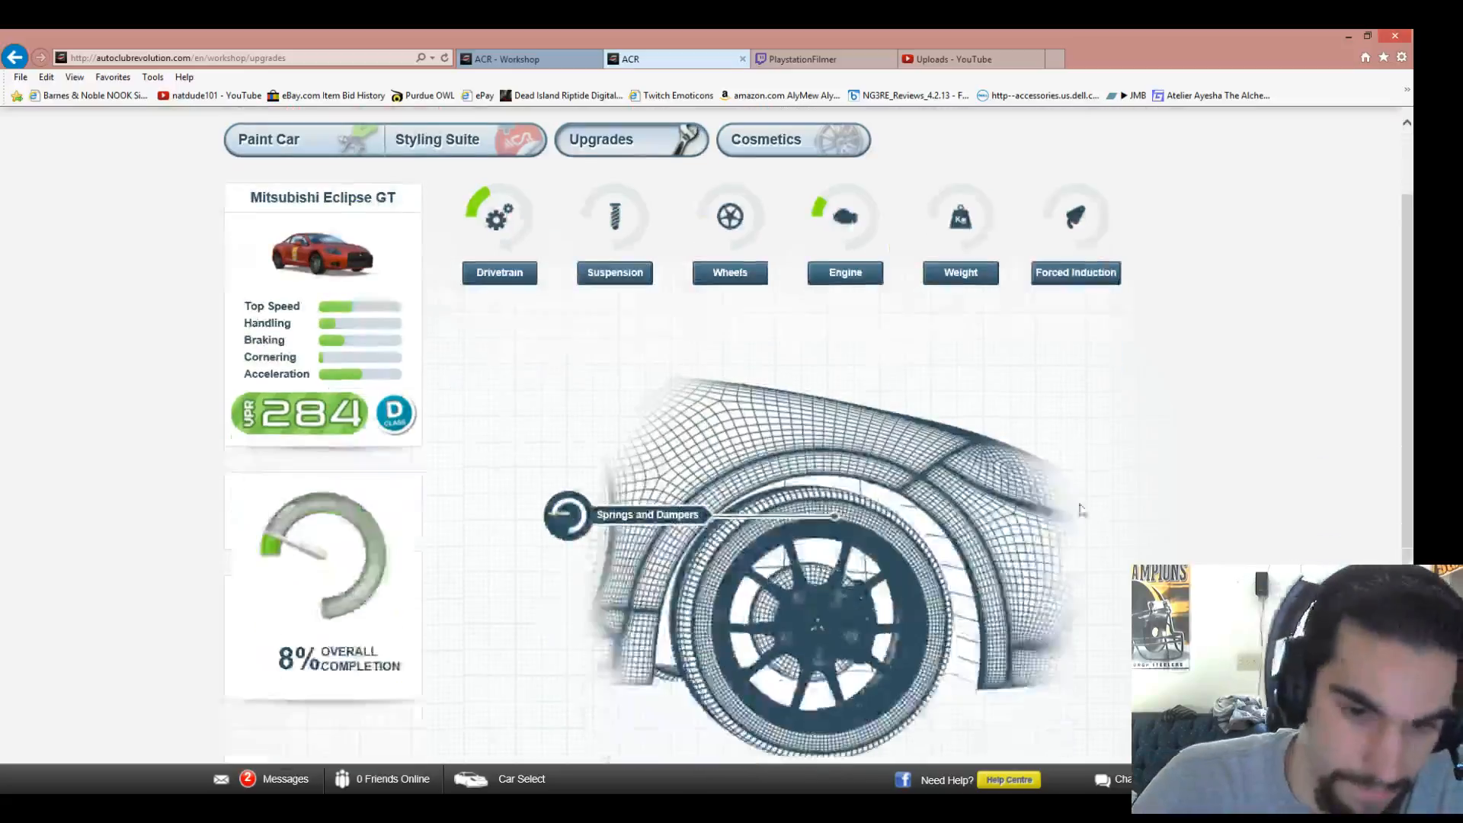
{"action": "scroll", "scroll_direction": "down", "scroll_amount": 3}
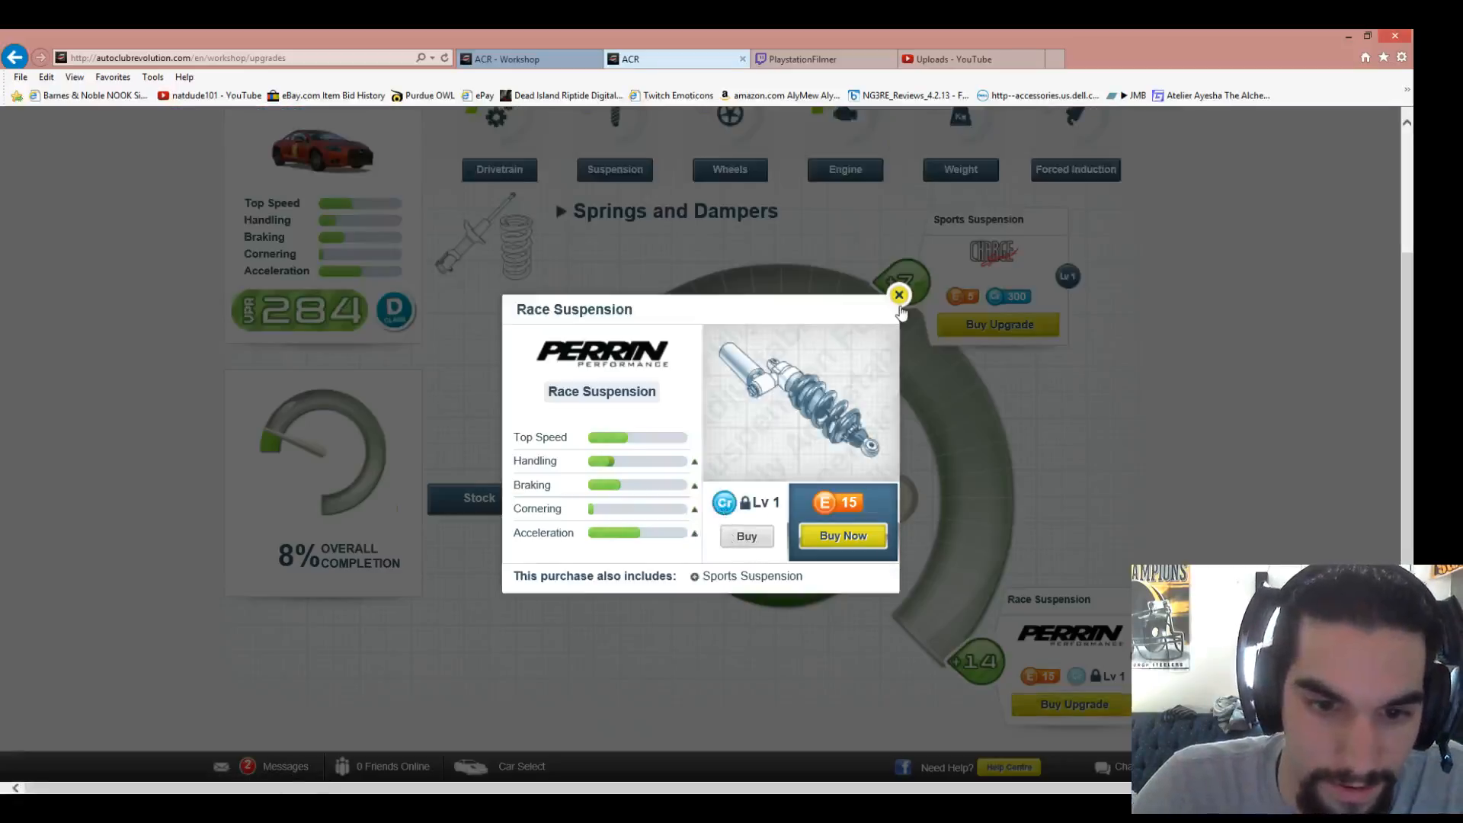
{"action": "left_click", "coordinate": [898, 294]}
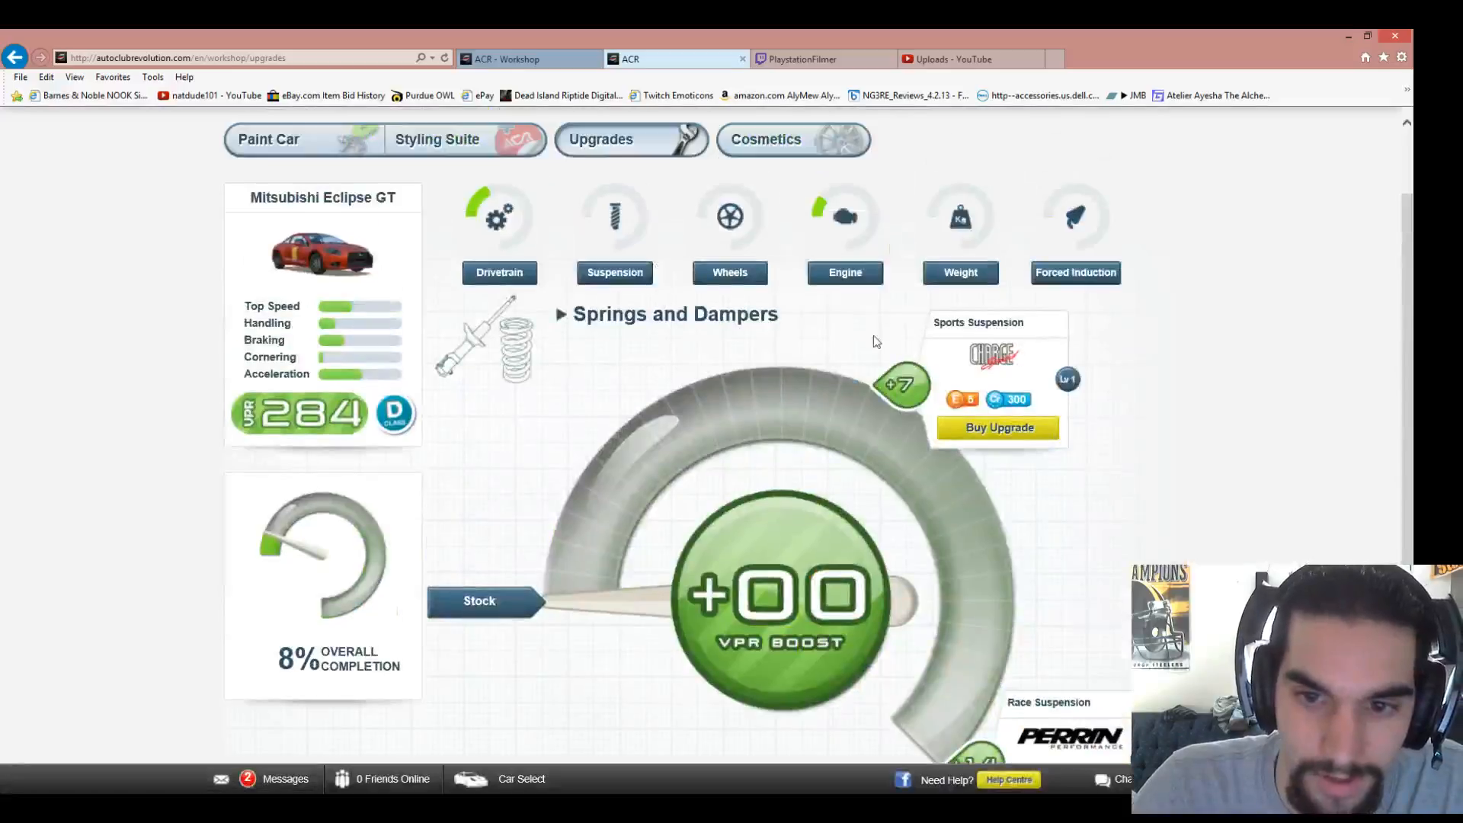
{"action": "mouse_move", "coordinate": [1236, 380]}
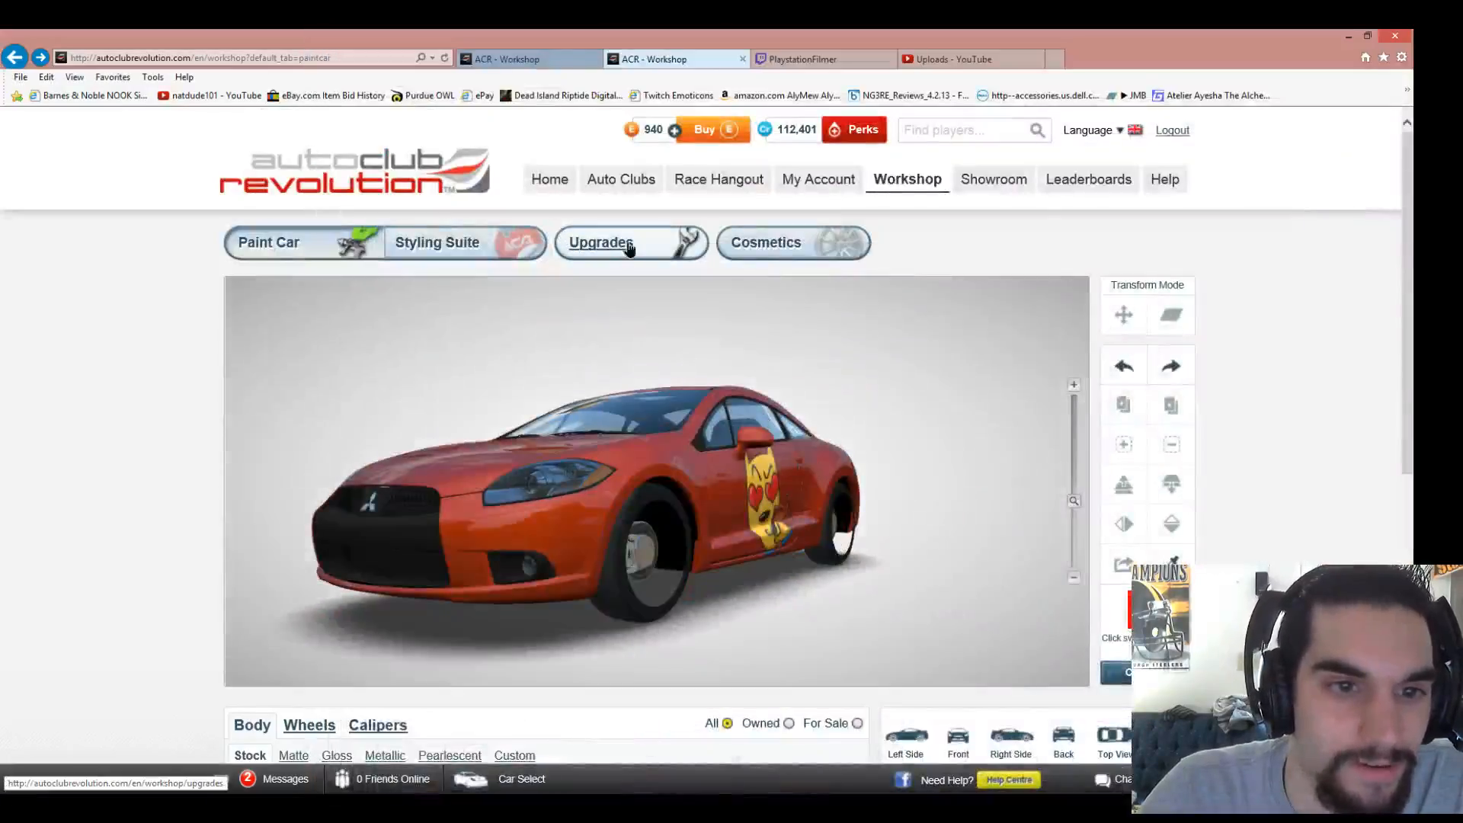
- Return from the Paint Car view to the Eclipse's upgrades overview at VPR 284, 8% completion
{"action": "left_click", "coordinate": [601, 242]}
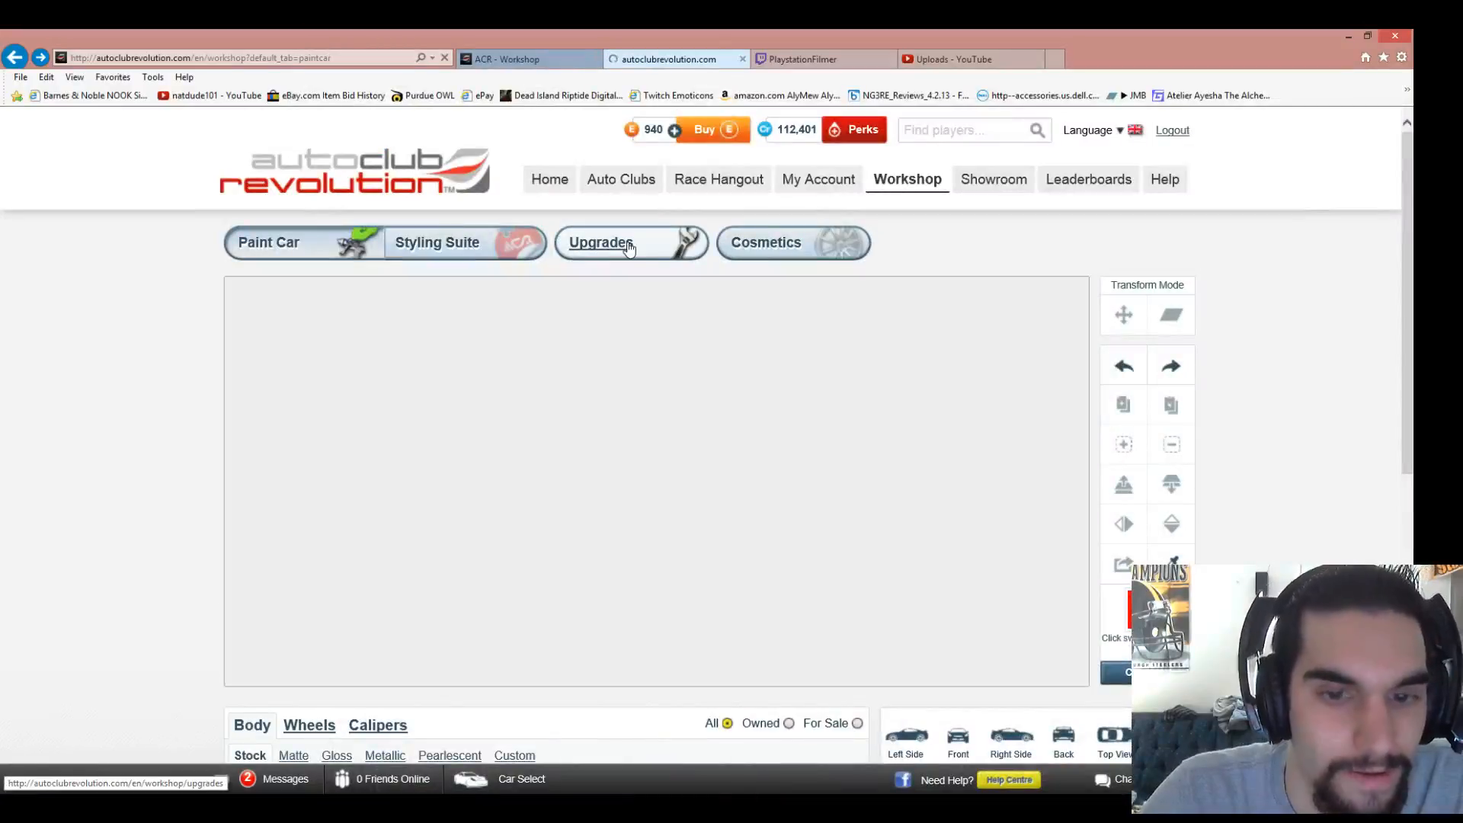
{"action": "left_click", "coordinate": [600, 243]}
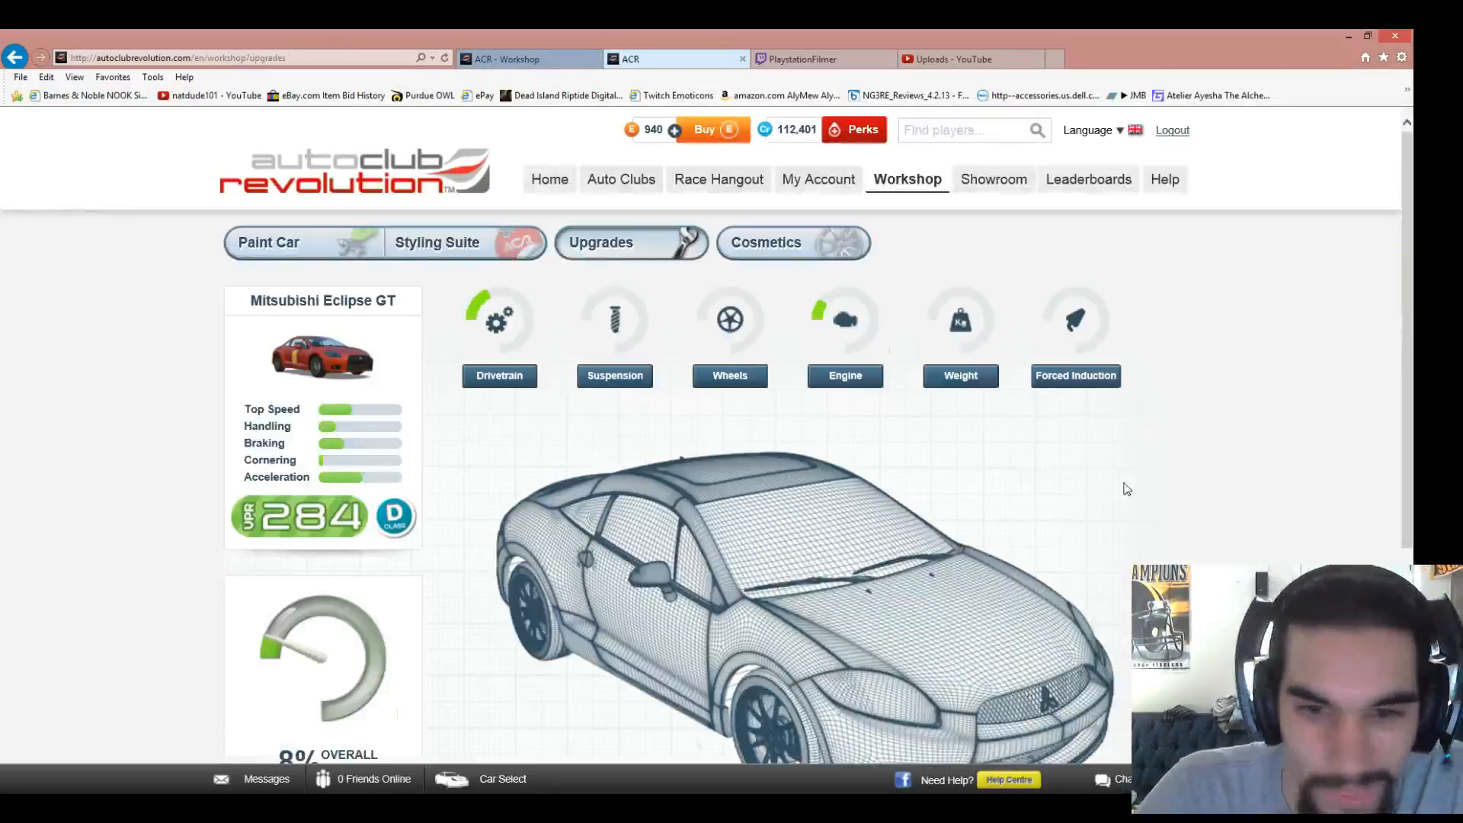
- Buy the Racing Head Gasket under Compression Ratio with credits, raising VPR to 287 and 17% completion
{"action": "scroll", "scroll_direction": "down", "scroll_amount": 3}
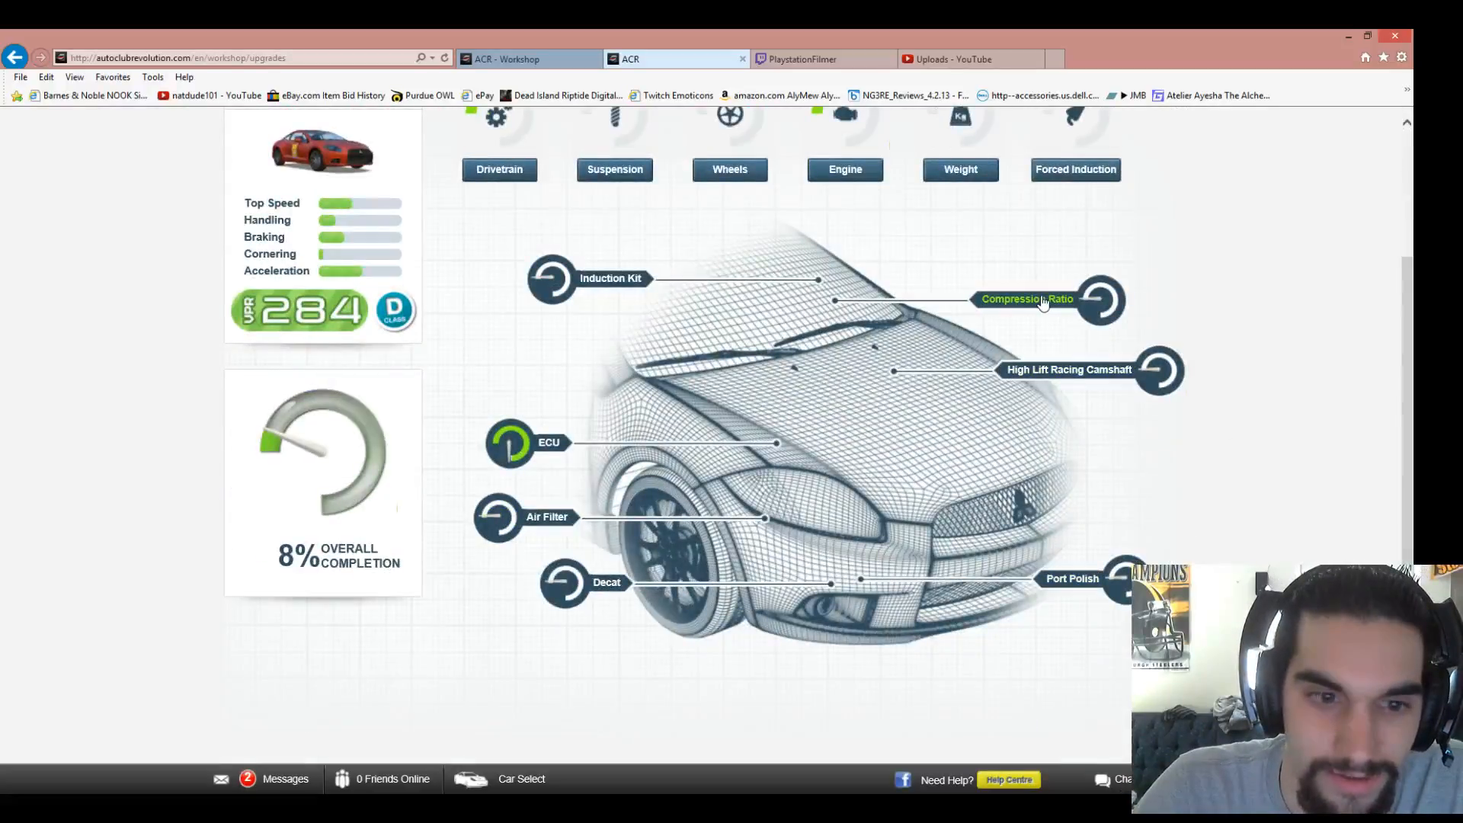
{"action": "left_click", "coordinate": [1100, 300]}
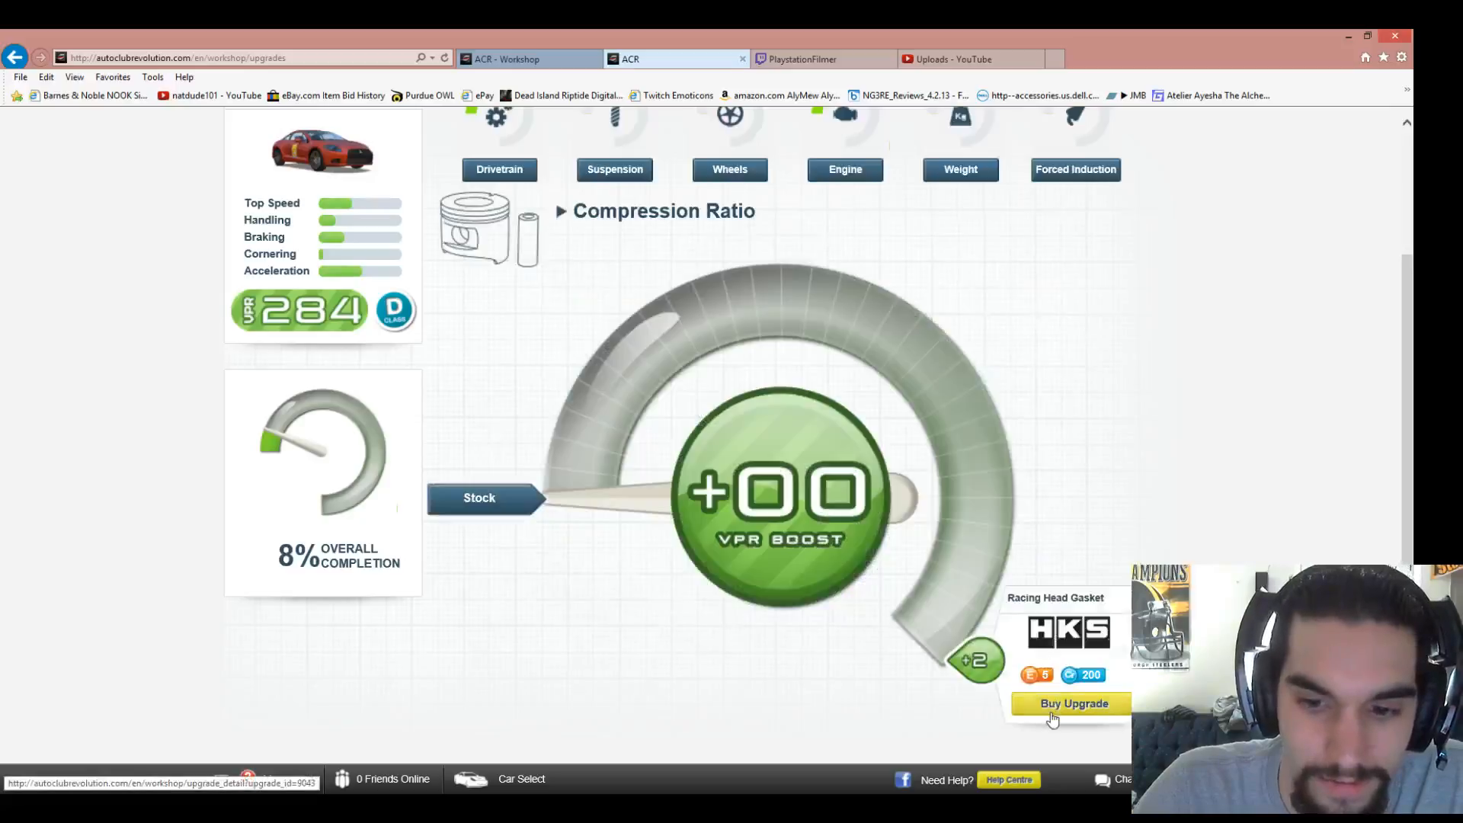
{"action": "left_click", "coordinate": [1073, 702]}
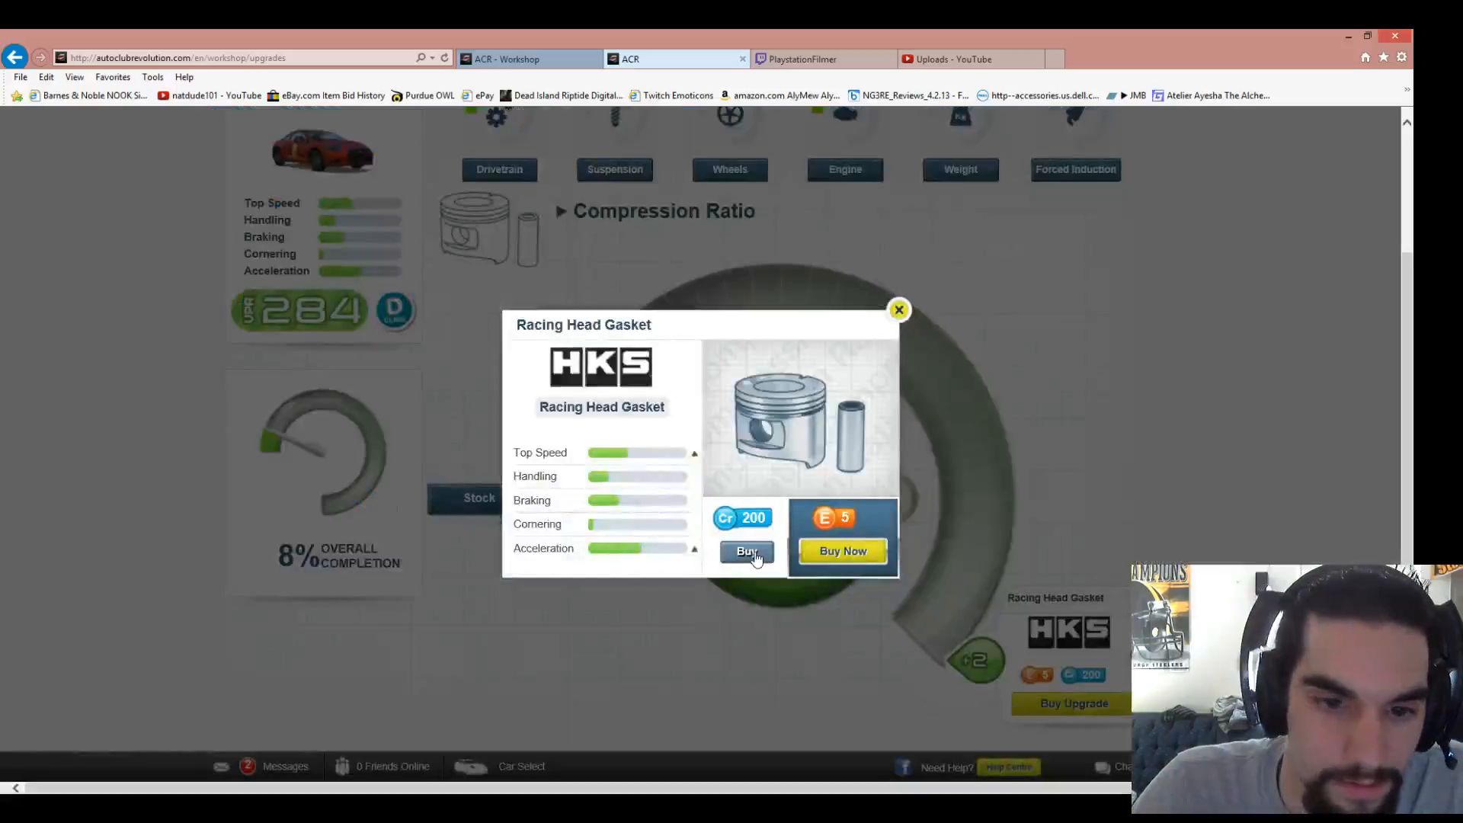
{"action": "left_click", "coordinate": [746, 551]}
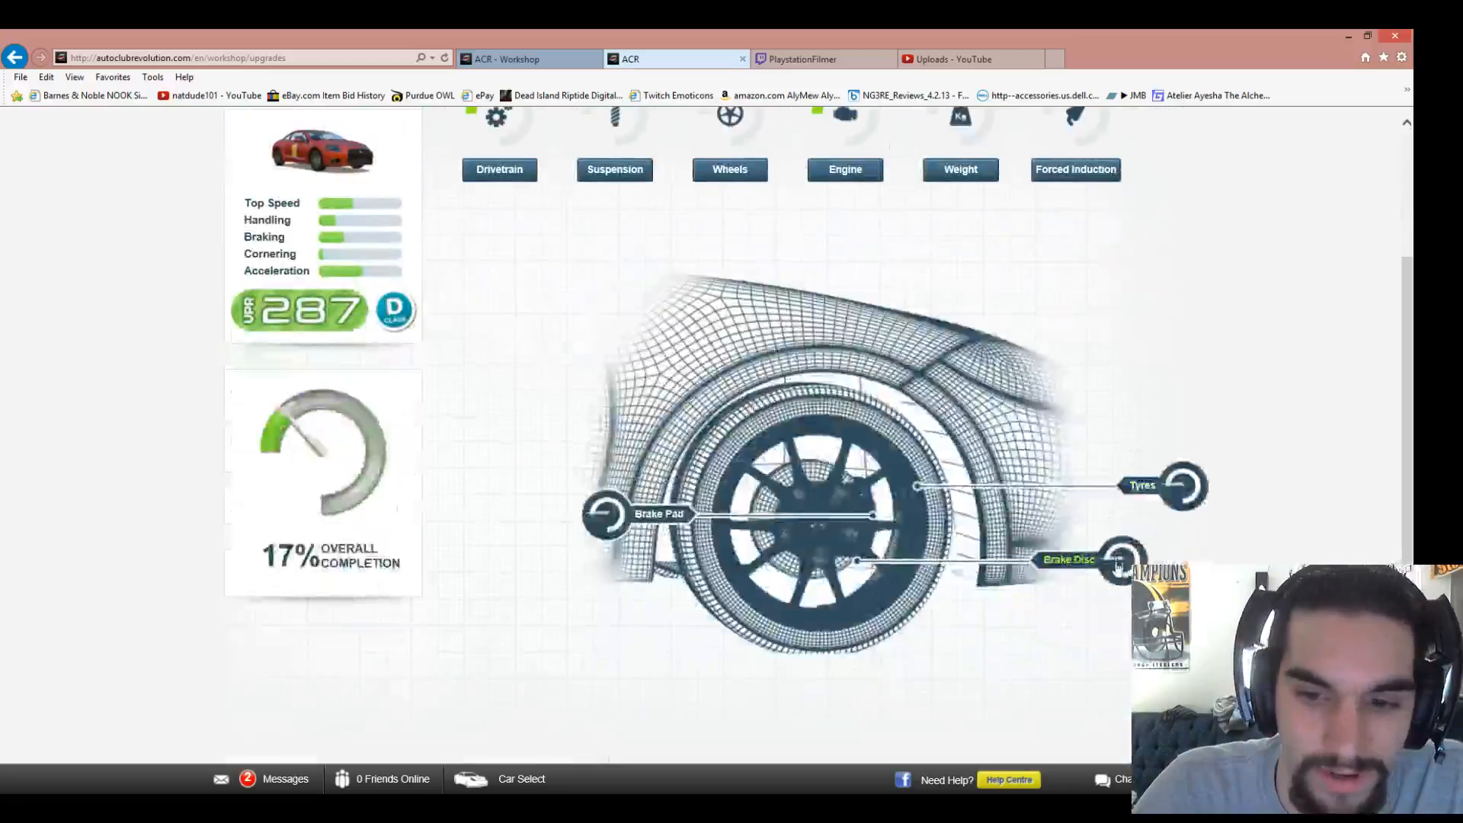
- Bring up the Brake Disc upgrade options from the wheel diagram
{"action": "left_click", "coordinate": [1117, 559]}
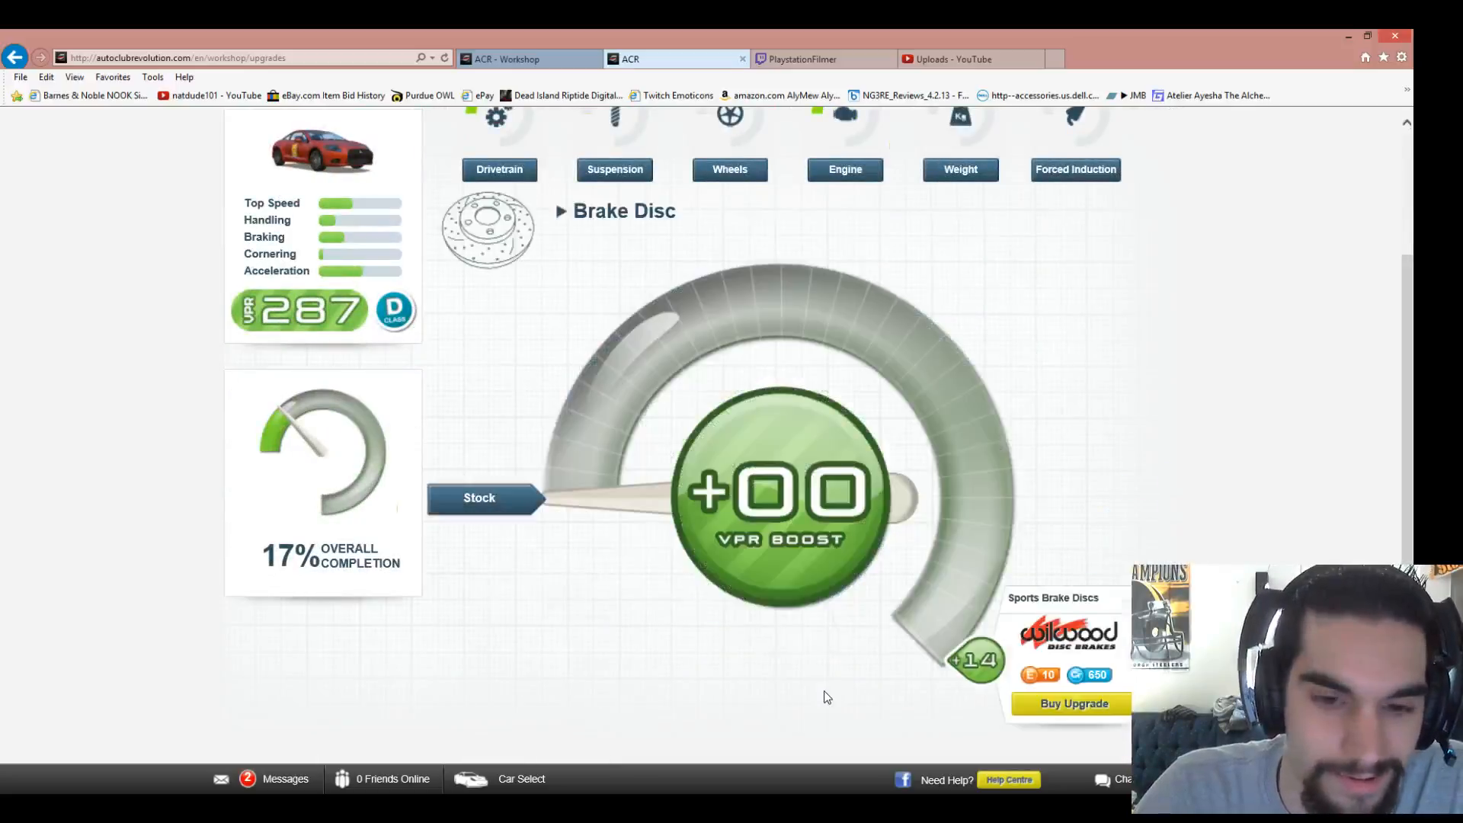
{"action": "left_click", "coordinate": [1073, 704]}
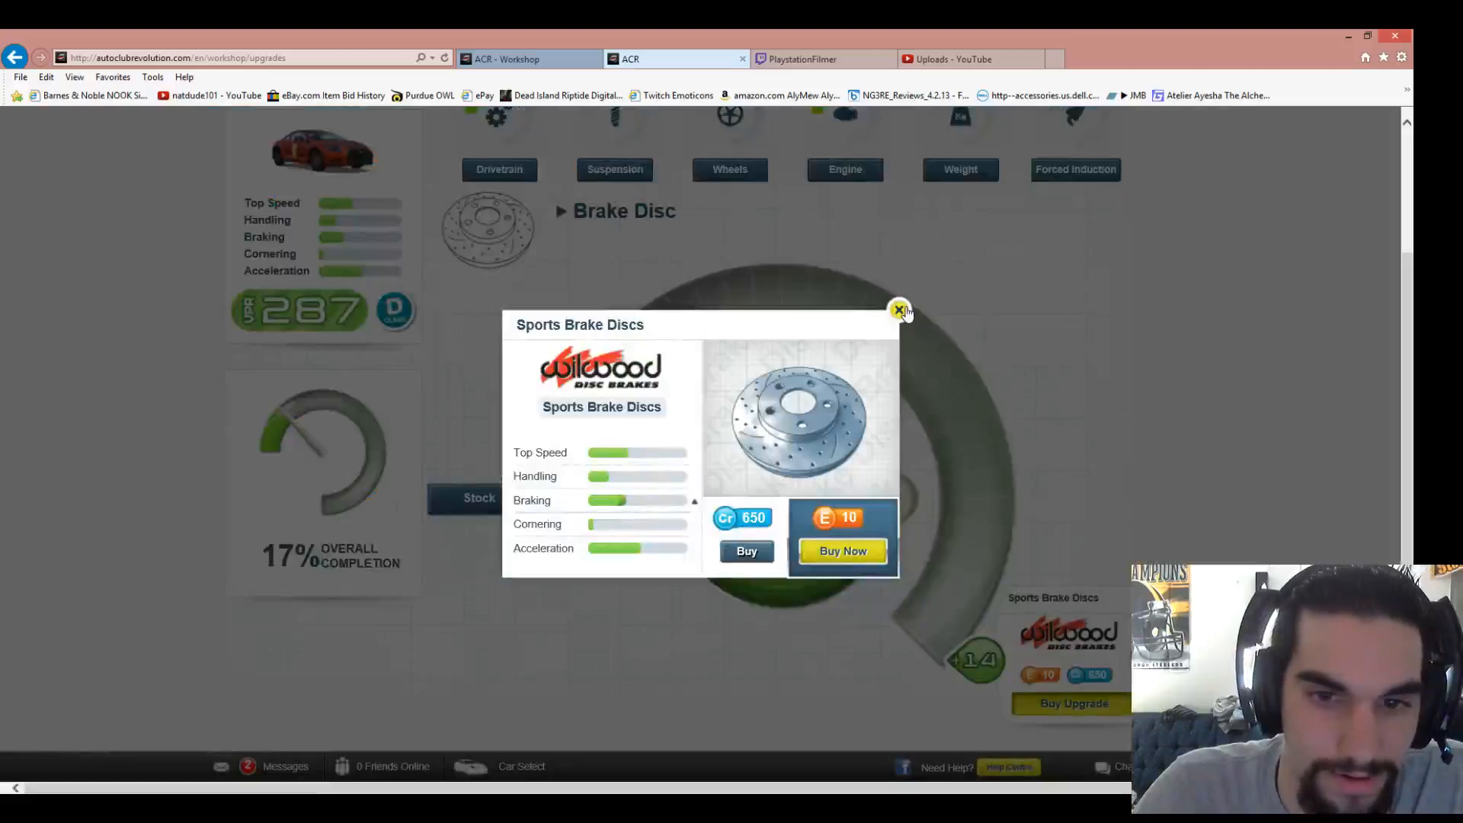
{"action": "left_click", "coordinate": [899, 309]}
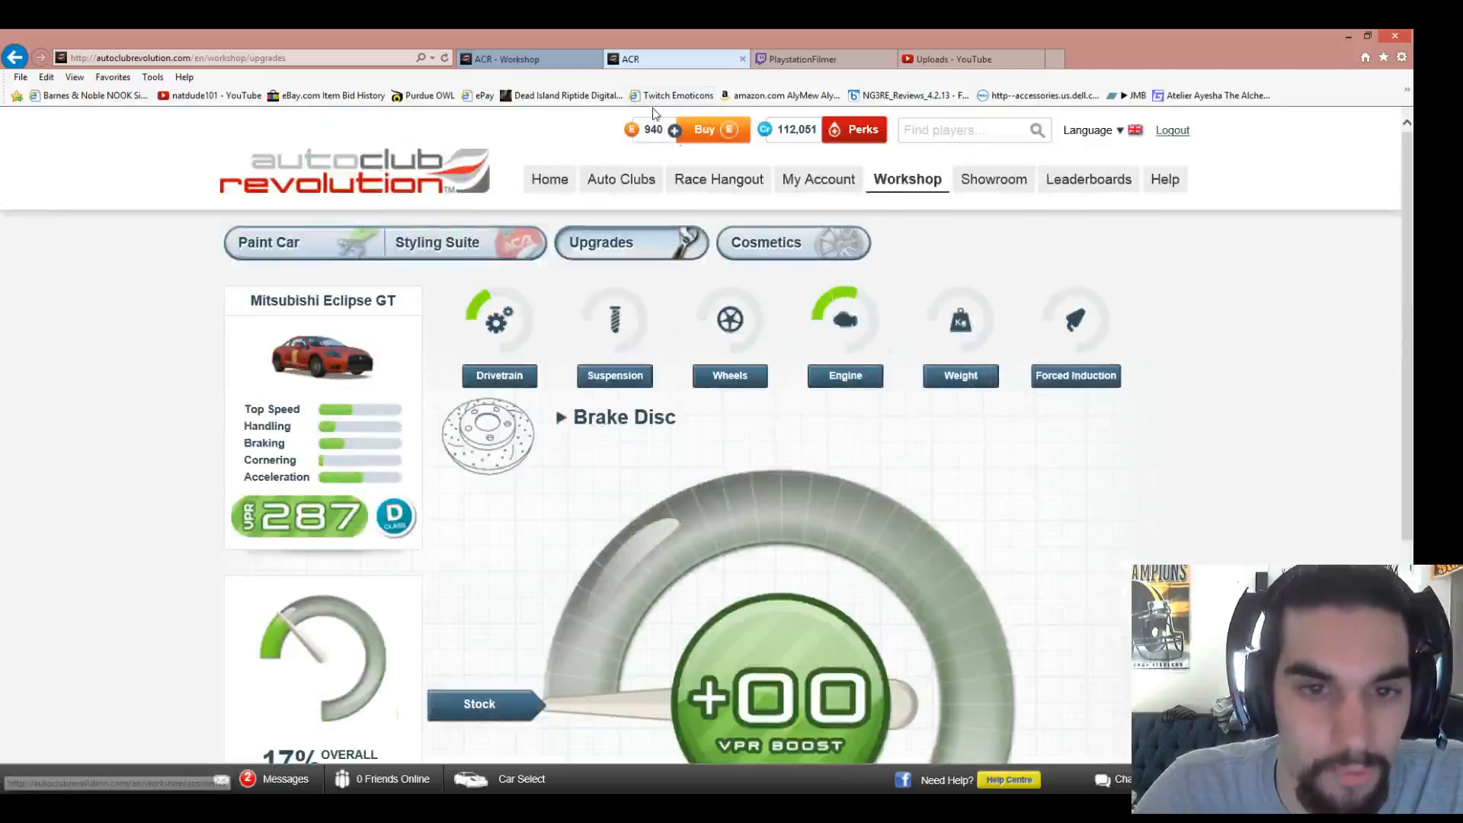
{"action": "left_click", "coordinate": [765, 243]}
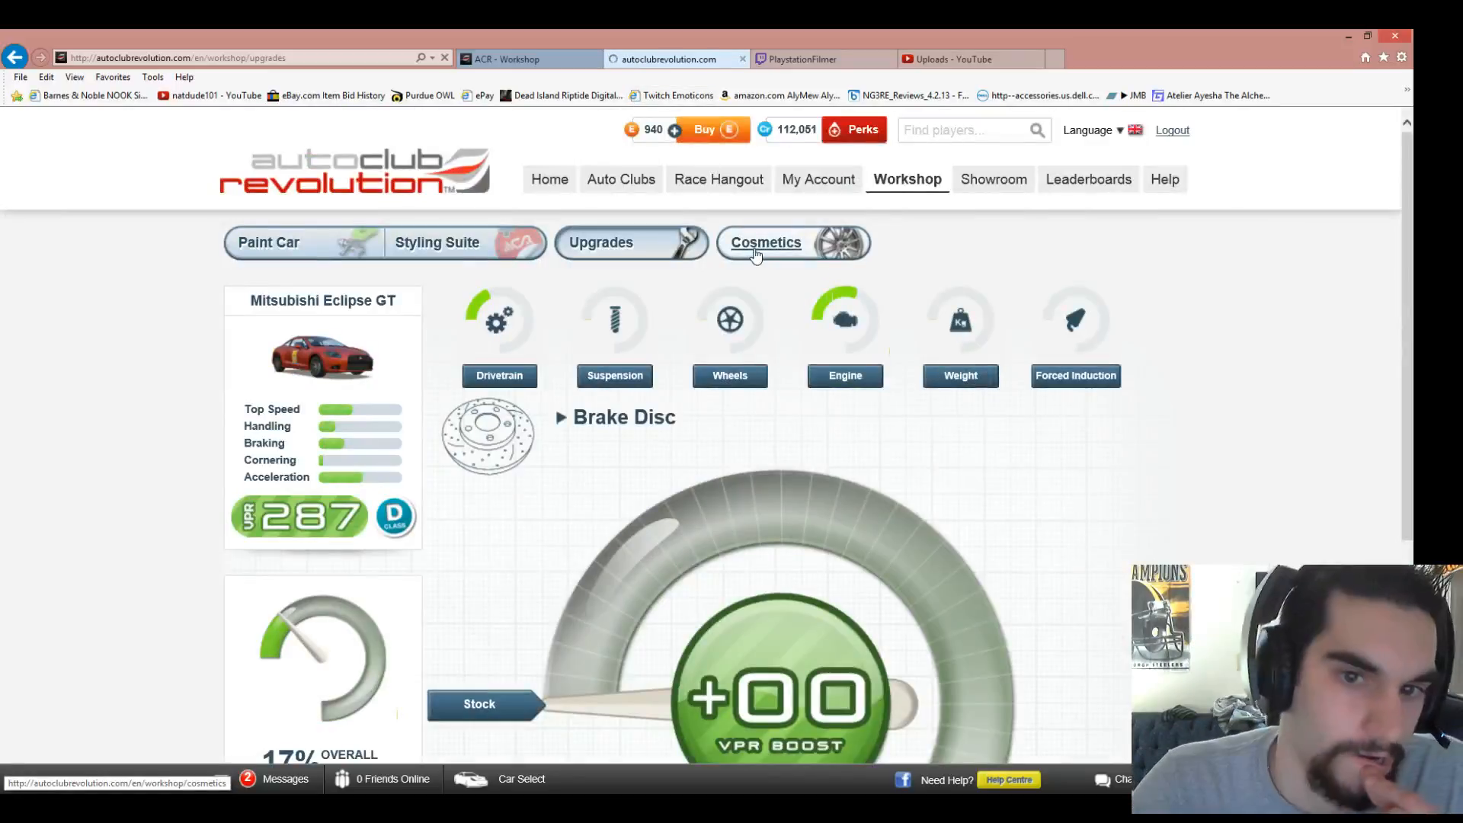
{"action": "left_click", "coordinate": [765, 243]}
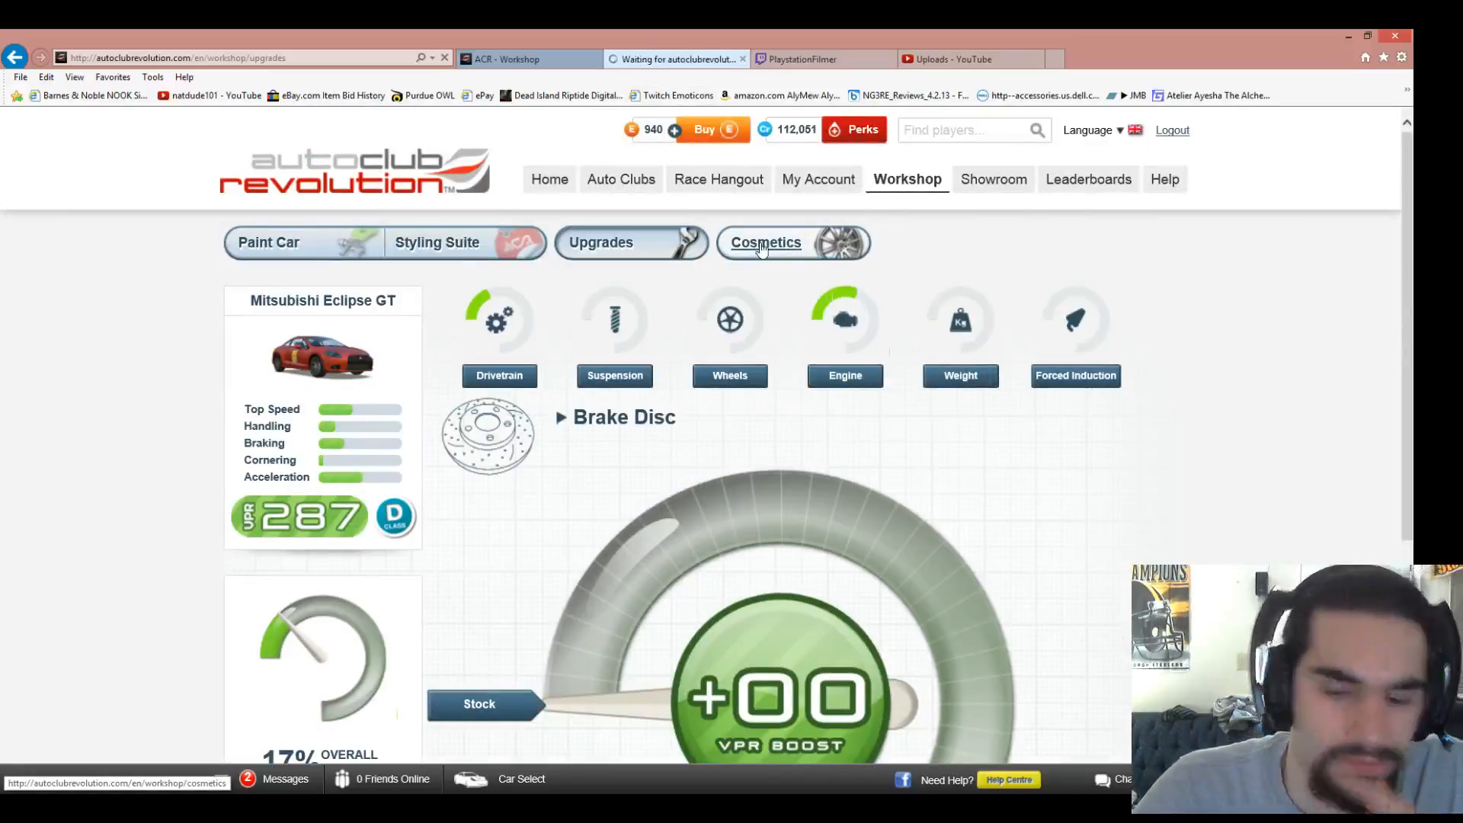
- Show the Eclipse GT Cosmetics shop listing alloy wheels for sale, none fitted
{"action": "left_click", "coordinate": [765, 242]}
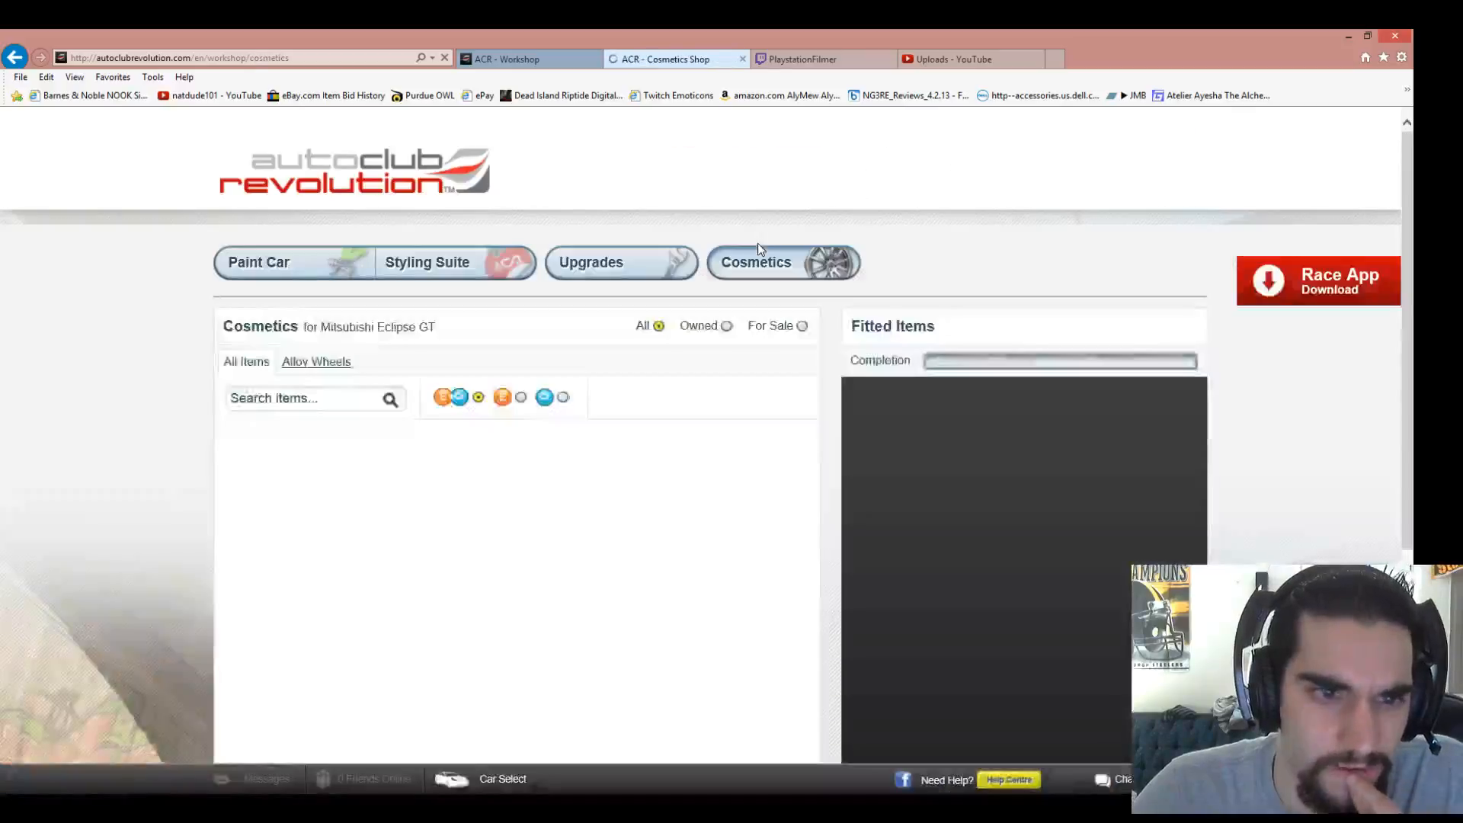
{"action": "scroll", "scroll_direction": "down", "scroll_amount": 3}
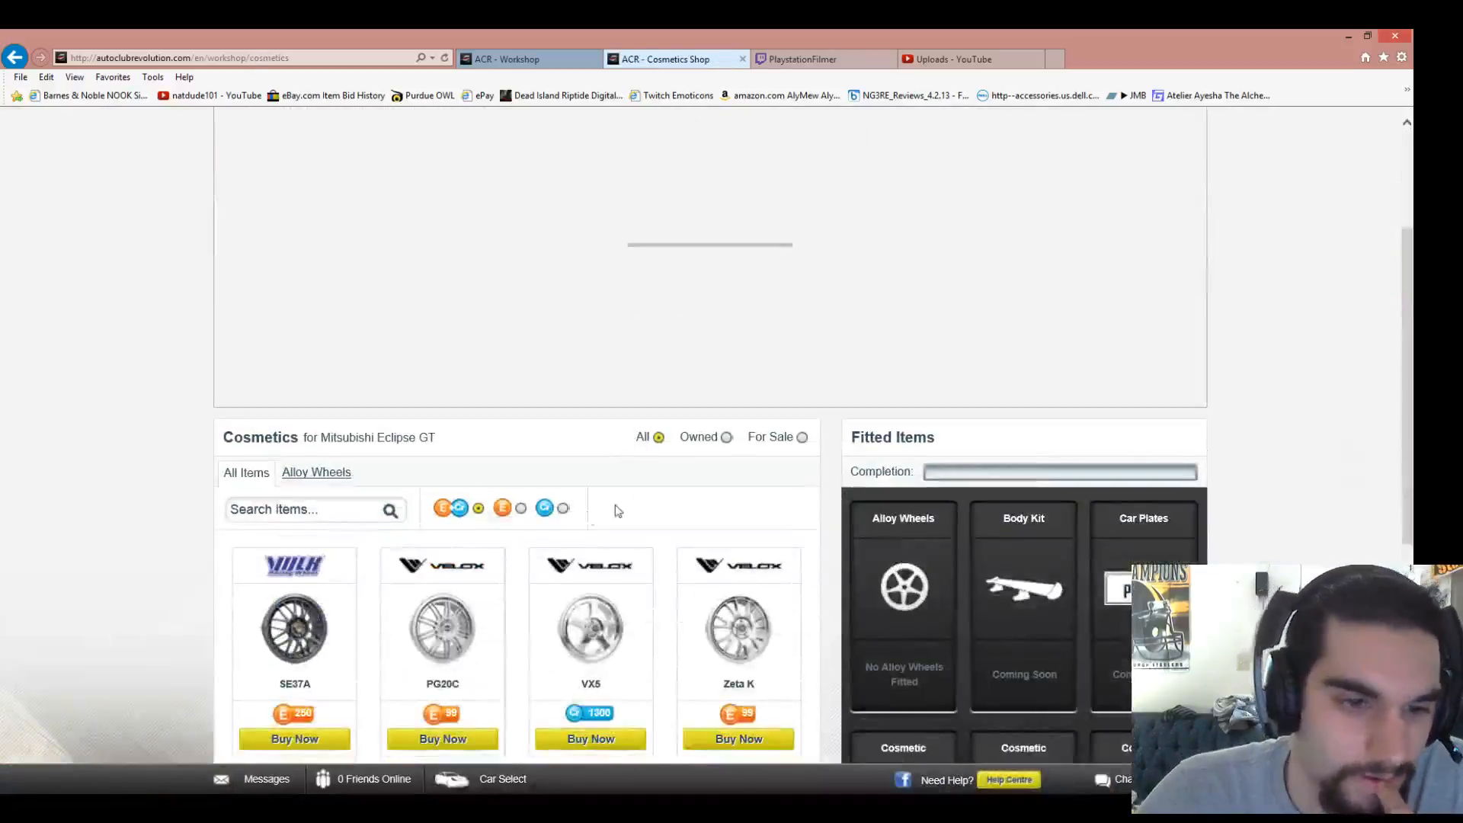